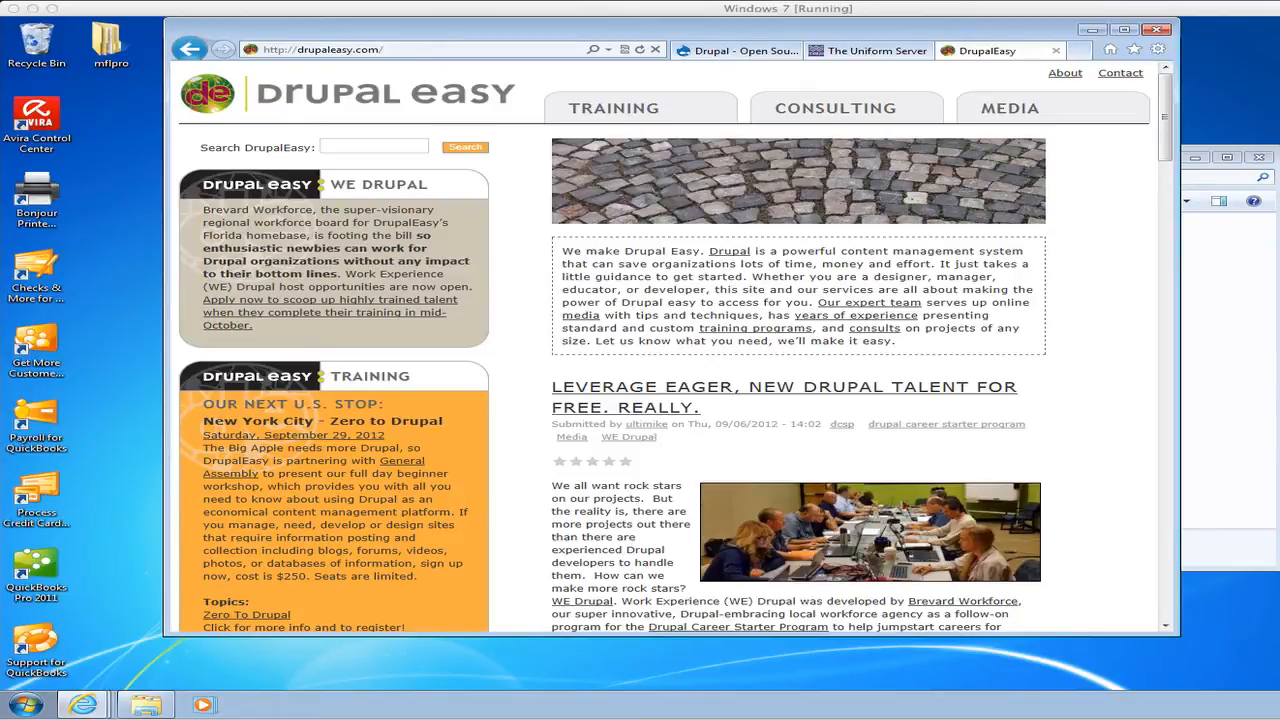
mouse_move(542, 272)
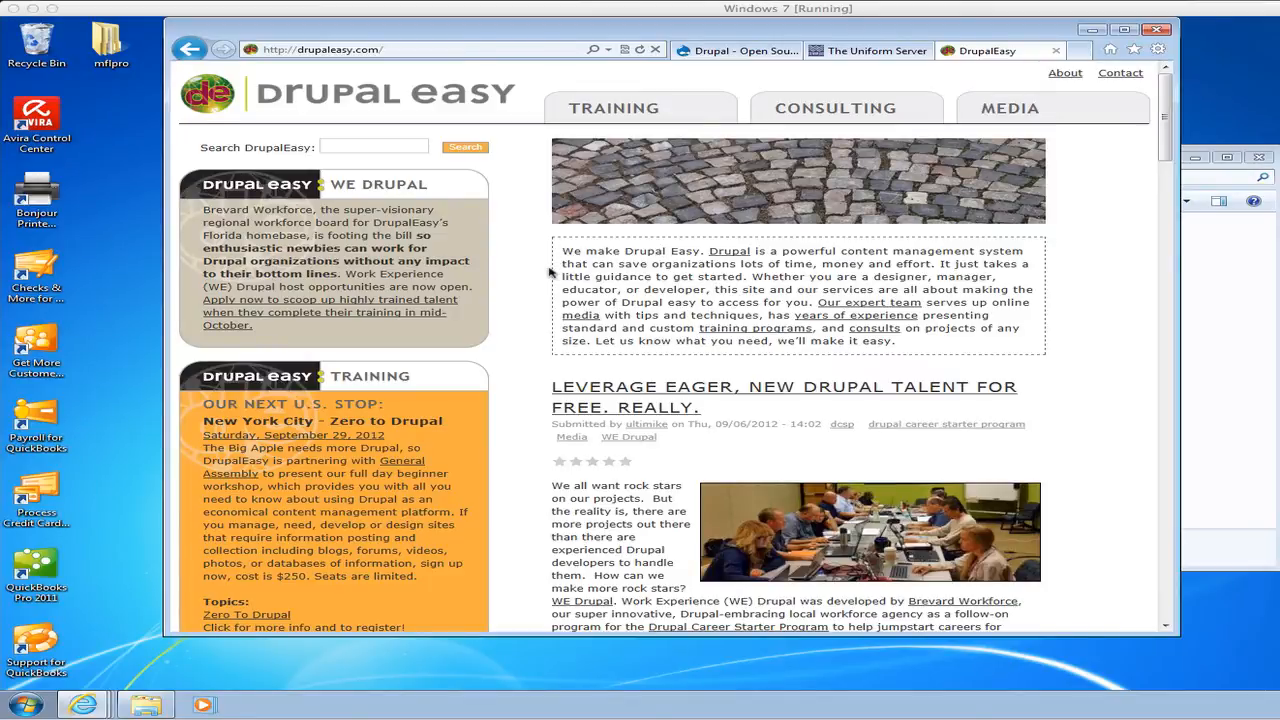
mouse_move(856, 56)
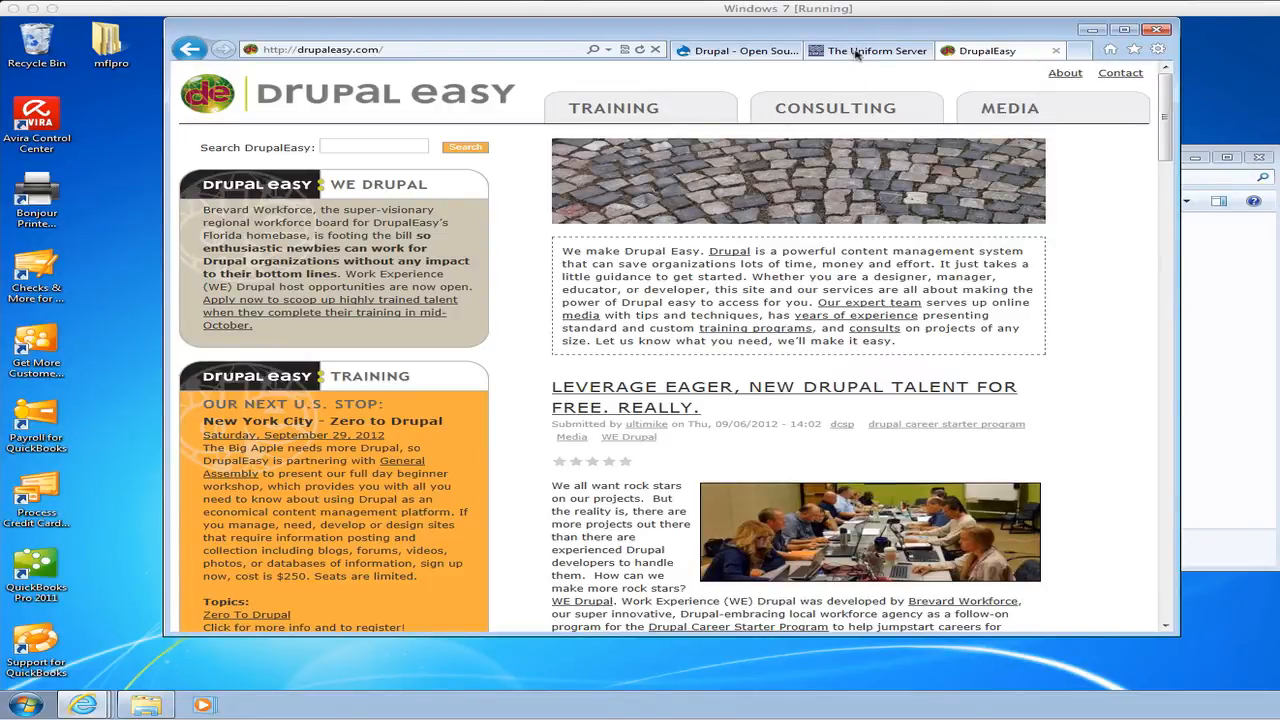
Switch to the Uniform Server website tab showing its home page introduction
left_click(872, 50)
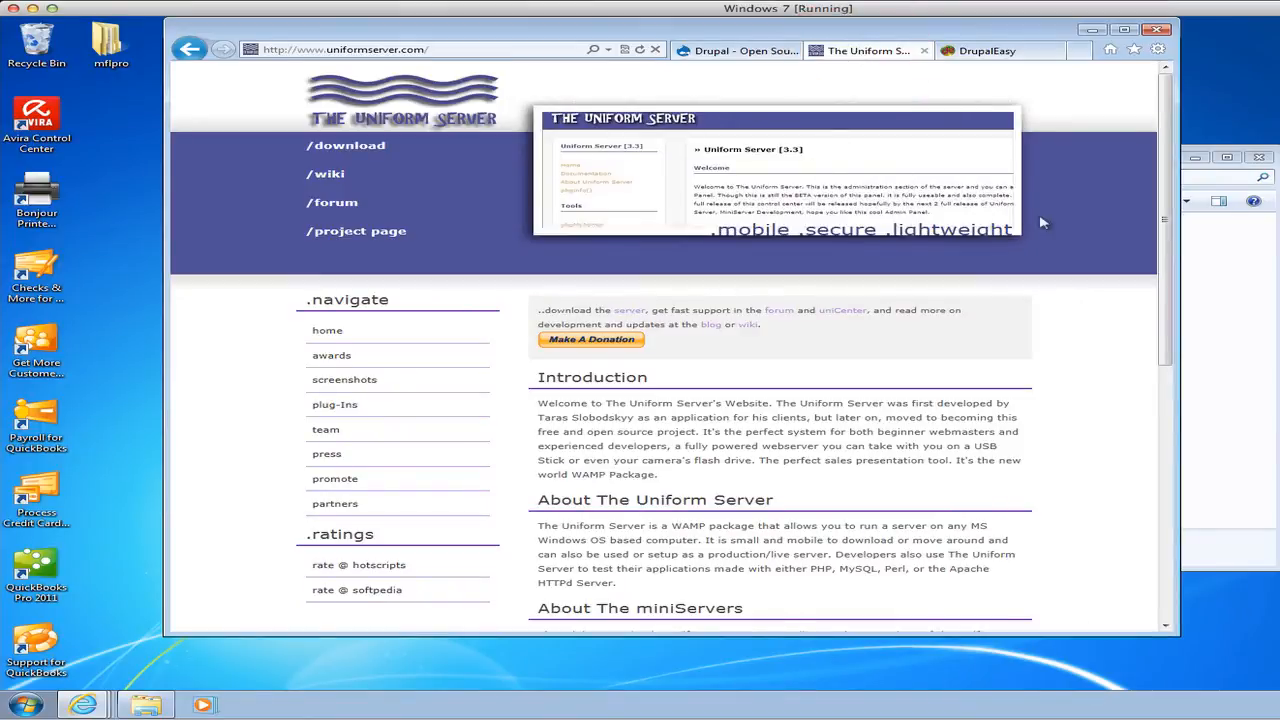
mouse_move(1080, 230)
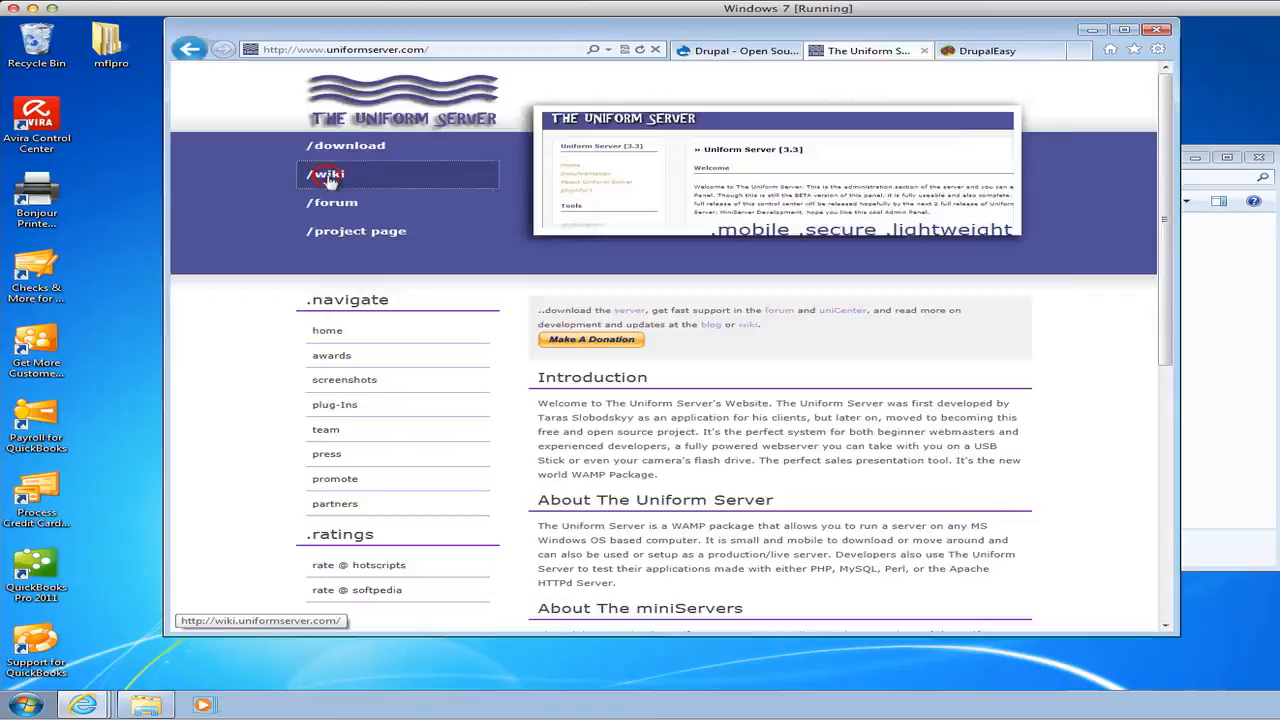
Go to the Uniform Server wiki and follow the 8.1.2-Coral release news link
left_click(328, 174)
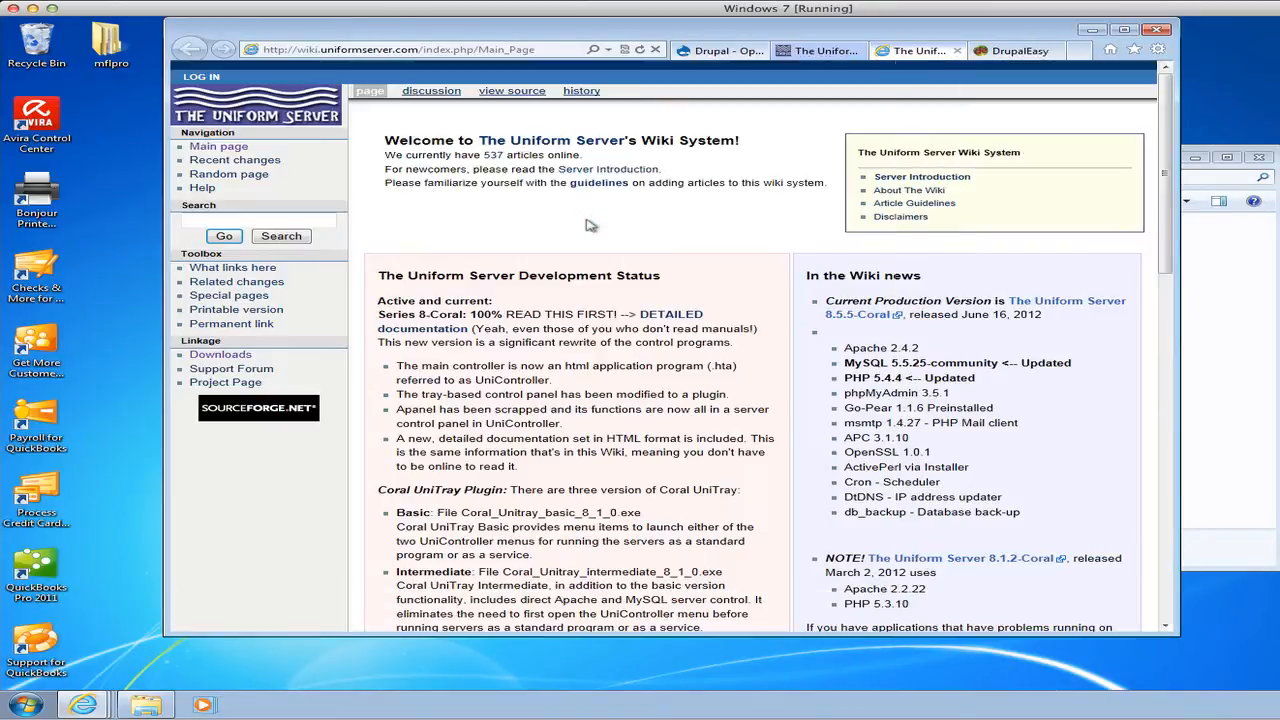
scroll("down", 3)
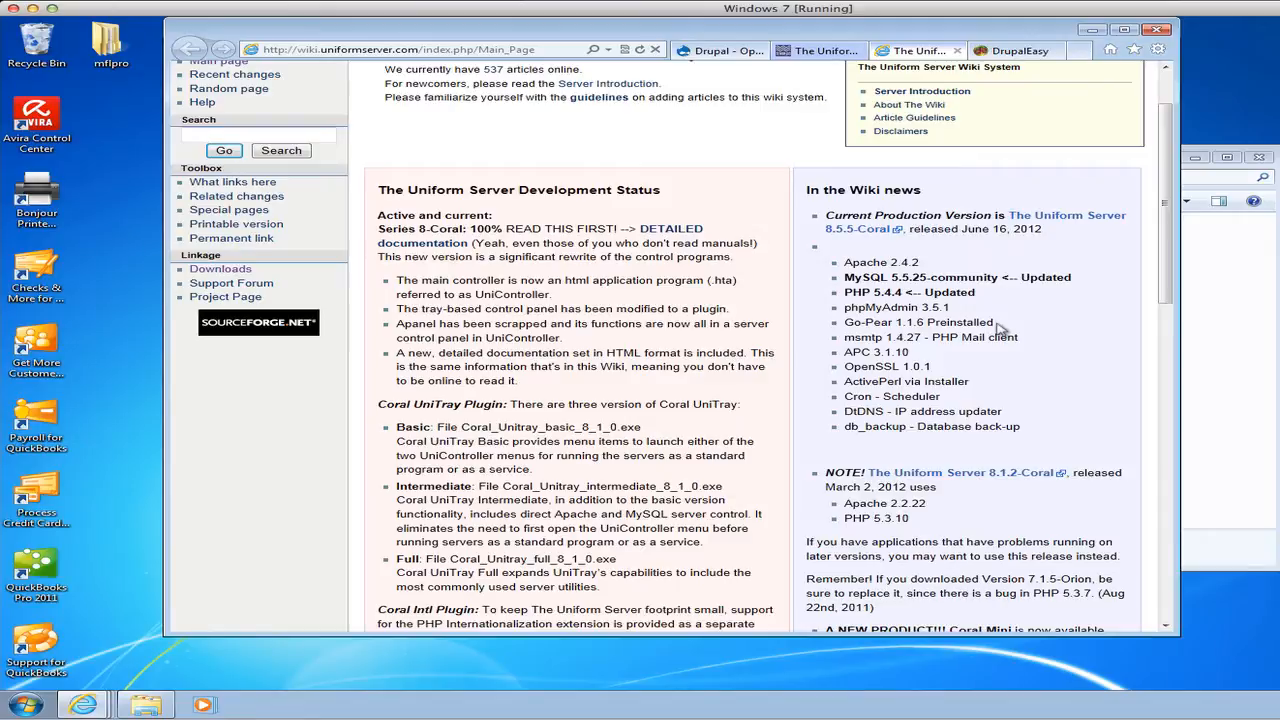
mouse_move(1006, 480)
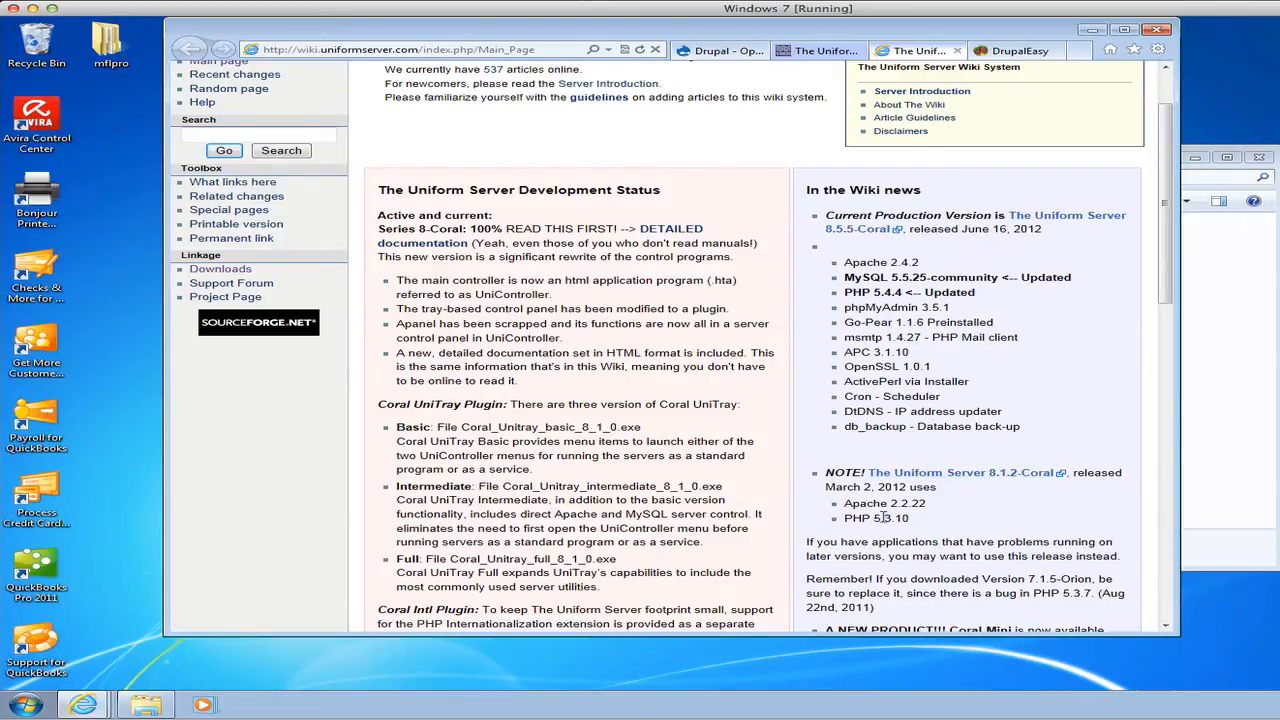
double_click(888, 518)
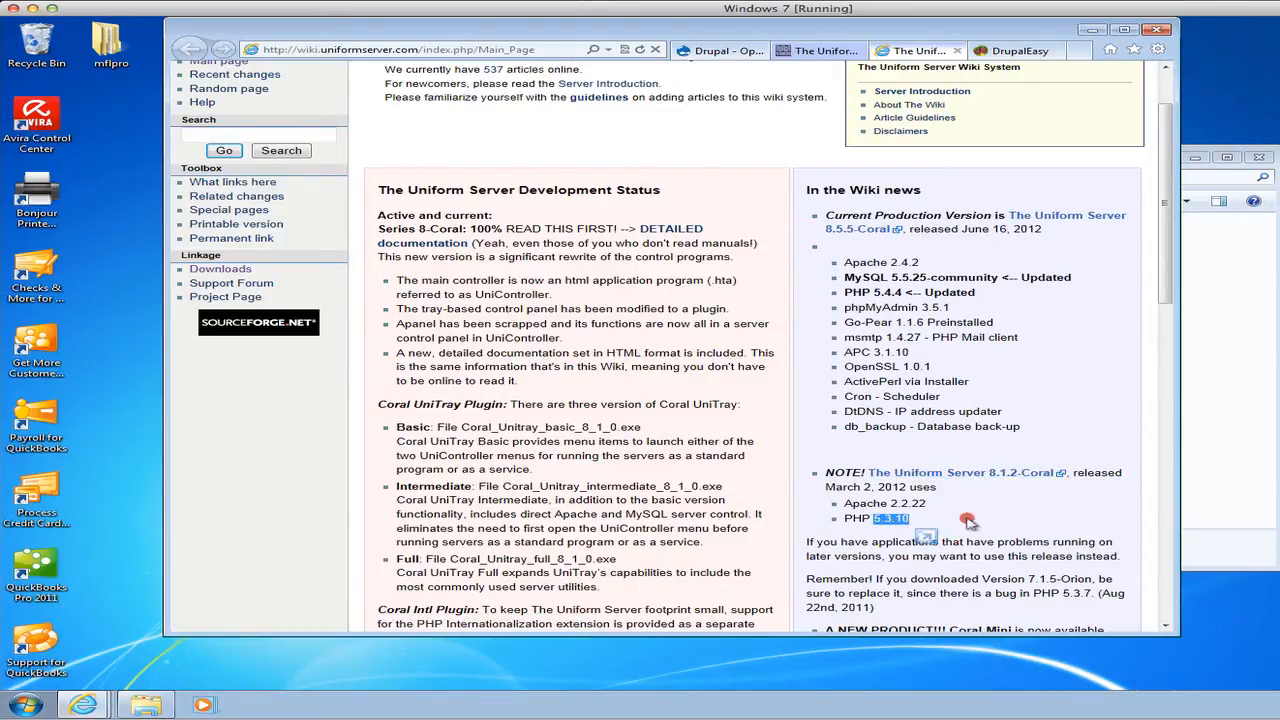
left_click(956, 472)
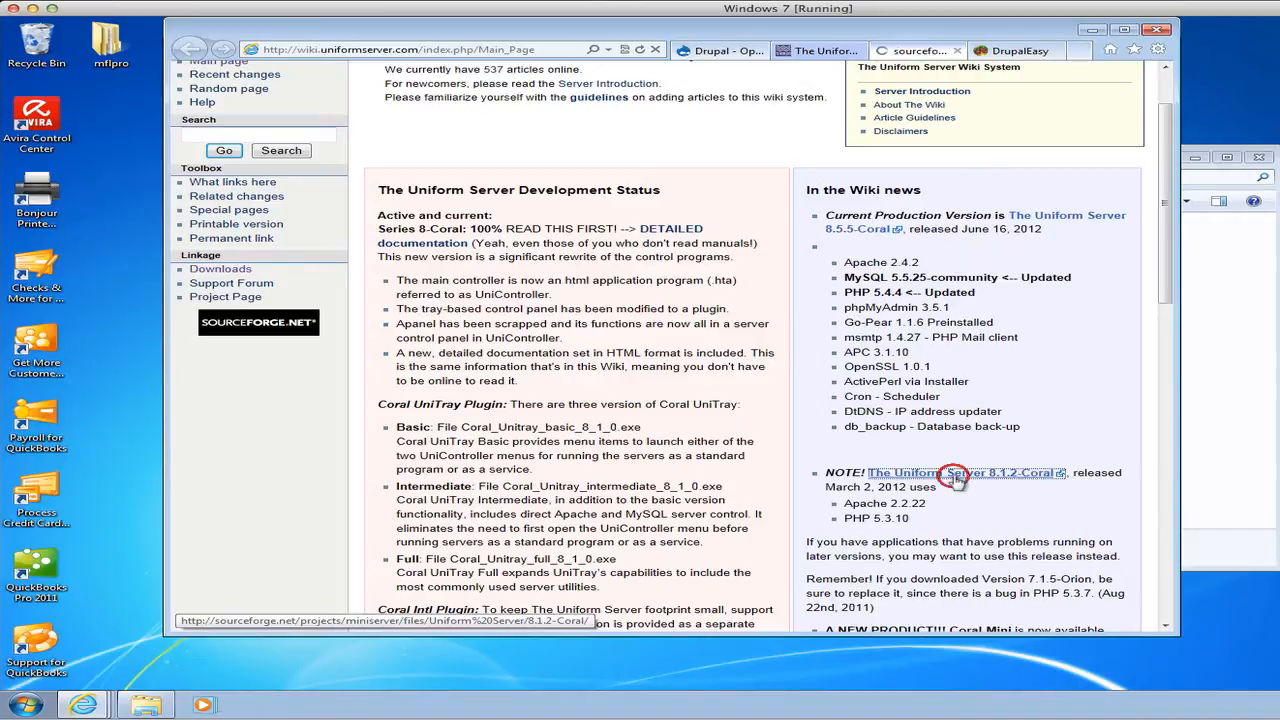
Load the SourceForge 8.1.2-Coral files page listing Coral_8_1_2.exe and its readme
left_click(958, 476)
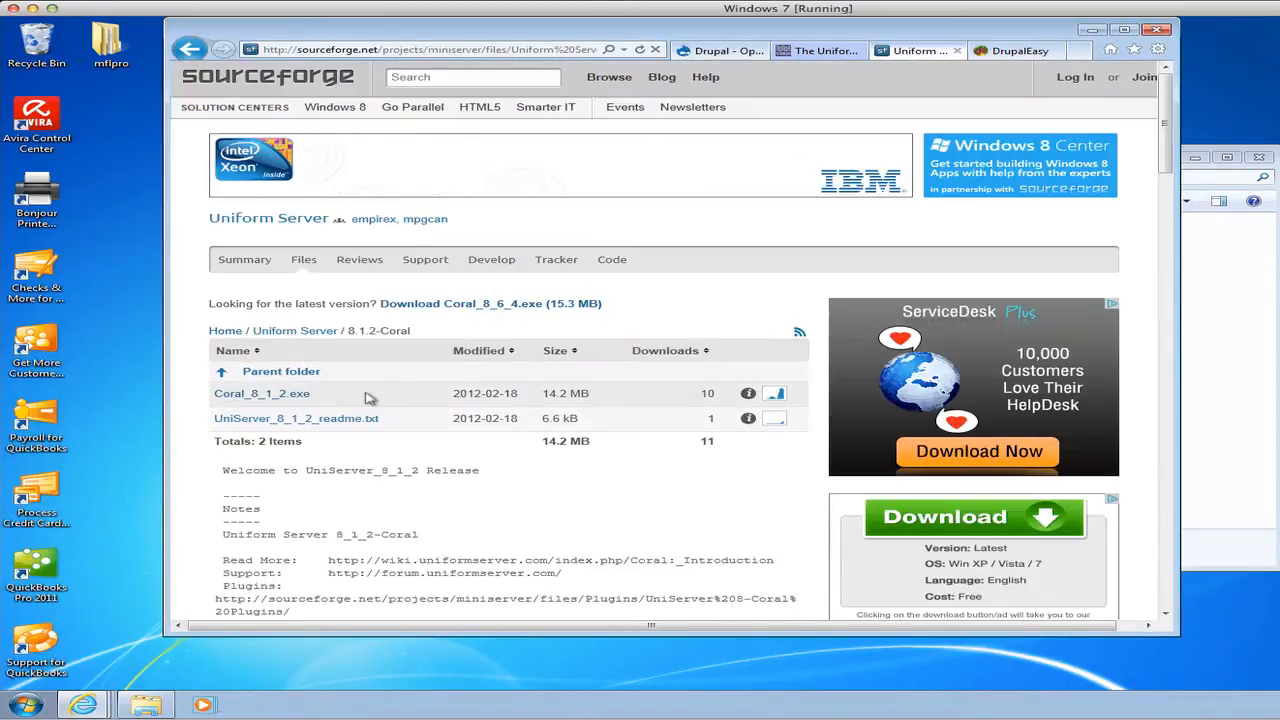
mouse_move(262, 400)
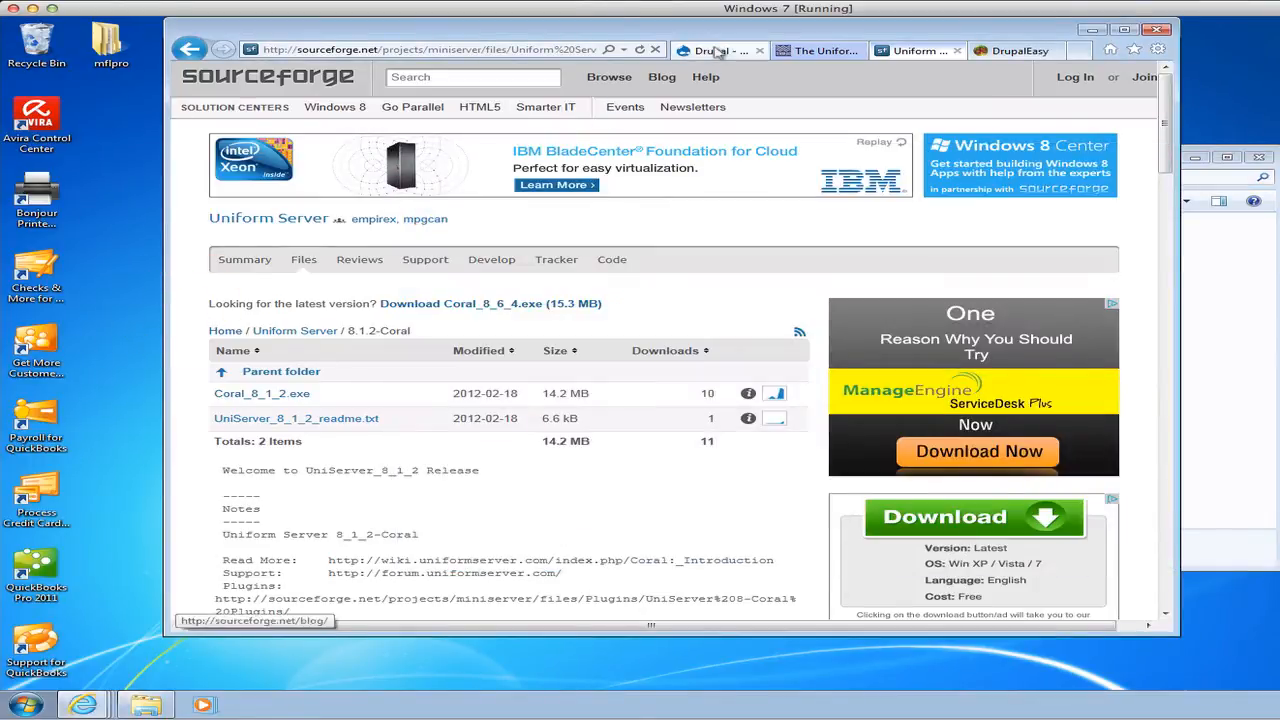
View the Drupal core project downloads (7.15, 6.26), then bring the Downloads folder forward
left_click(716, 50)
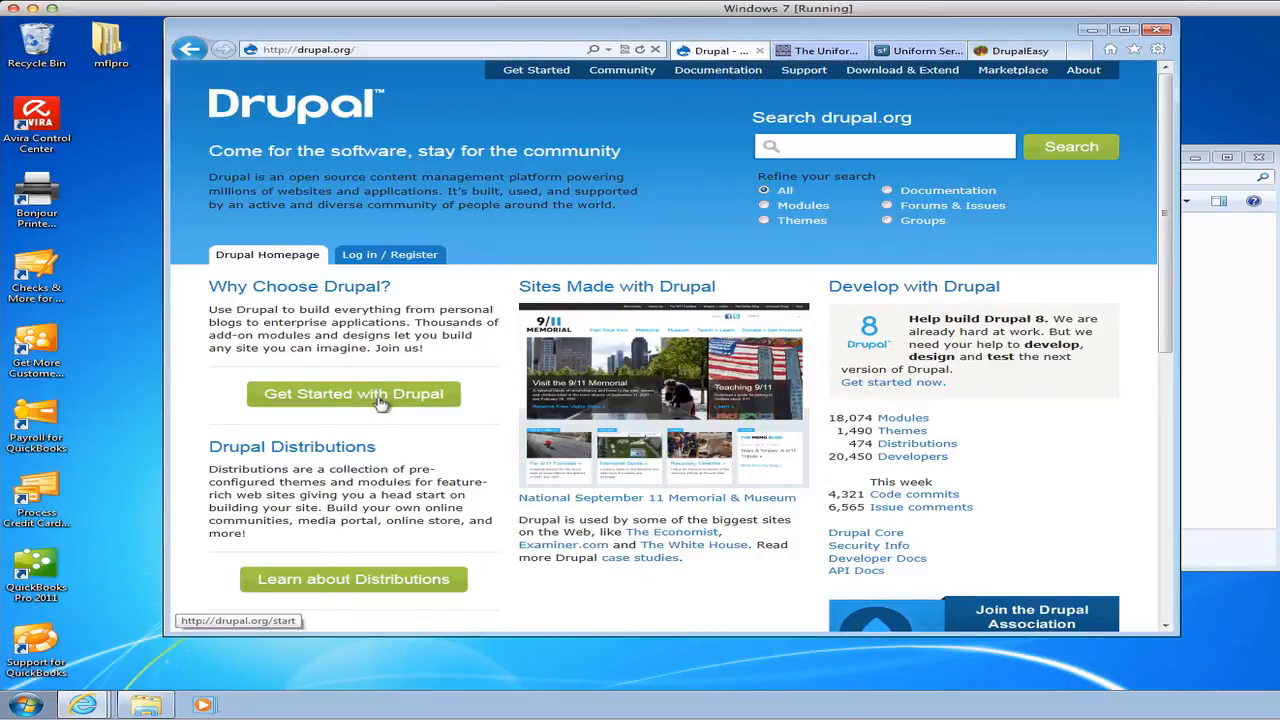
left_click(352, 394)
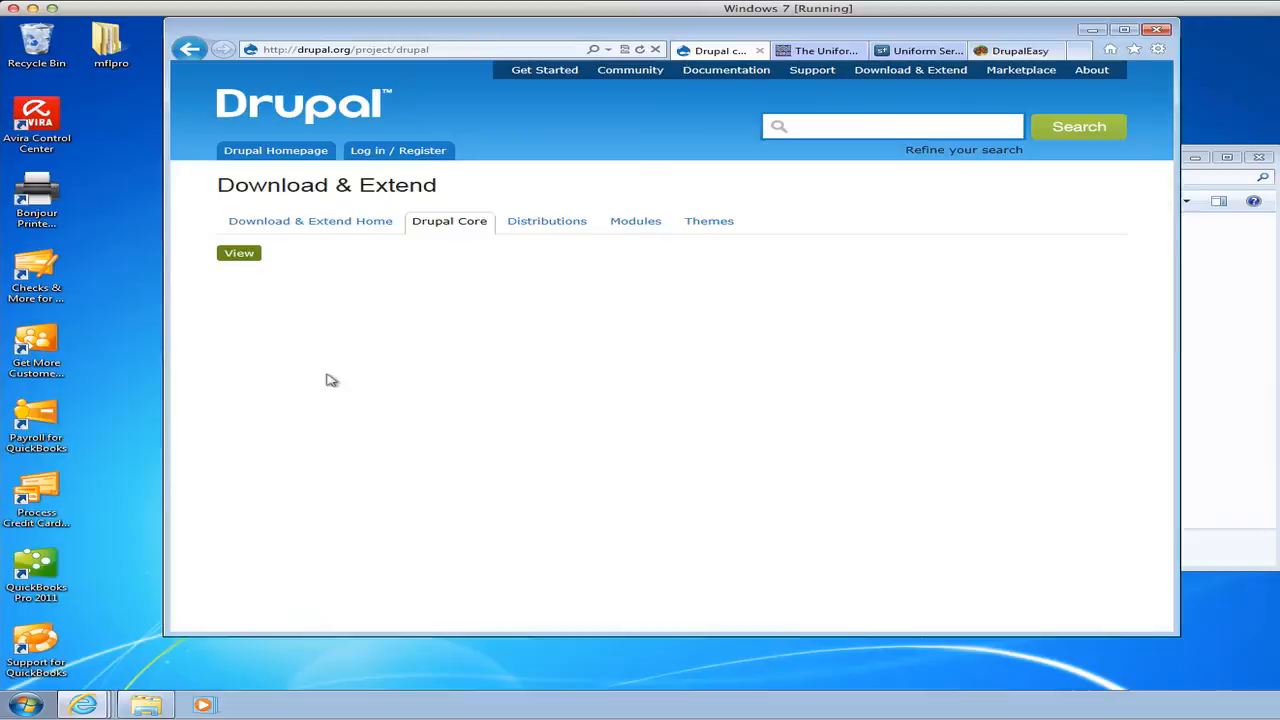
scroll("down", 3)
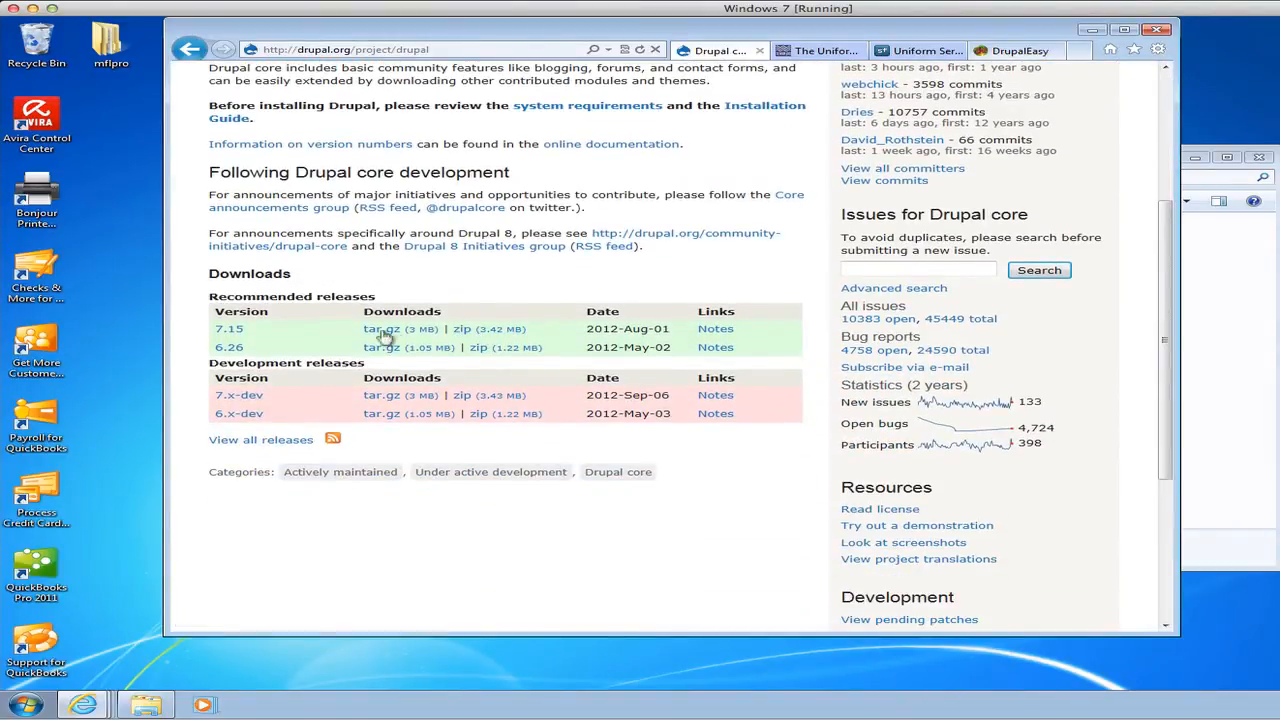
mouse_move(460, 328)
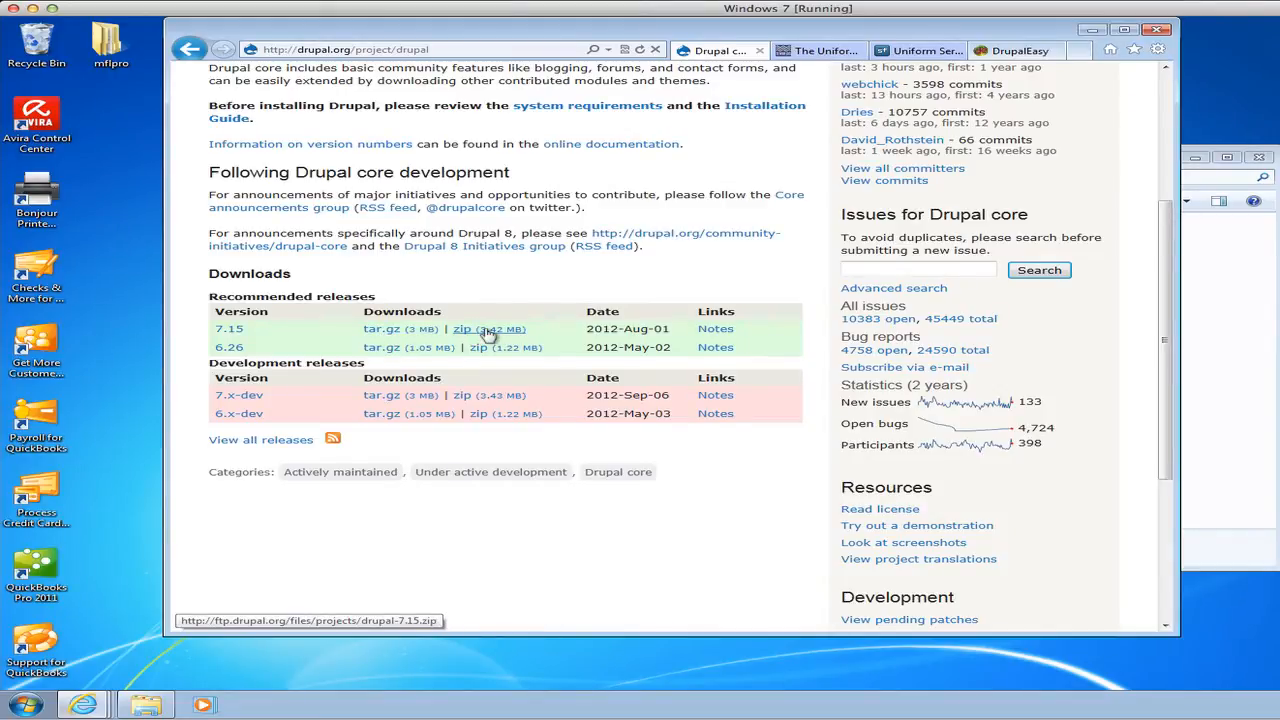
mouse_move(1156, 342)
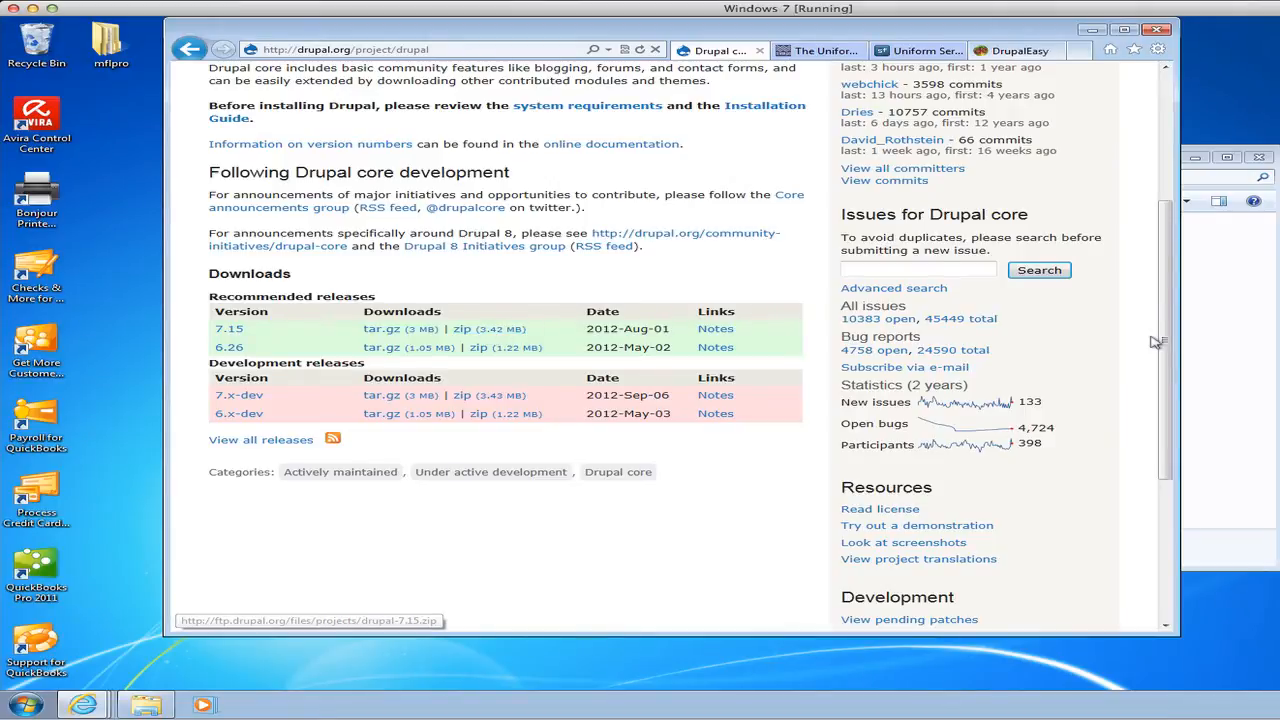
left_click(146, 704)
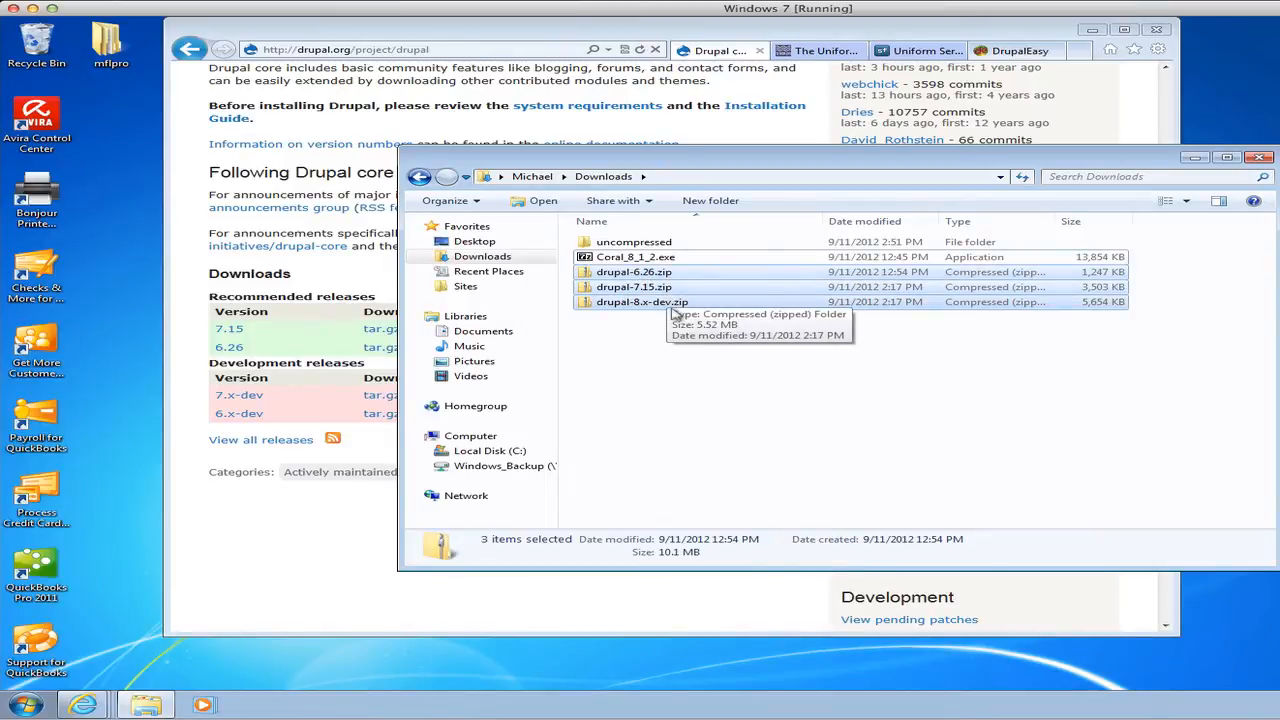
mouse_move(608, 364)
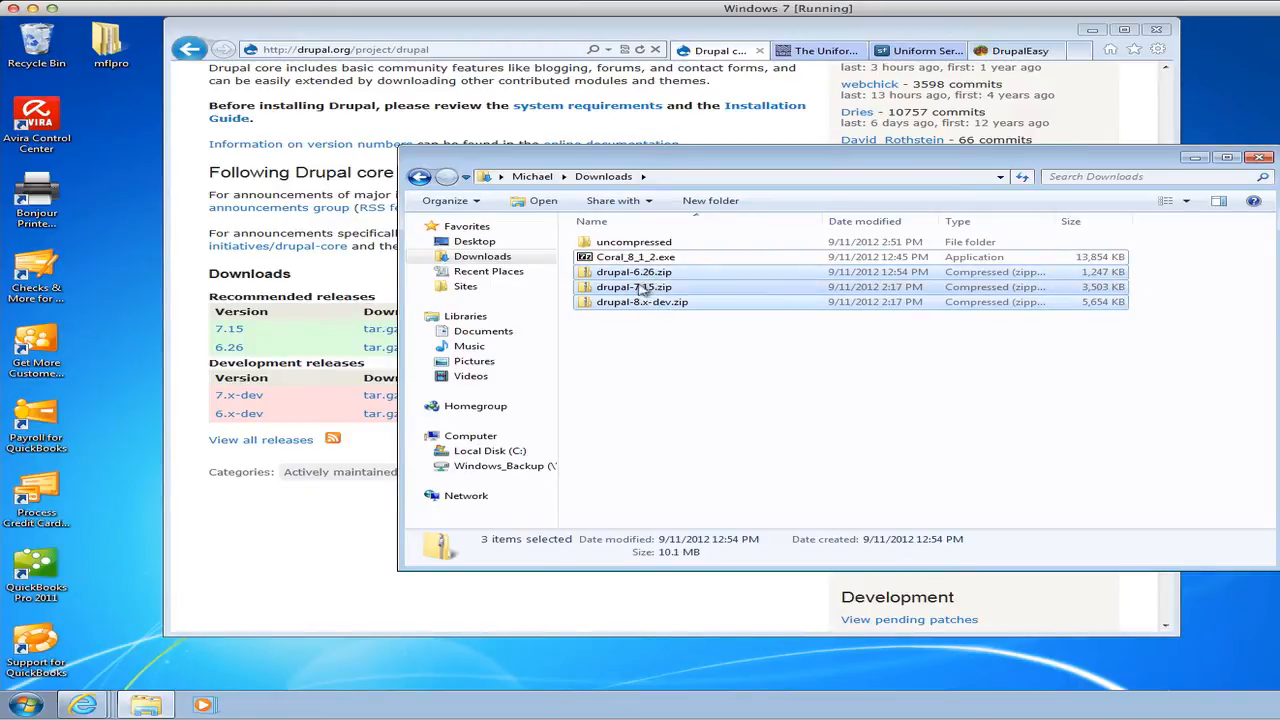
mouse_move(628, 272)
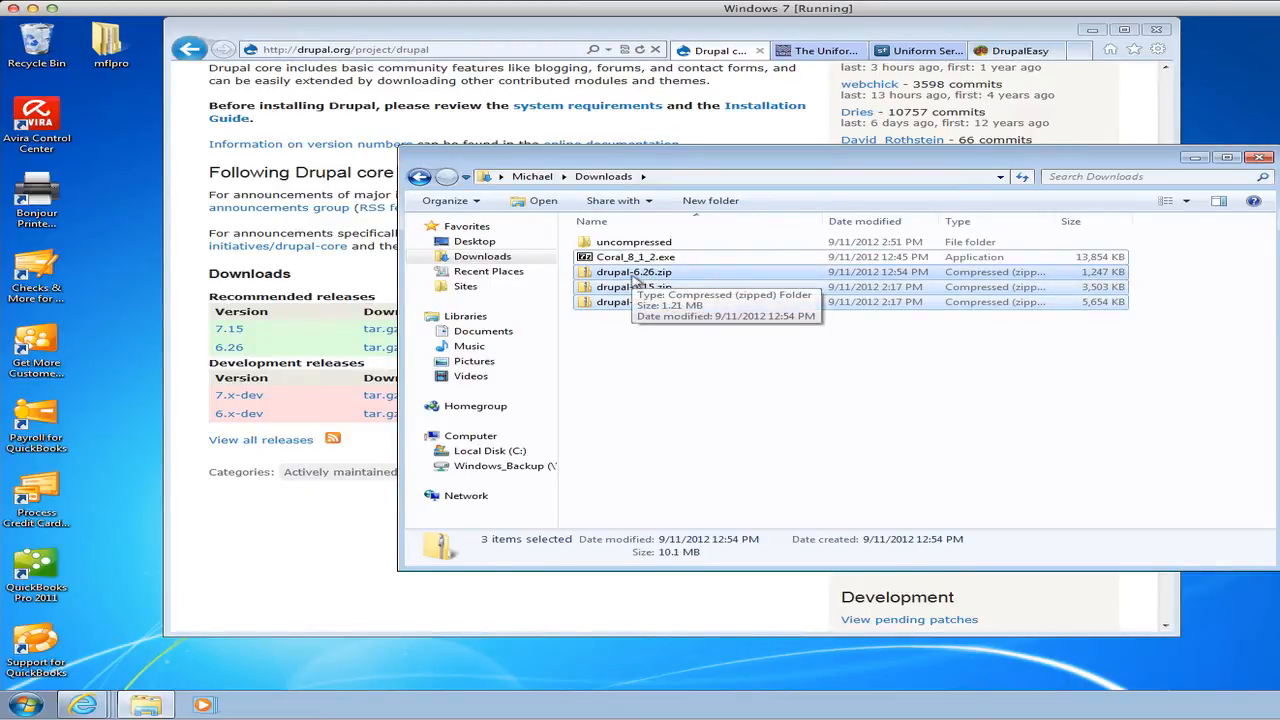
Enter the uncompressed folder holding the extracted Drupal and UniServer folders
left_click(640, 348)
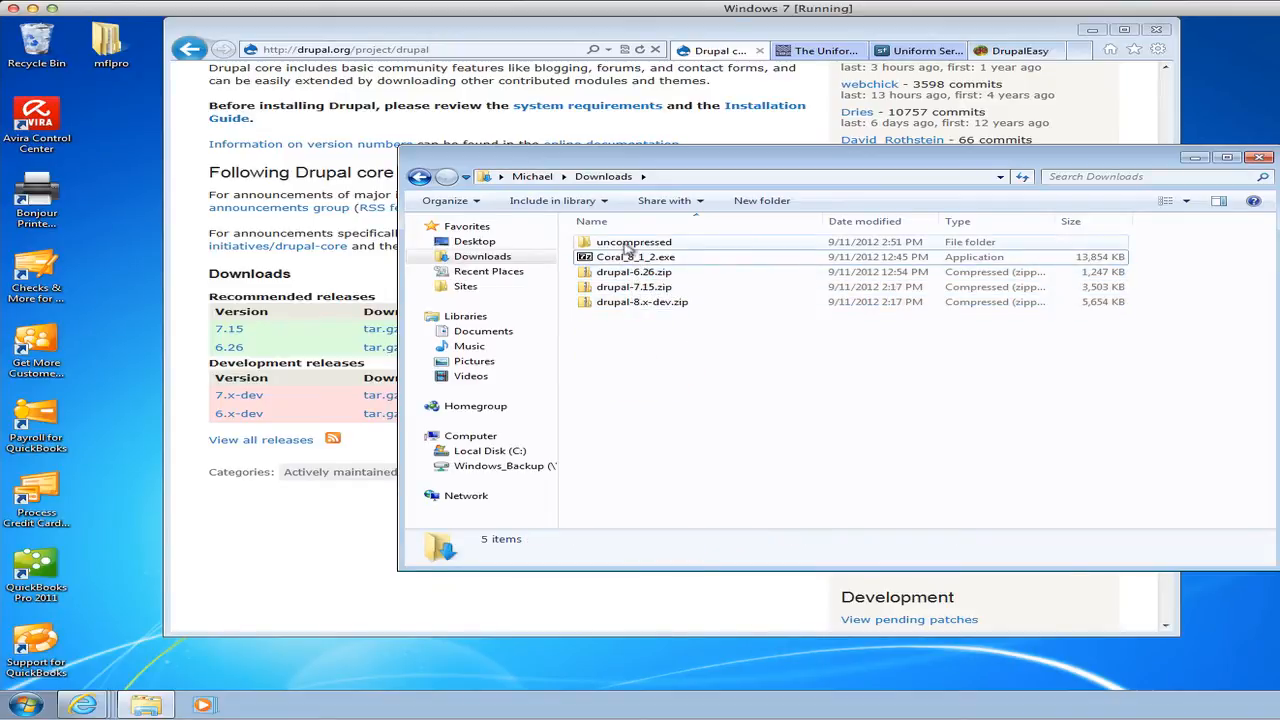
double_click(632, 240)
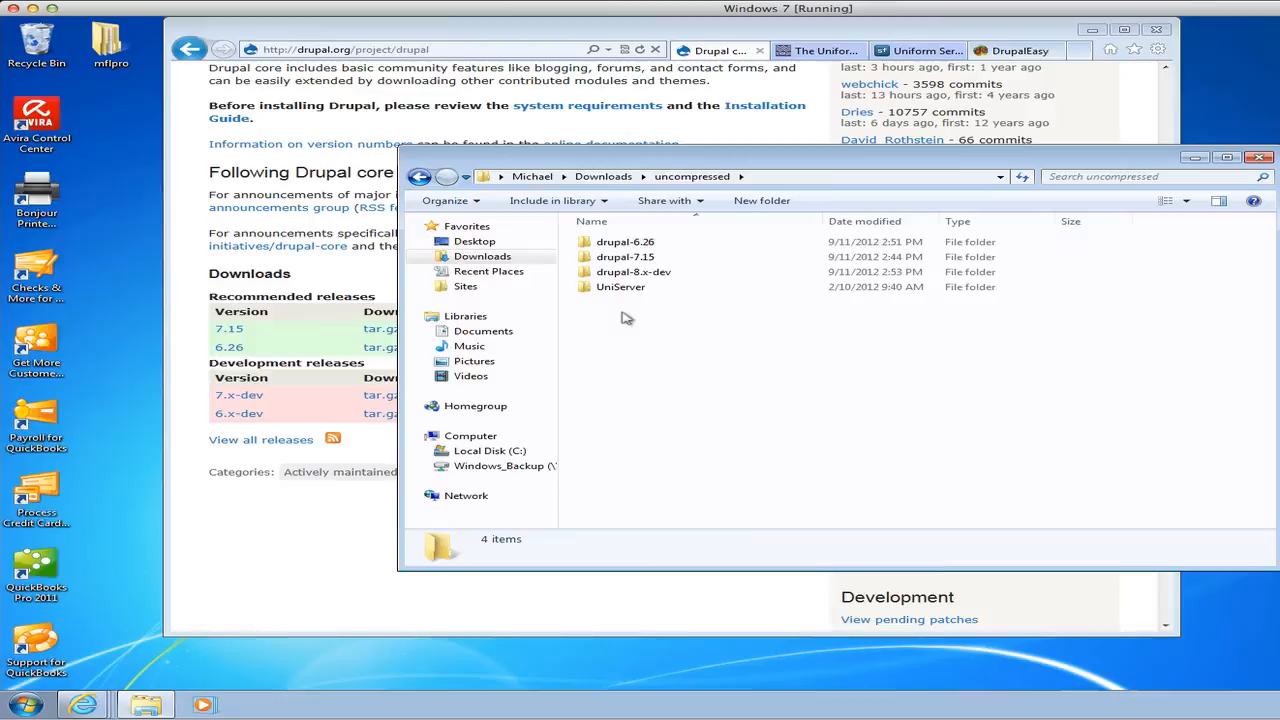
mouse_move(620, 288)
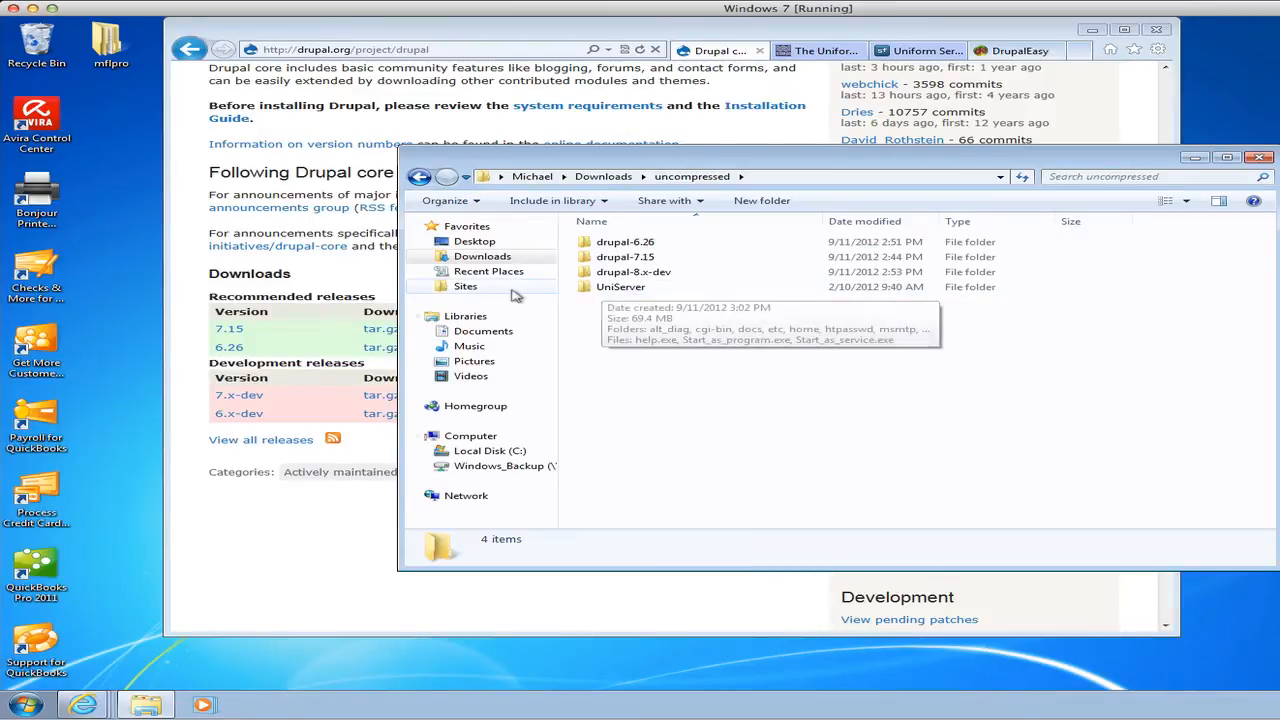
left_click(484, 256)
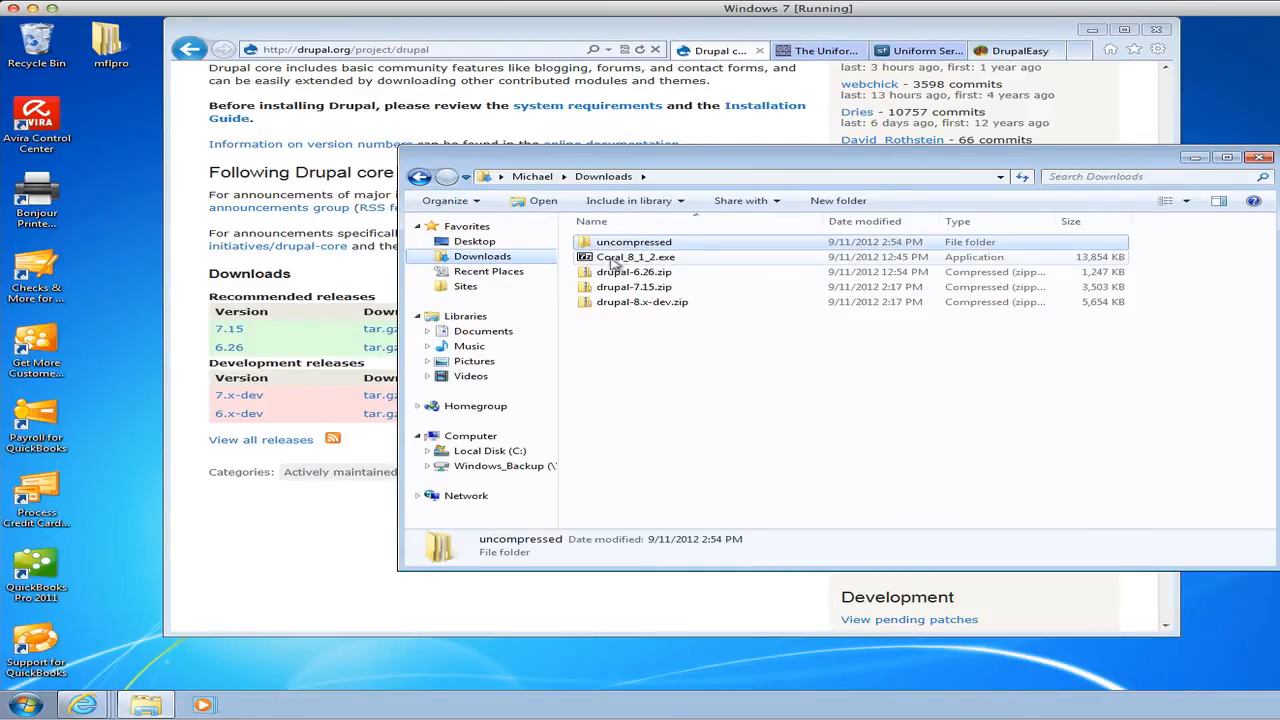
left_click(632, 240)
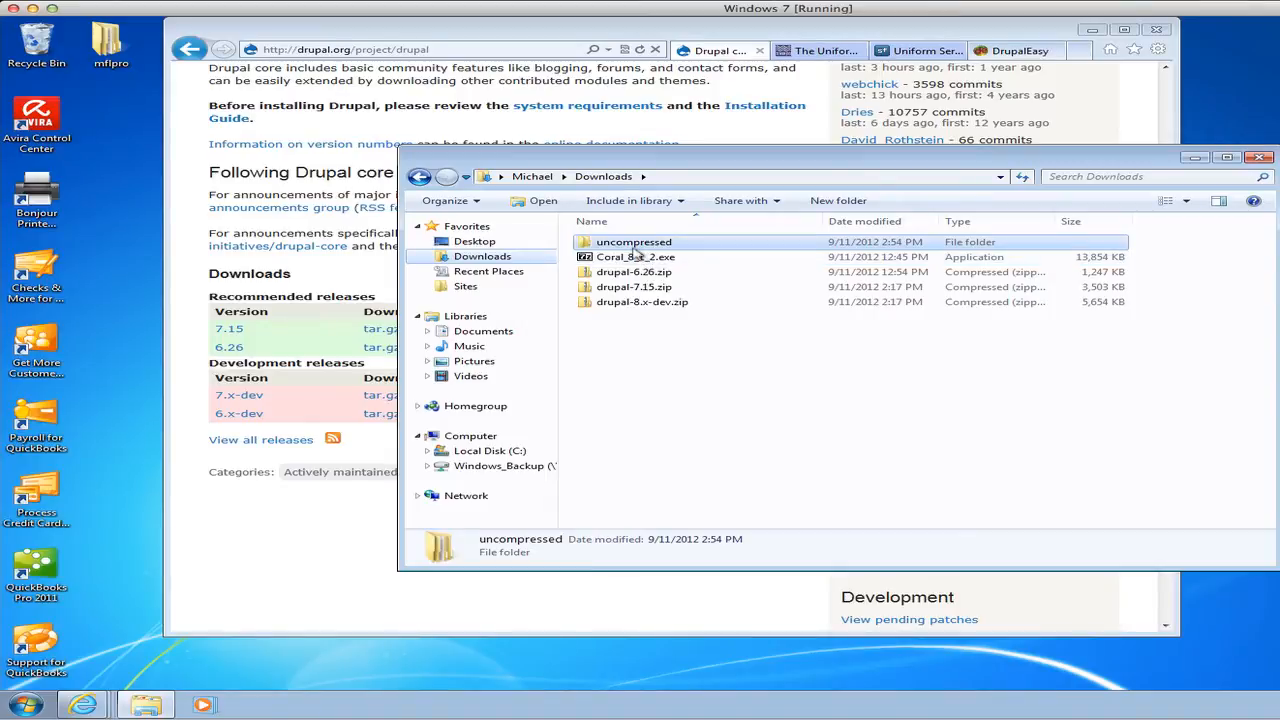
double_click(632, 240)
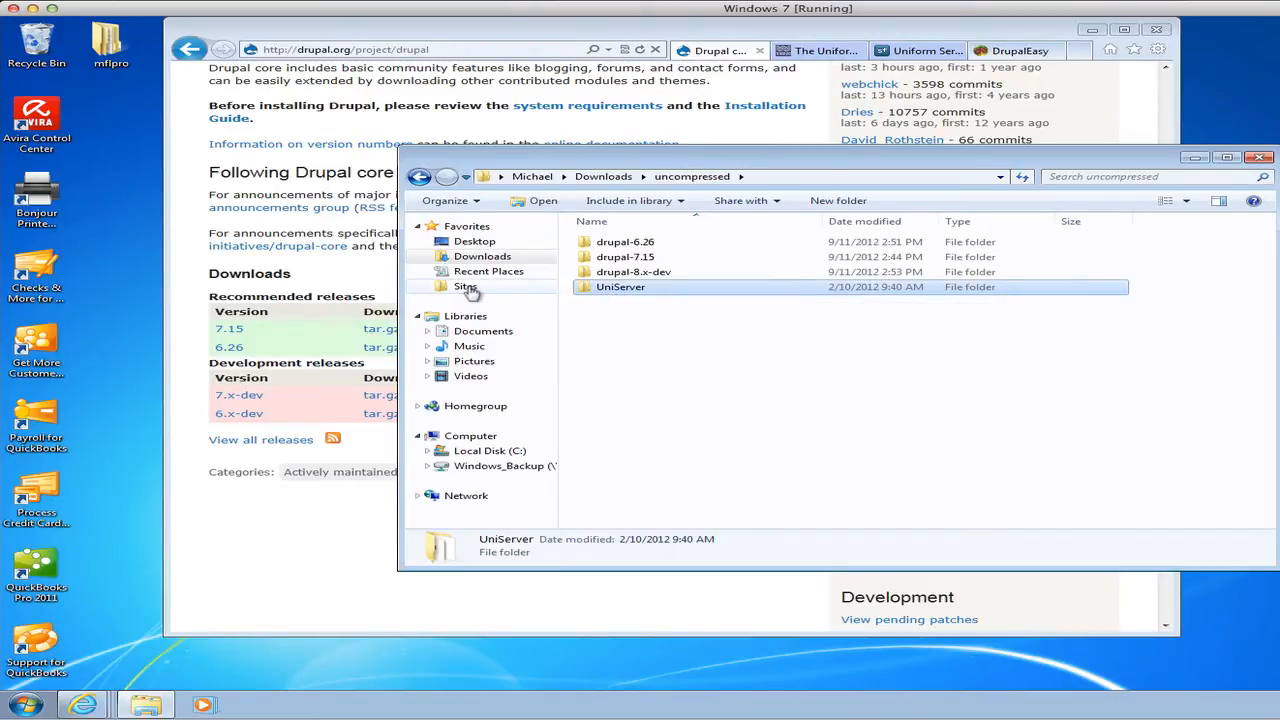
Move UniServer into the Sites folder and open it there
left_click_drag(620, 288, 476, 288)
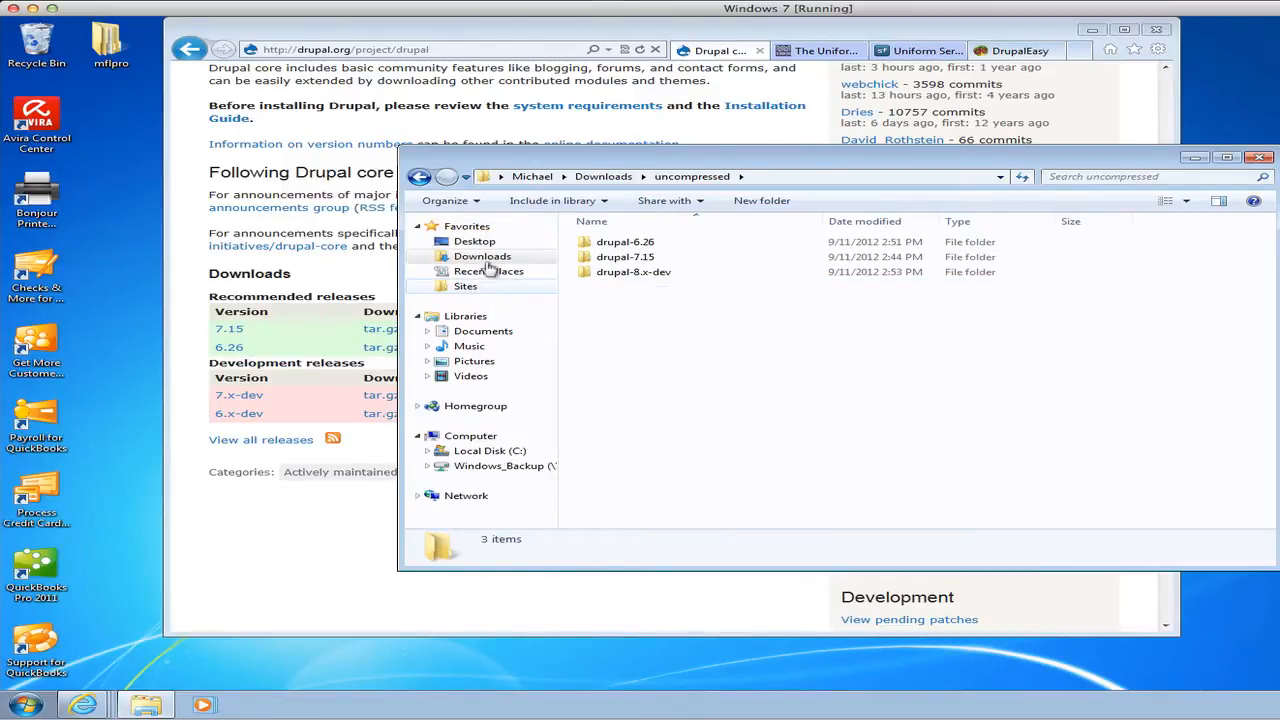
mouse_move(464, 298)
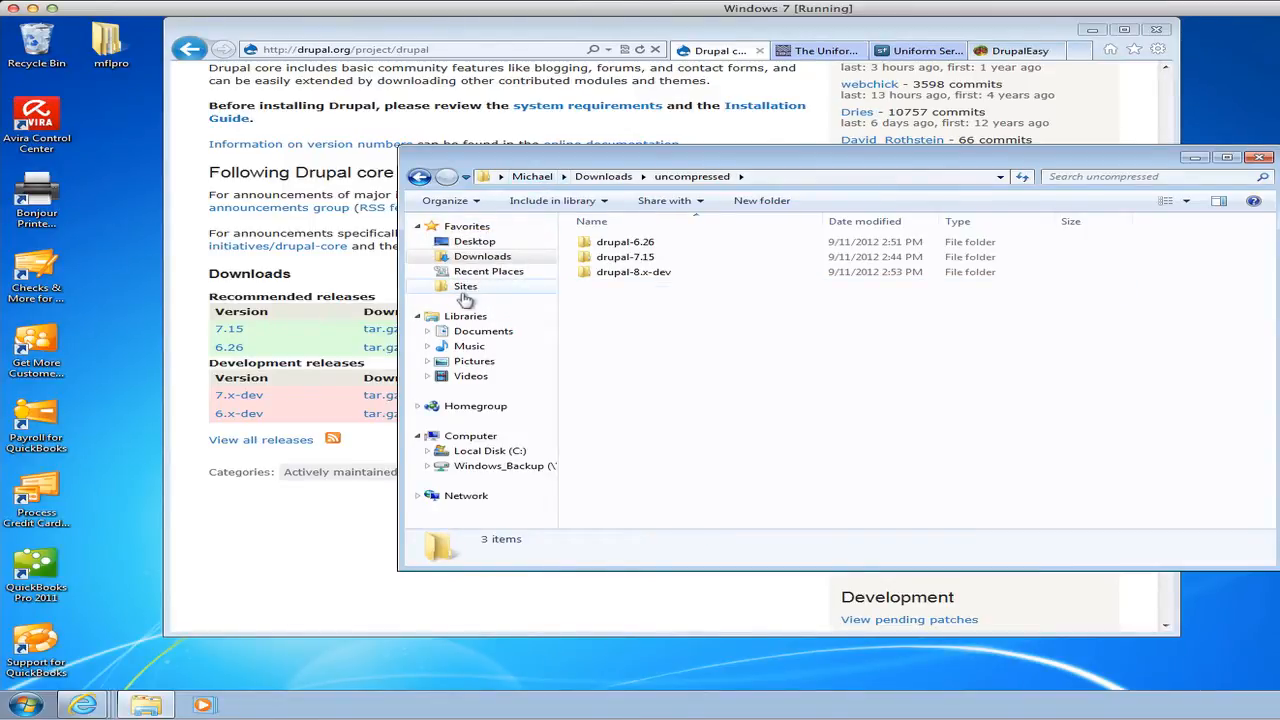
left_click(464, 286)
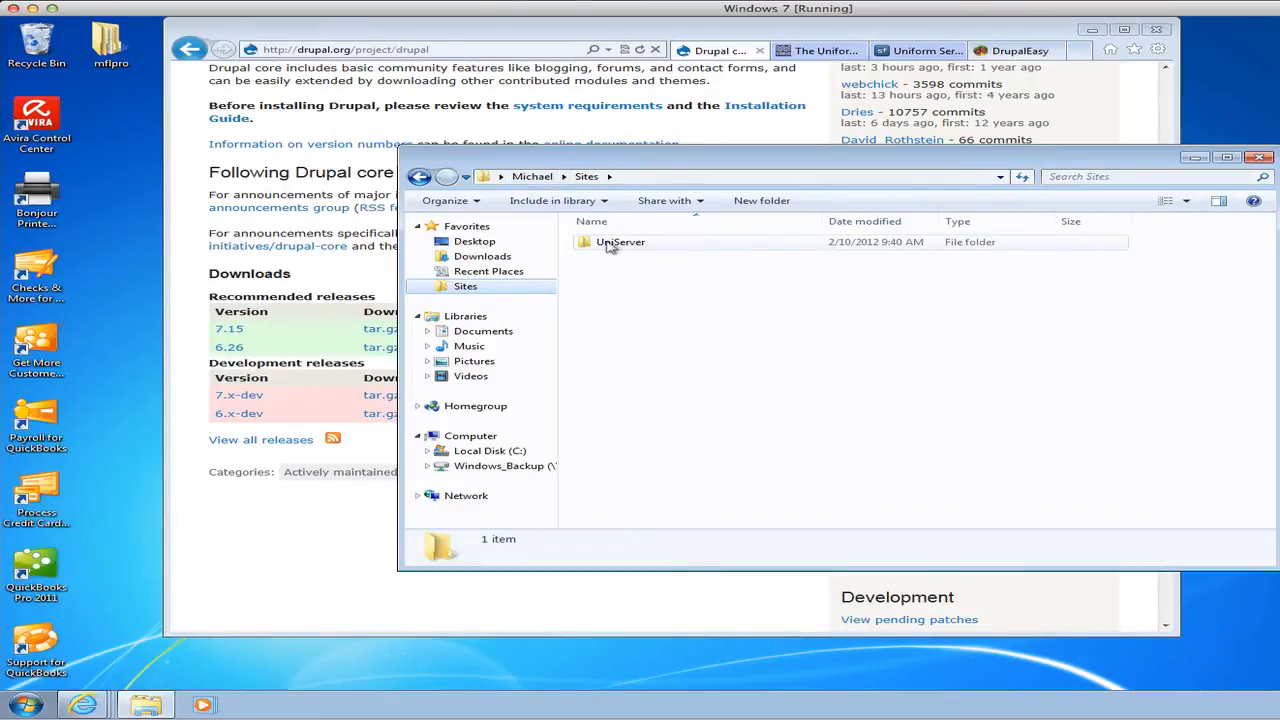
double_click(620, 240)
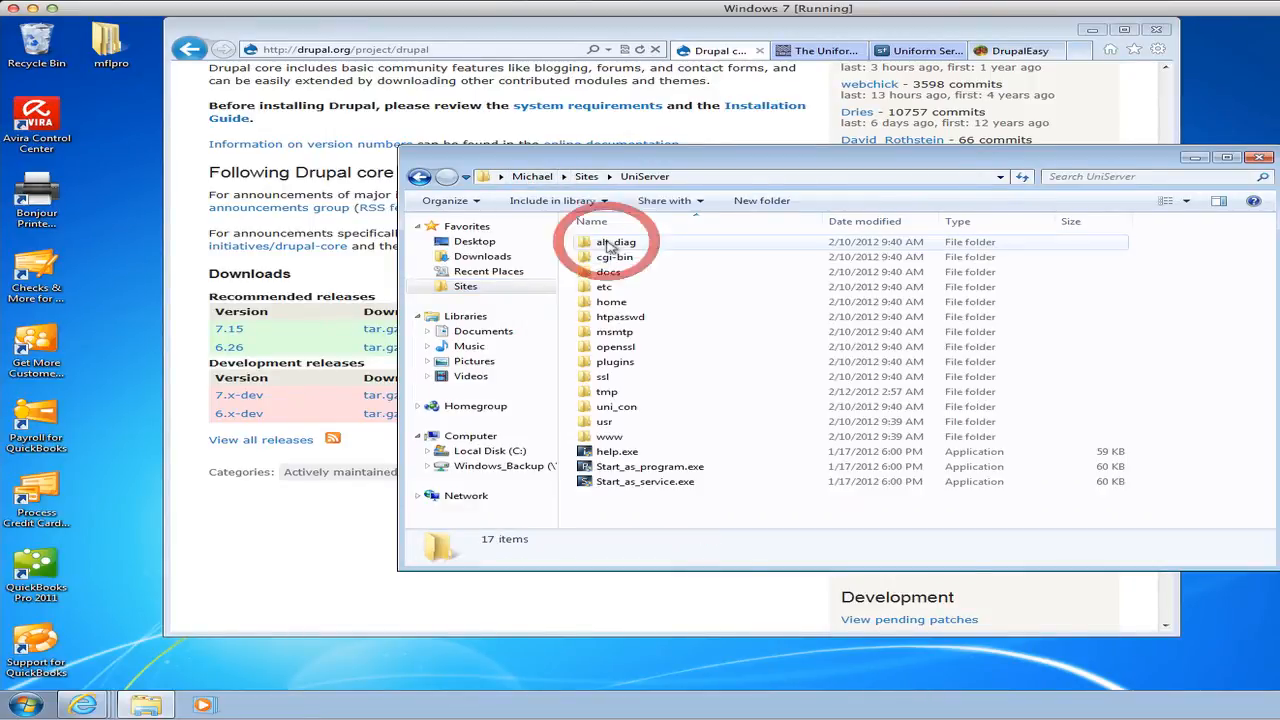
mouse_move(690, 456)
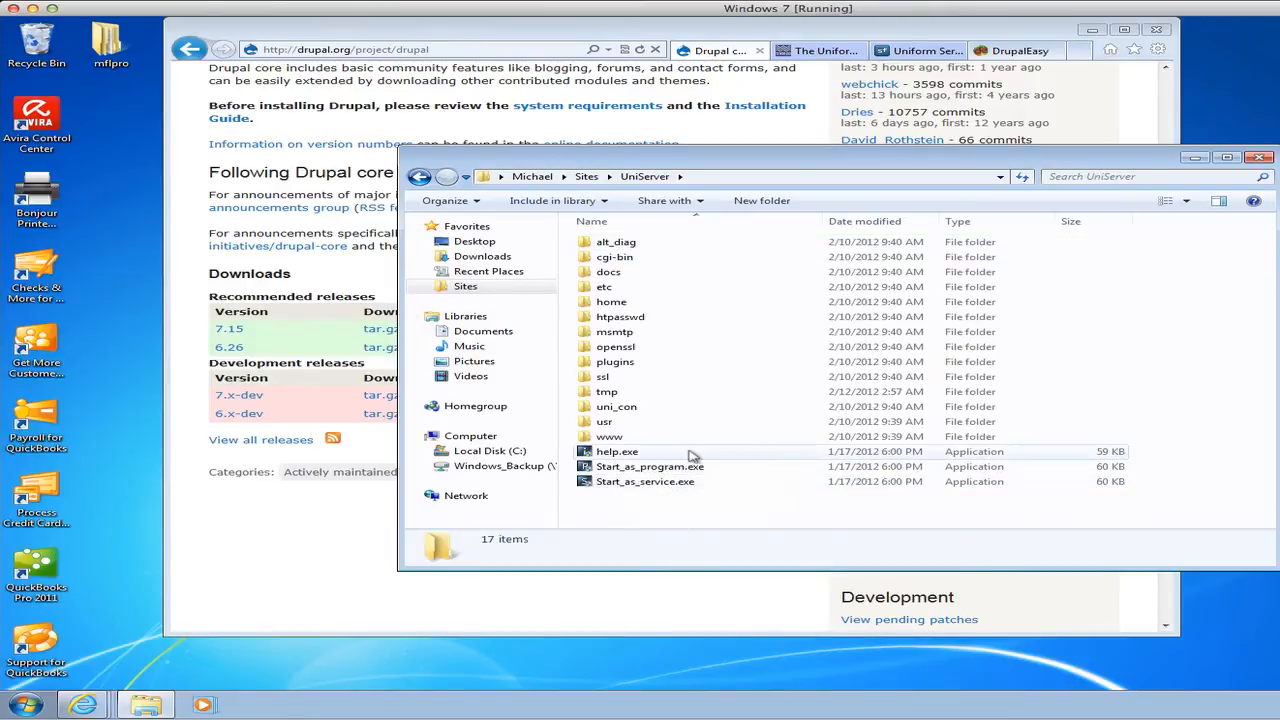
mouse_move(730, 458)
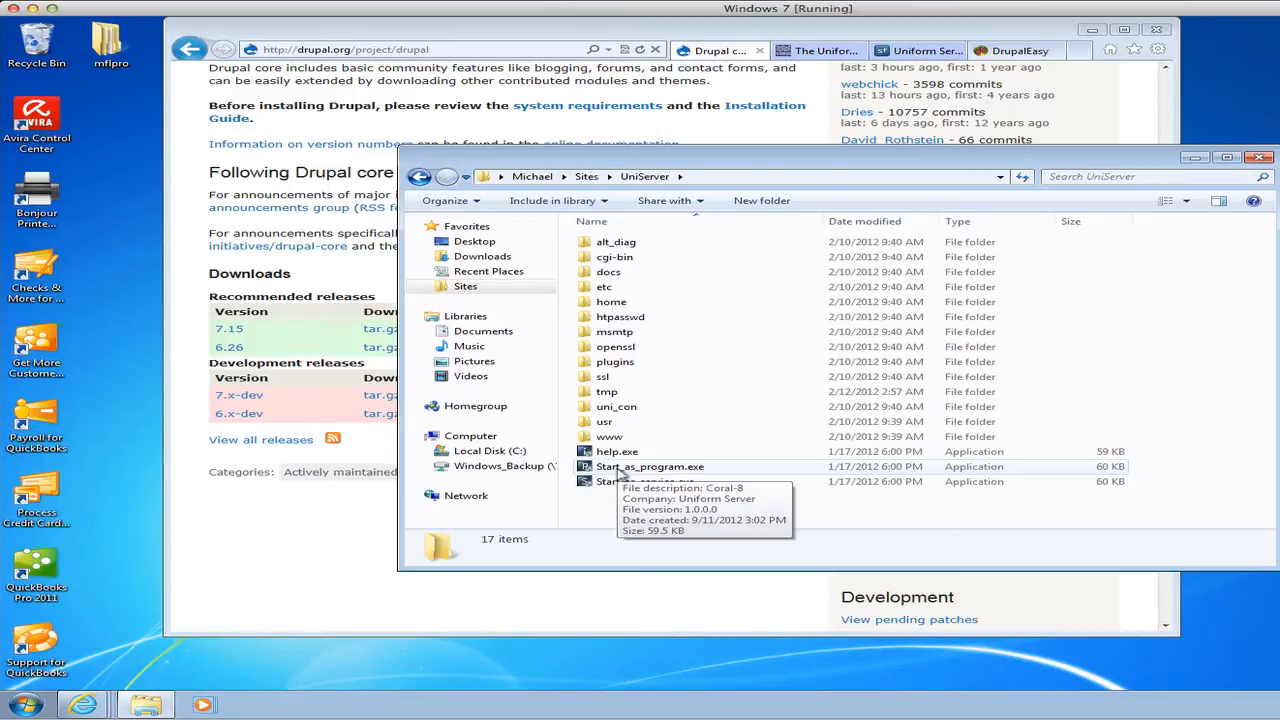
Run Start_as_program.exe, allow it, and decline the MySQL password change and skipped-options prompt
double_click(652, 468)
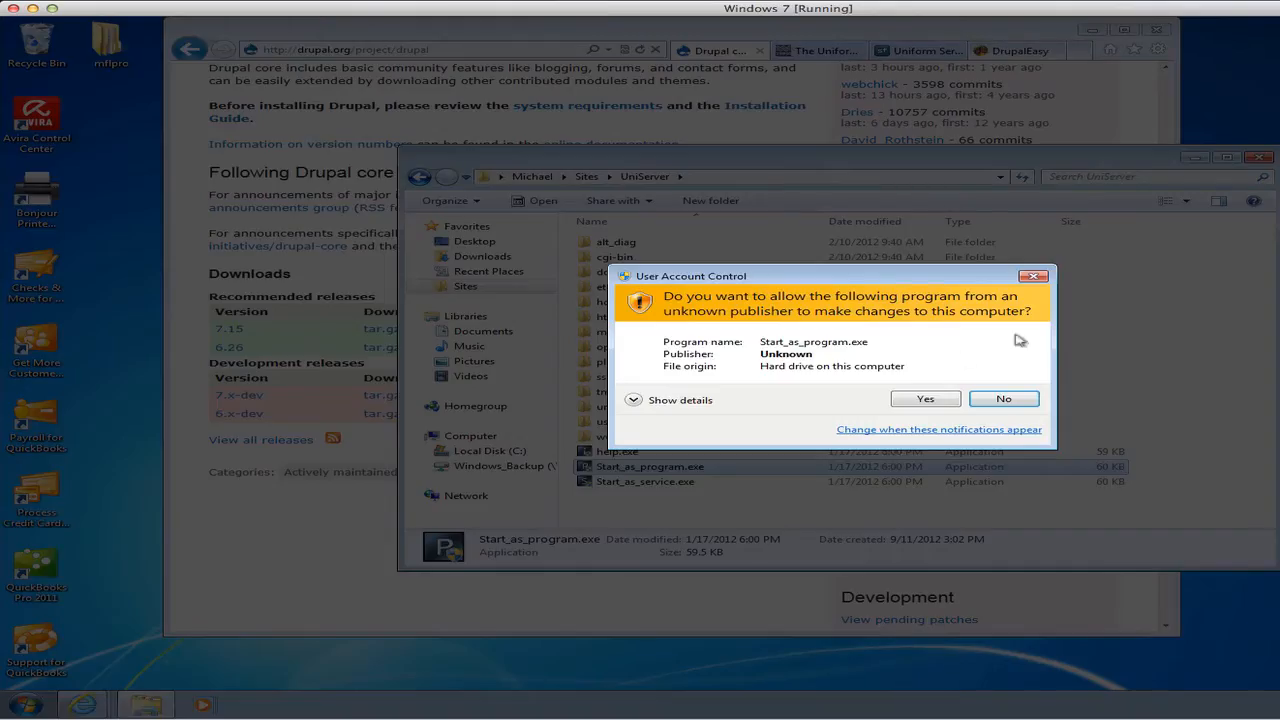
left_click(924, 400)
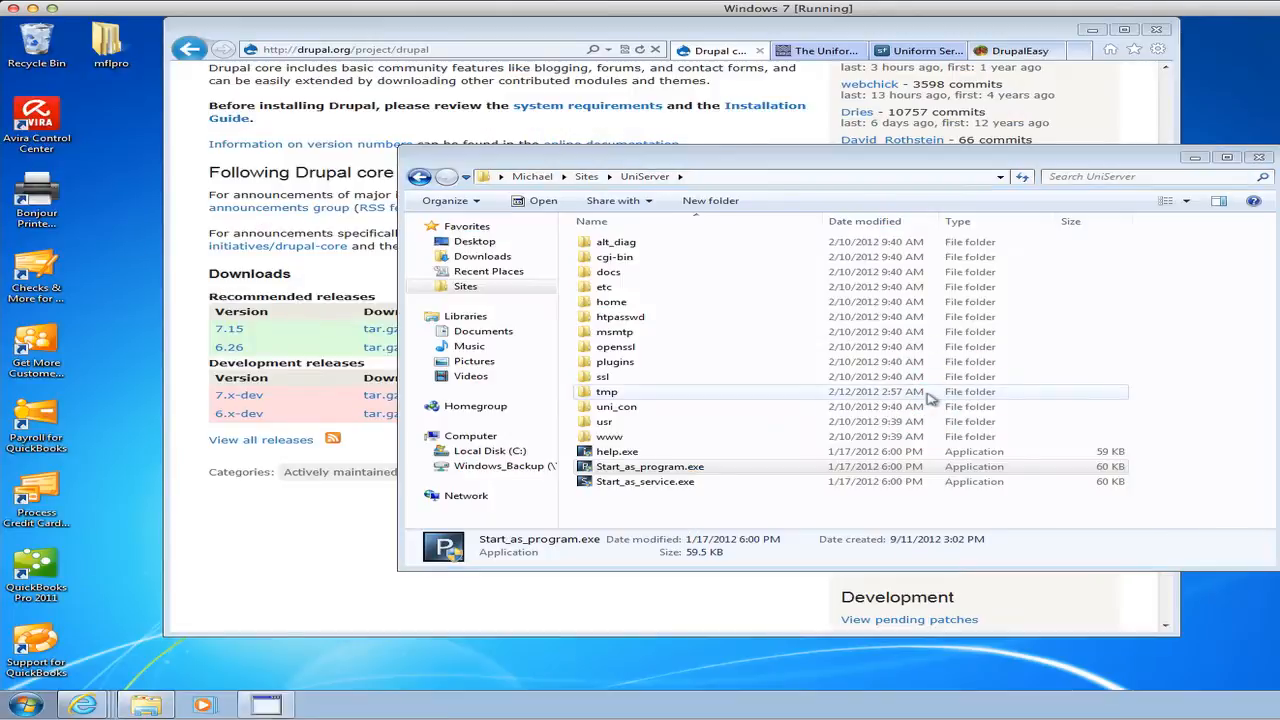
double_click(648, 466)
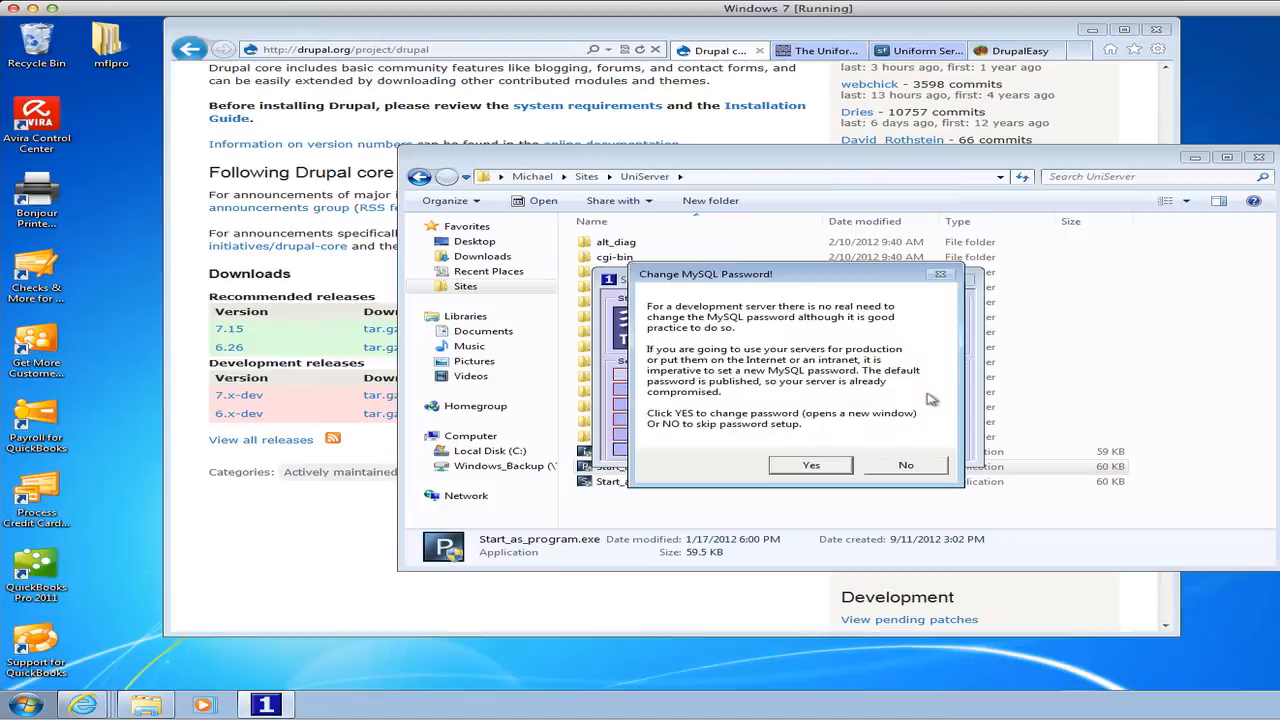
mouse_move(680, 288)
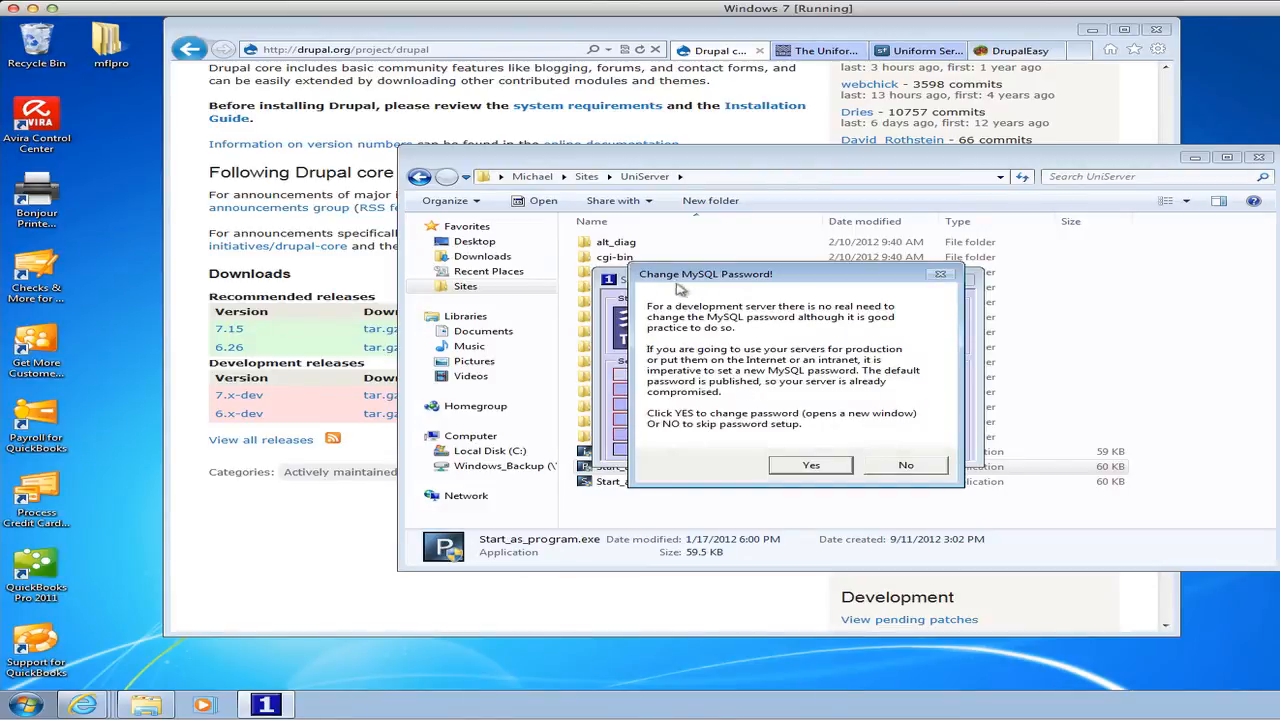
mouse_move(784, 296)
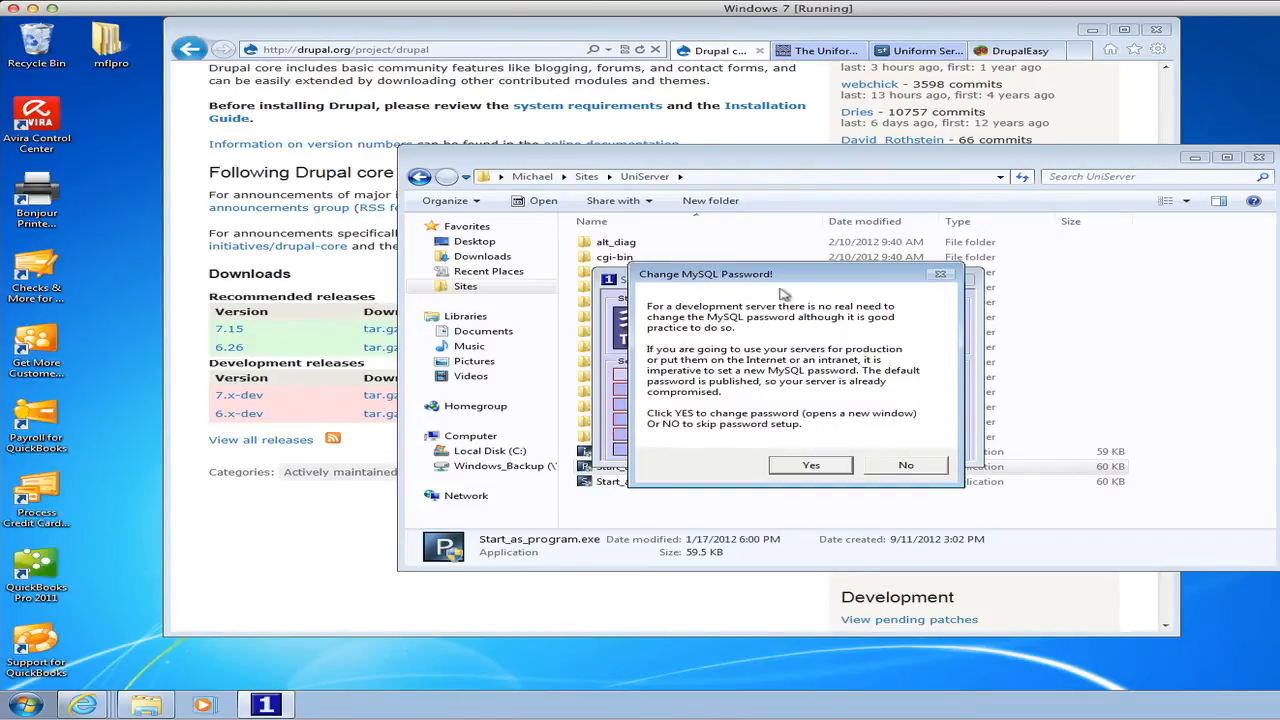
mouse_move(796, 296)
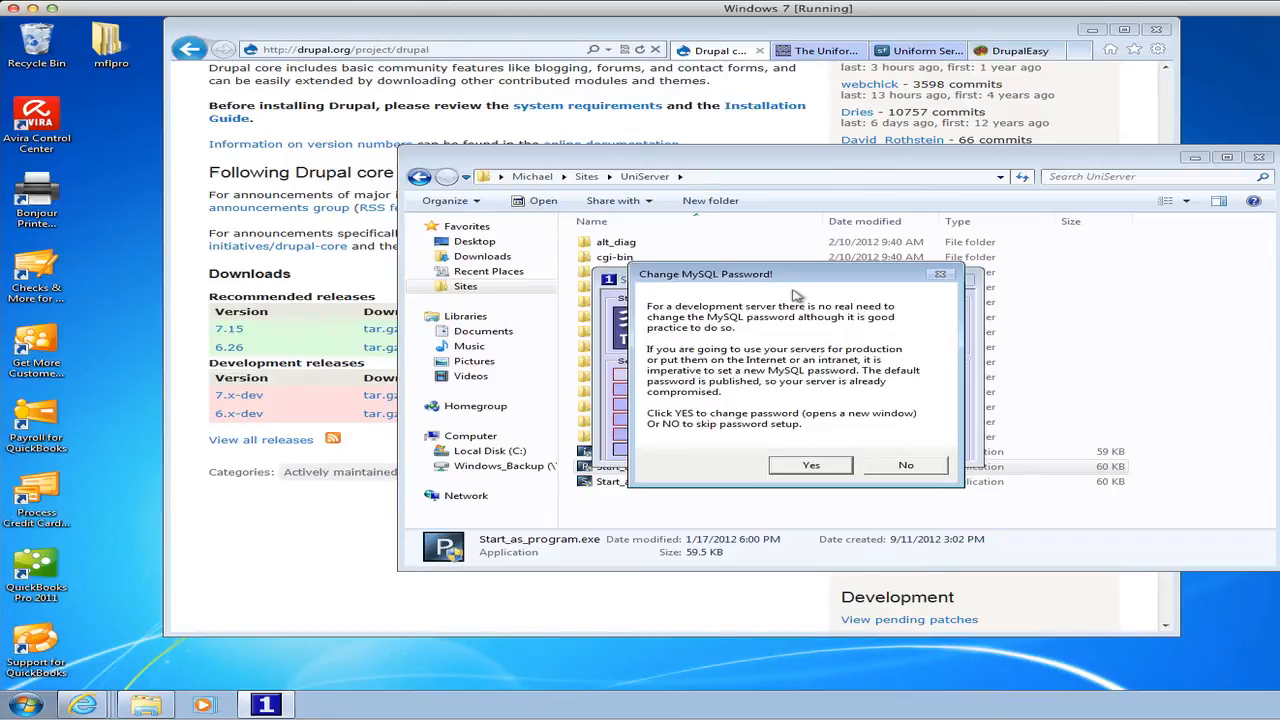
left_click(904, 464)
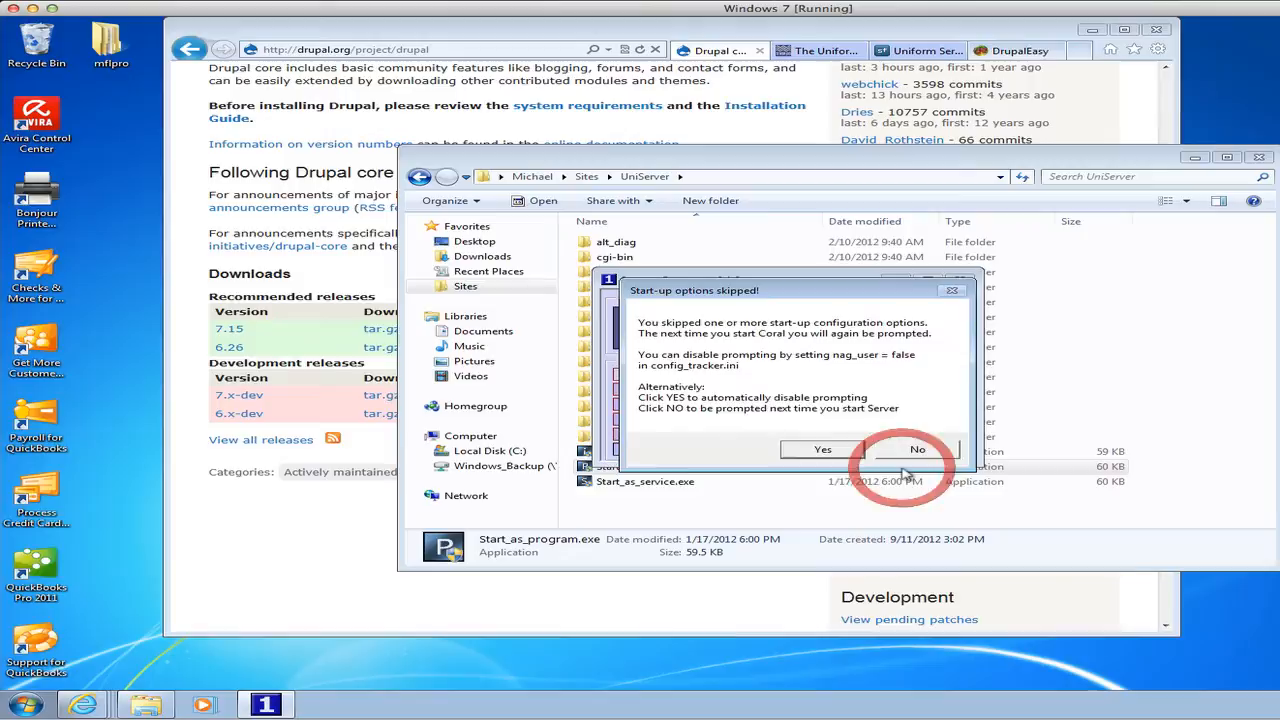
mouse_move(780, 414)
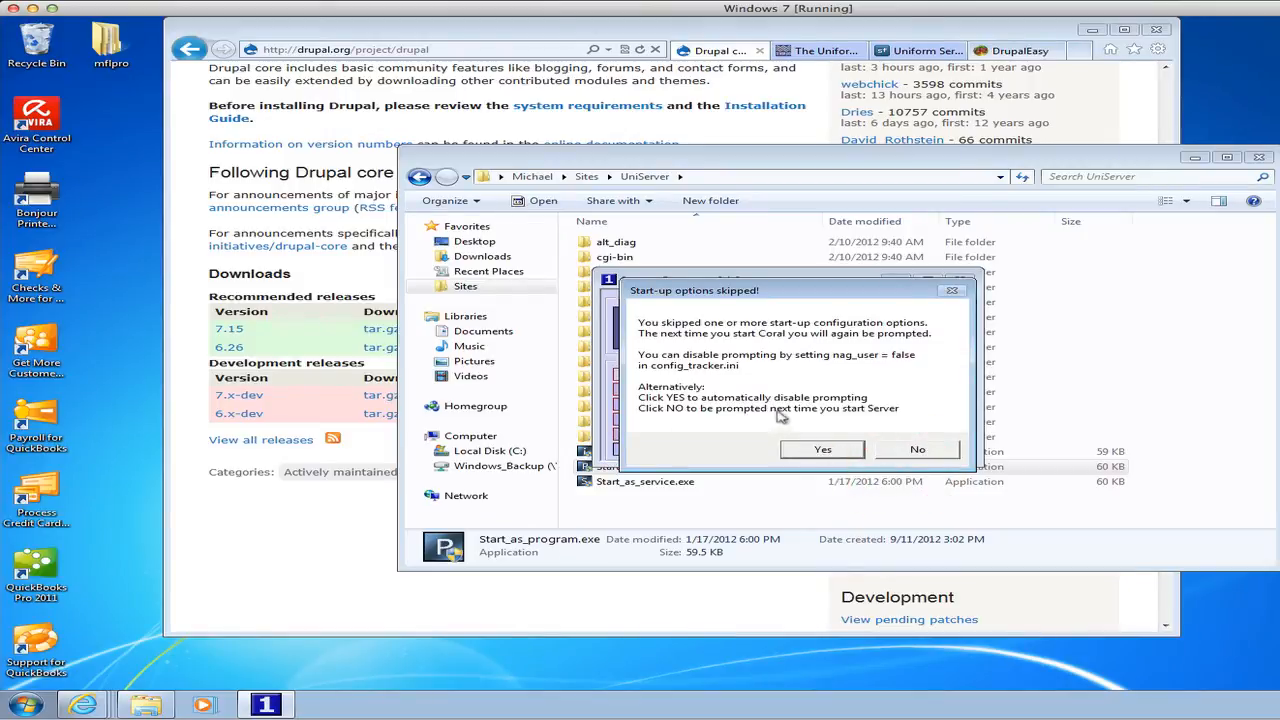
mouse_move(808, 410)
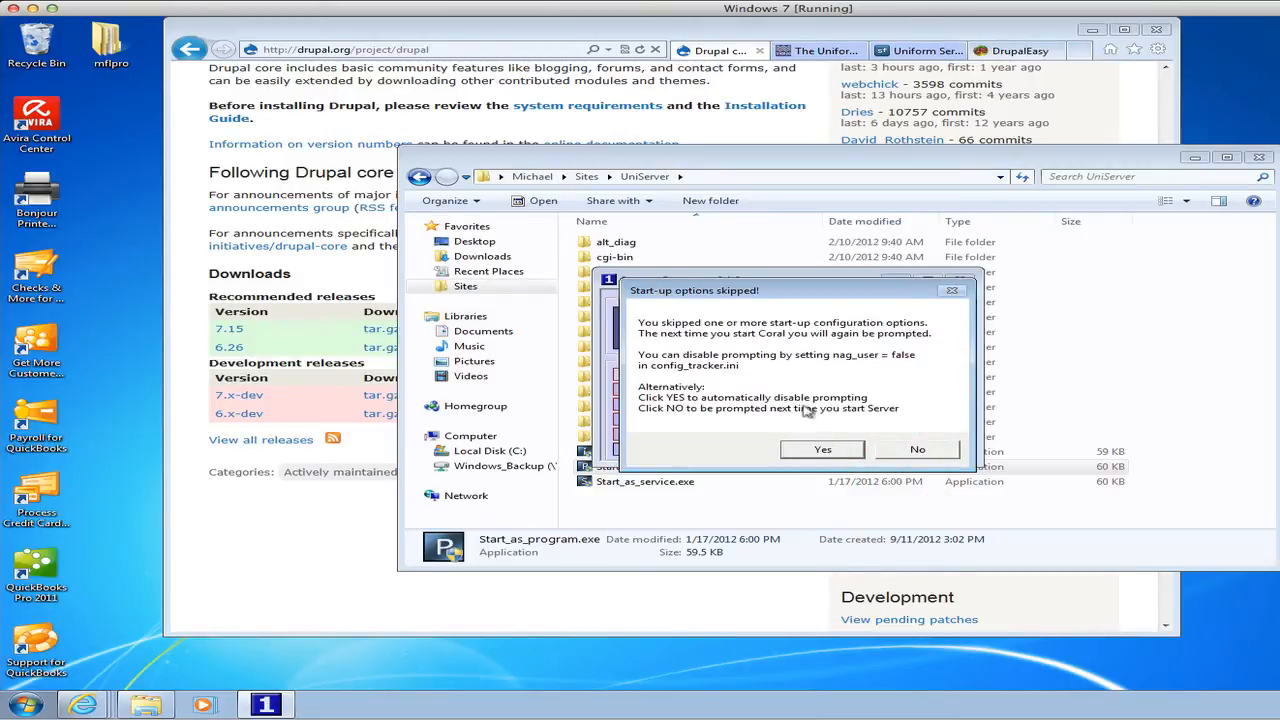
left_click(916, 448)
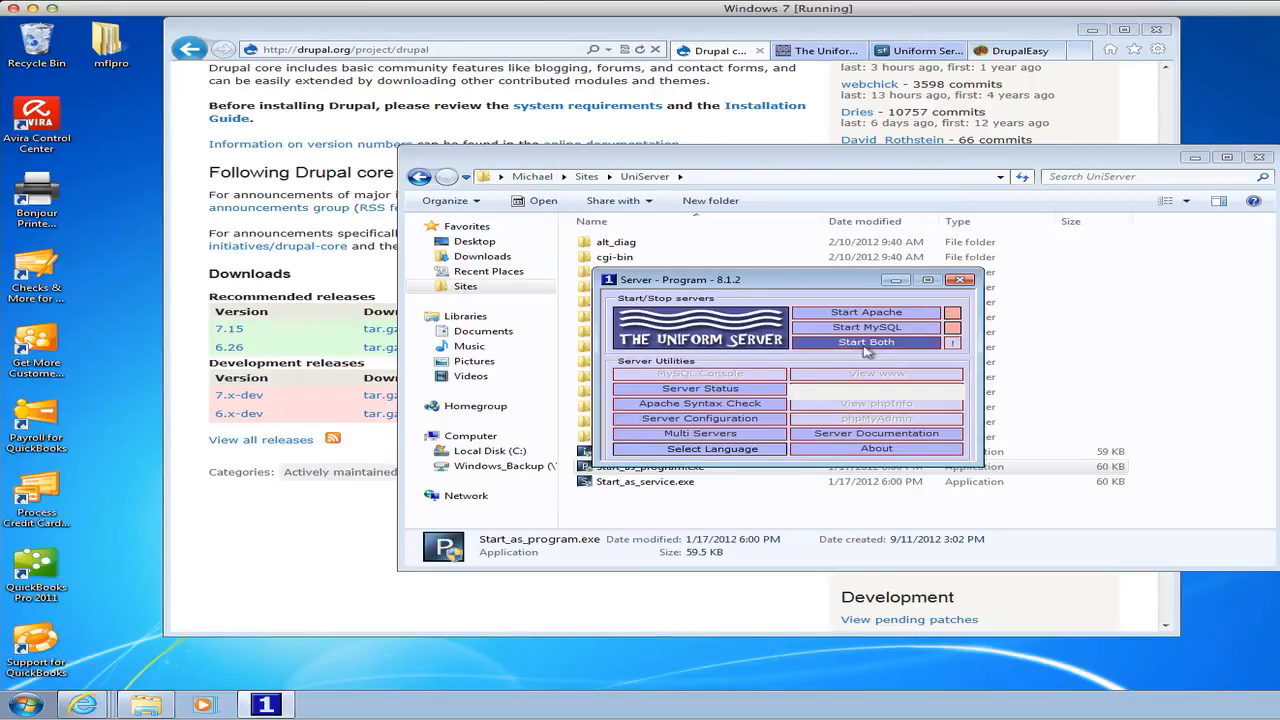
Start Apache and MySQL together from the Uniform Server controller
left_click(864, 342)
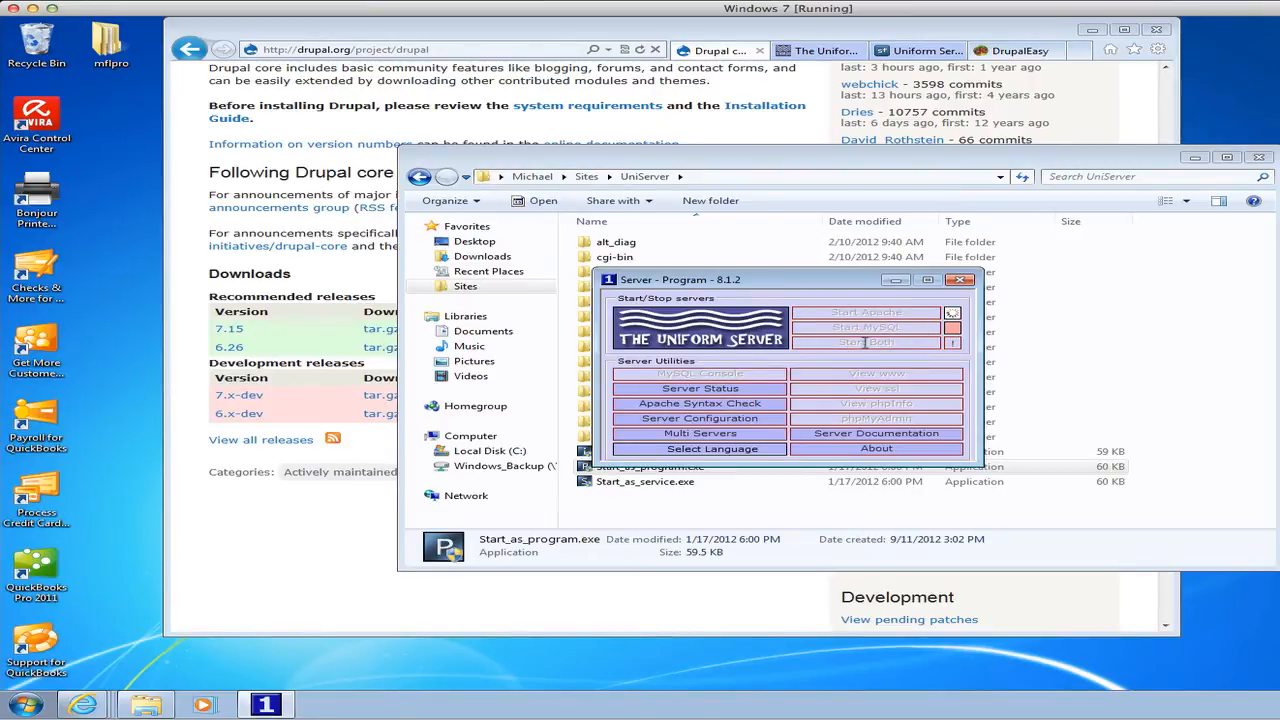
left_click(866, 312)
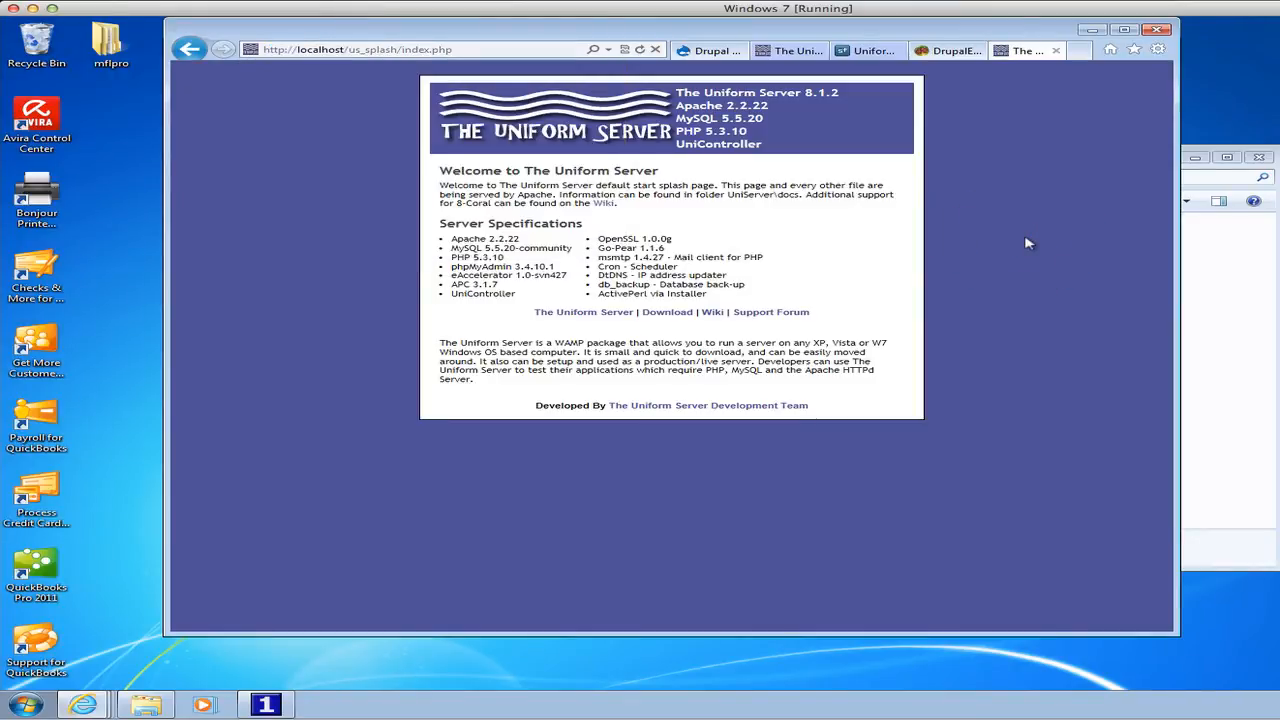
mouse_move(1100, 272)
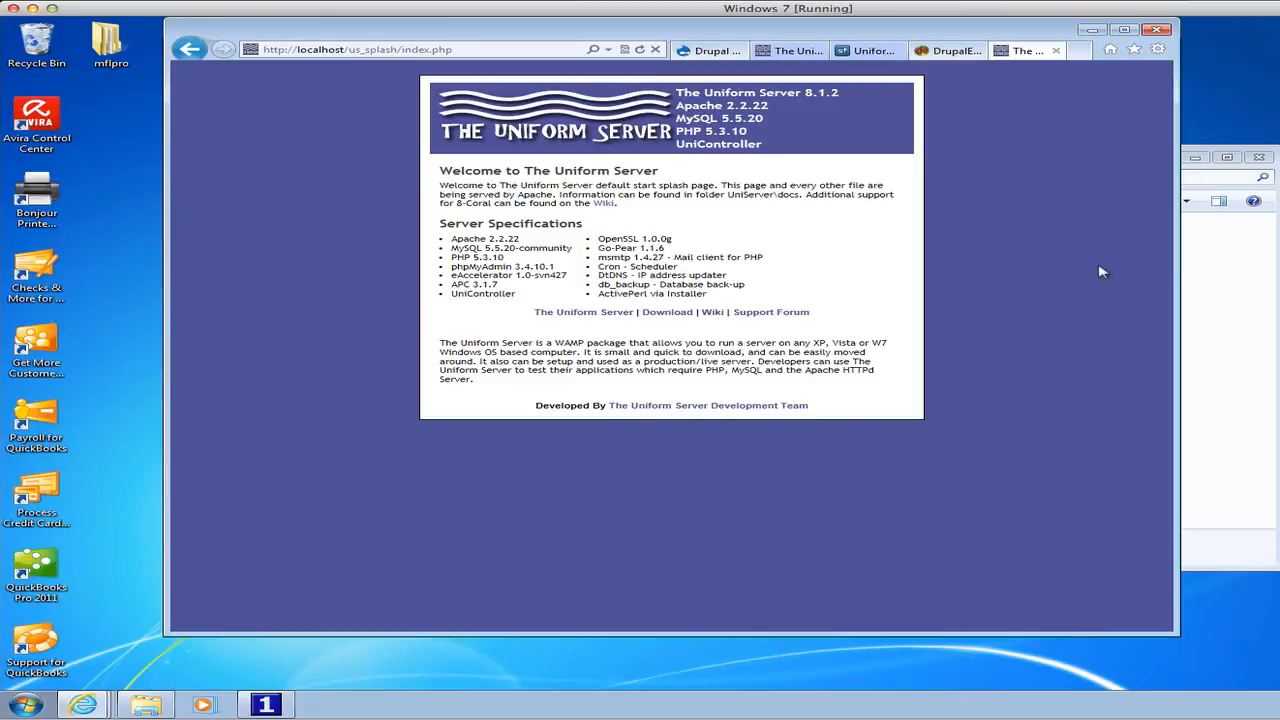
mouse_move(1238, 300)
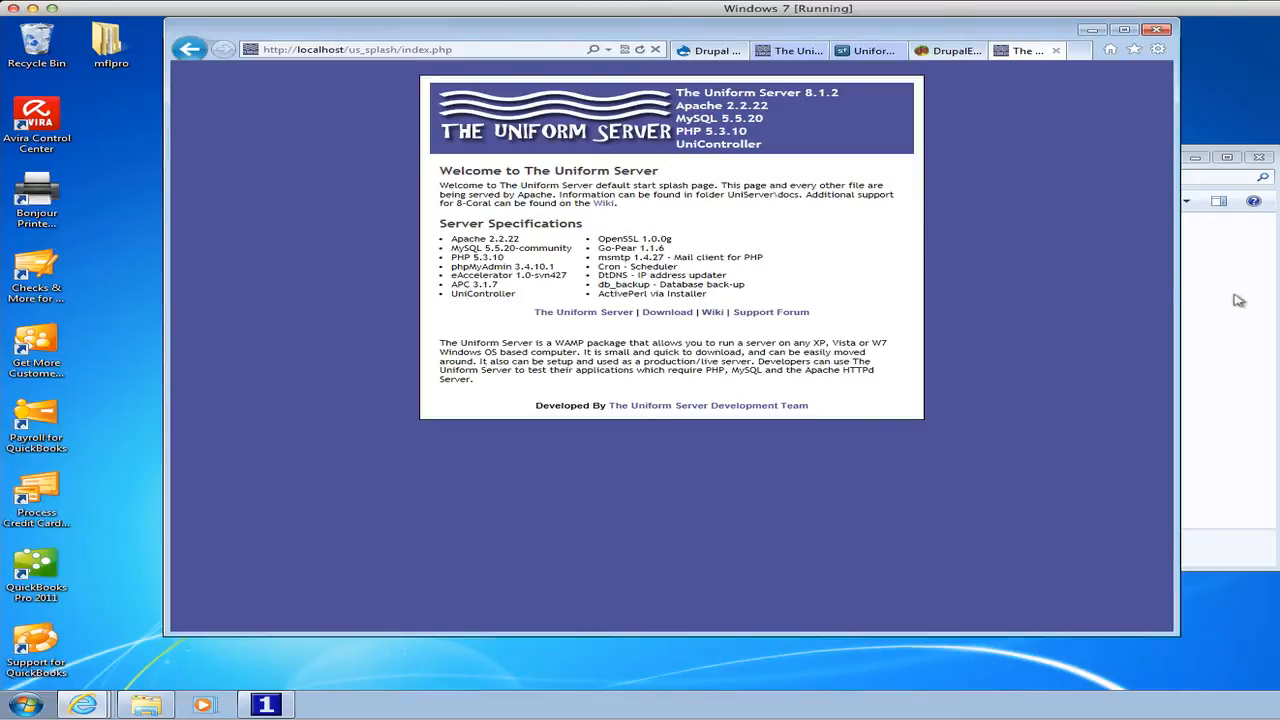
left_click(264, 702)
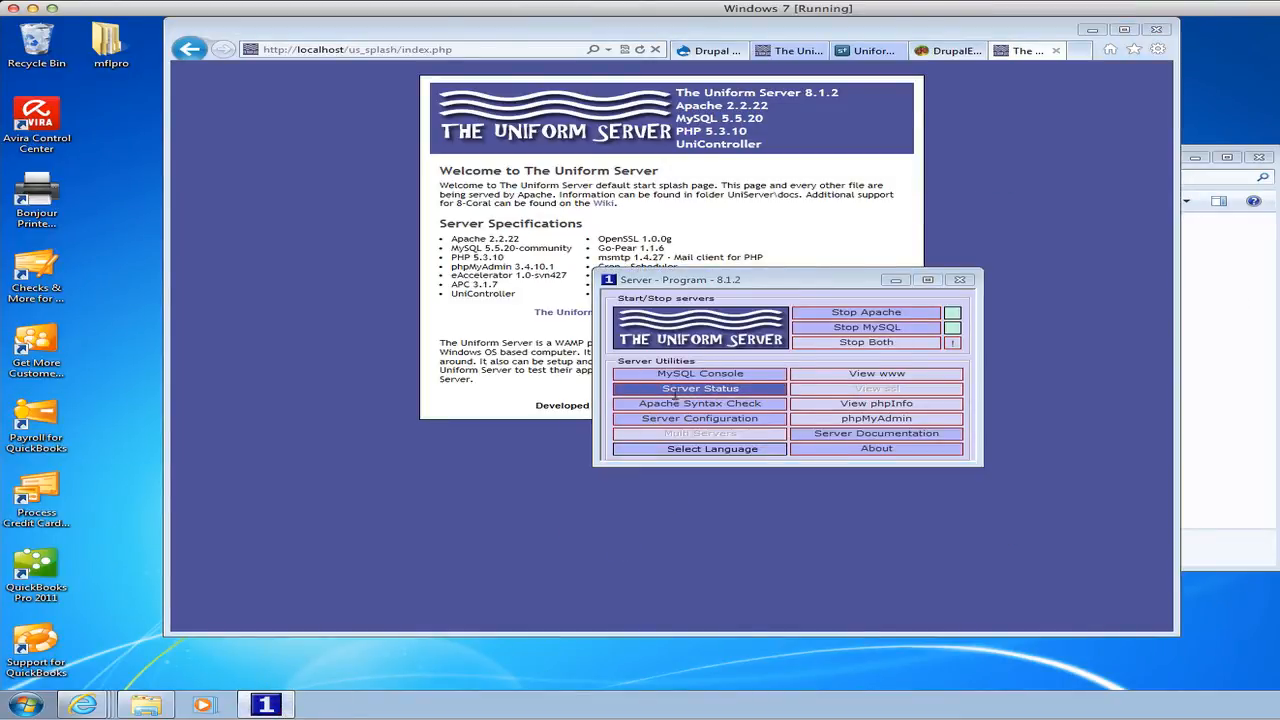
left_click(698, 388)
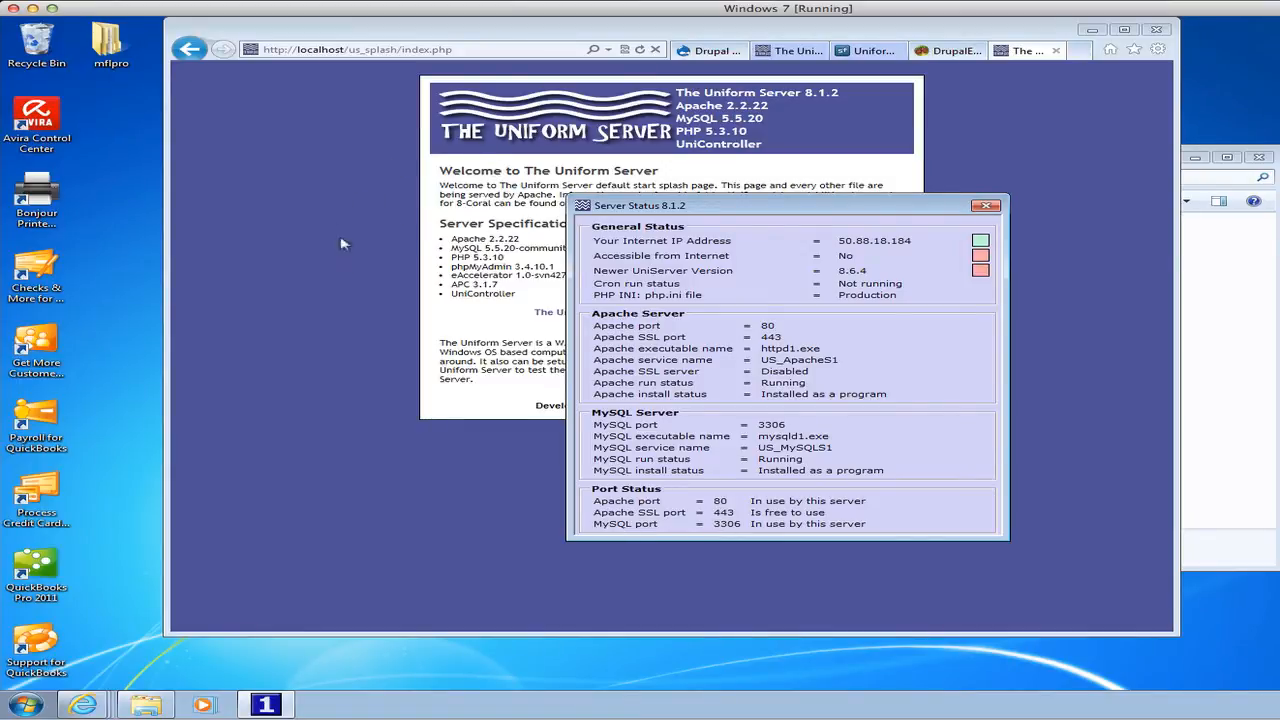
mouse_move(716, 512)
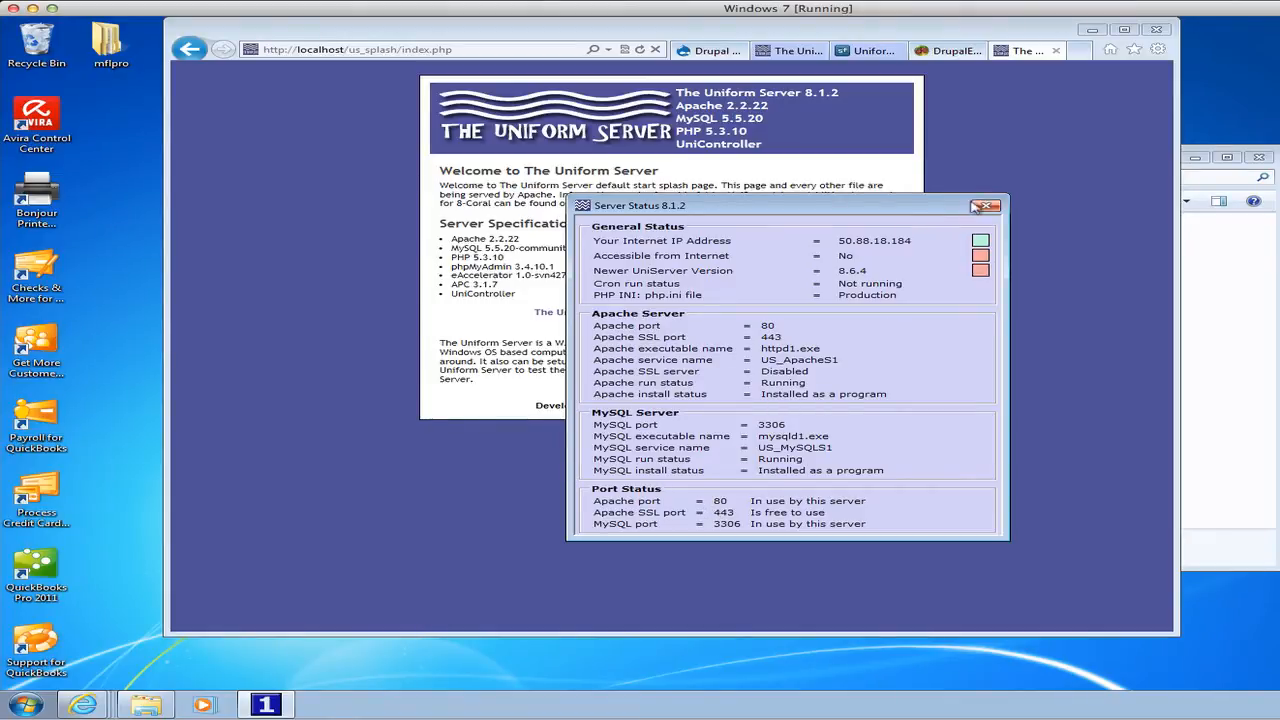
left_click(986, 206)
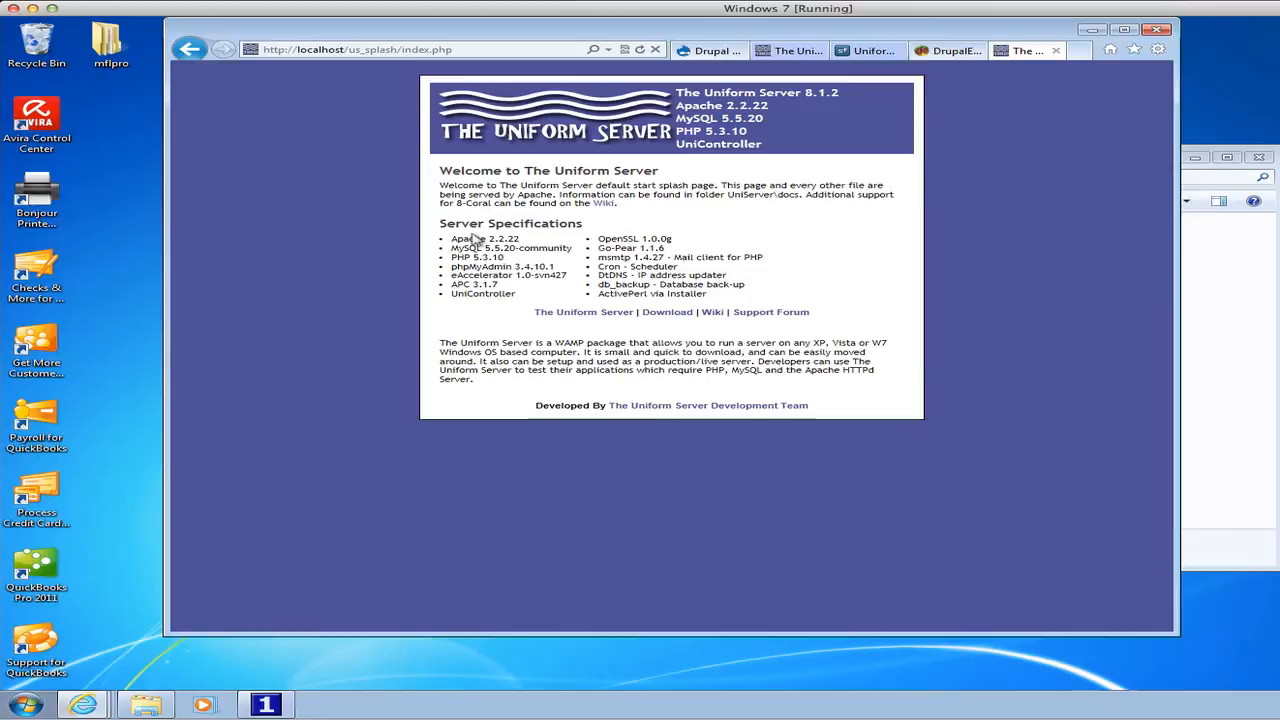
mouse_move(728, 264)
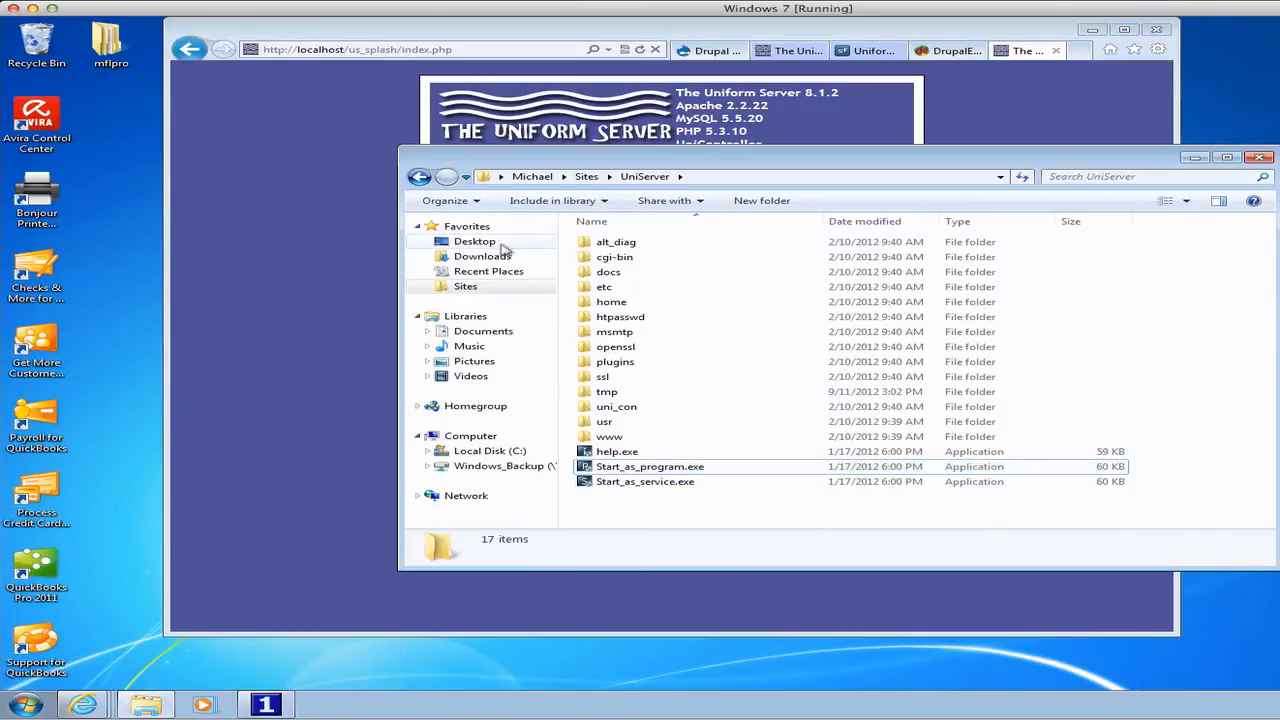
Copy the drupal-7.15 folder from the uncompressed downloads folder
left_click(480, 256)
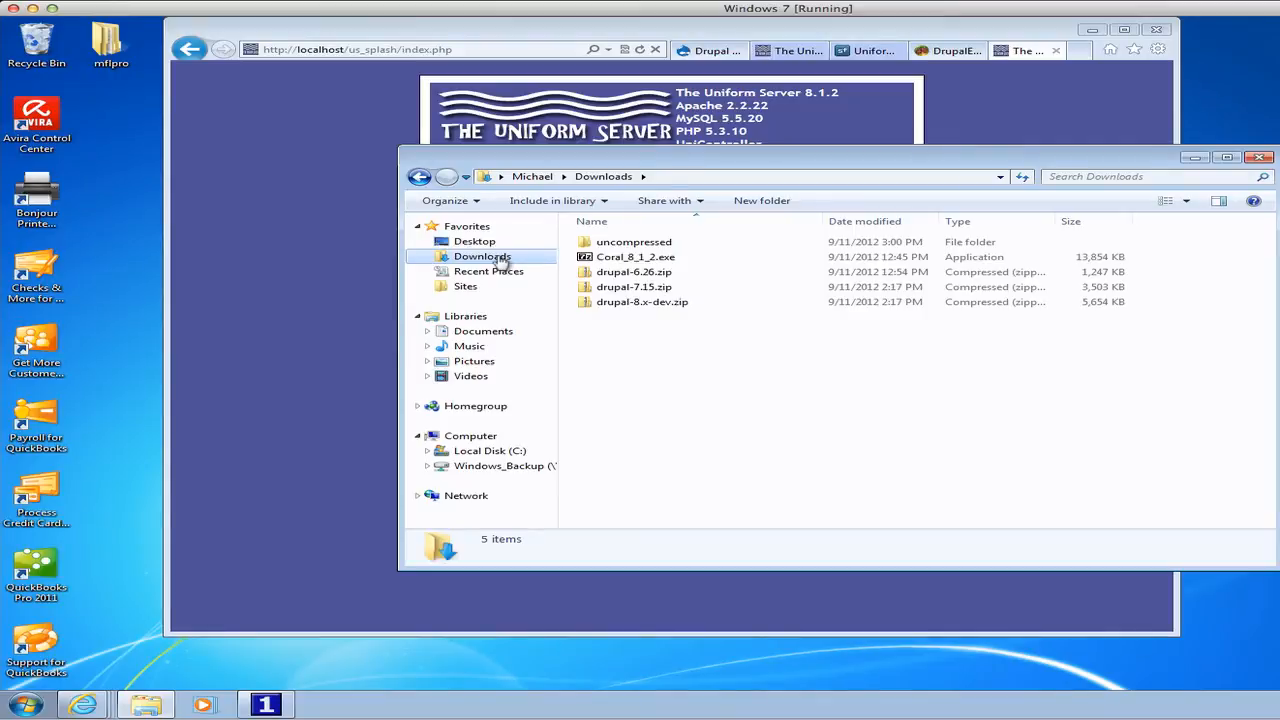
double_click(636, 240)
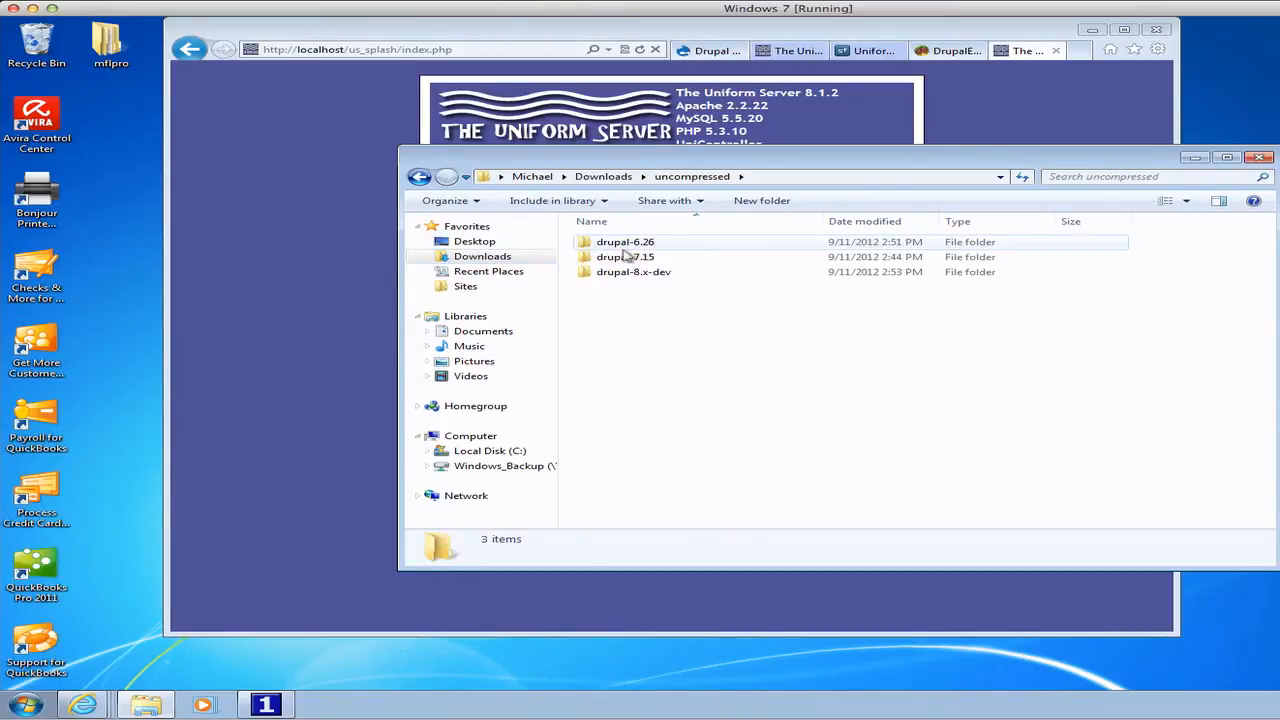
right_click(632, 256)
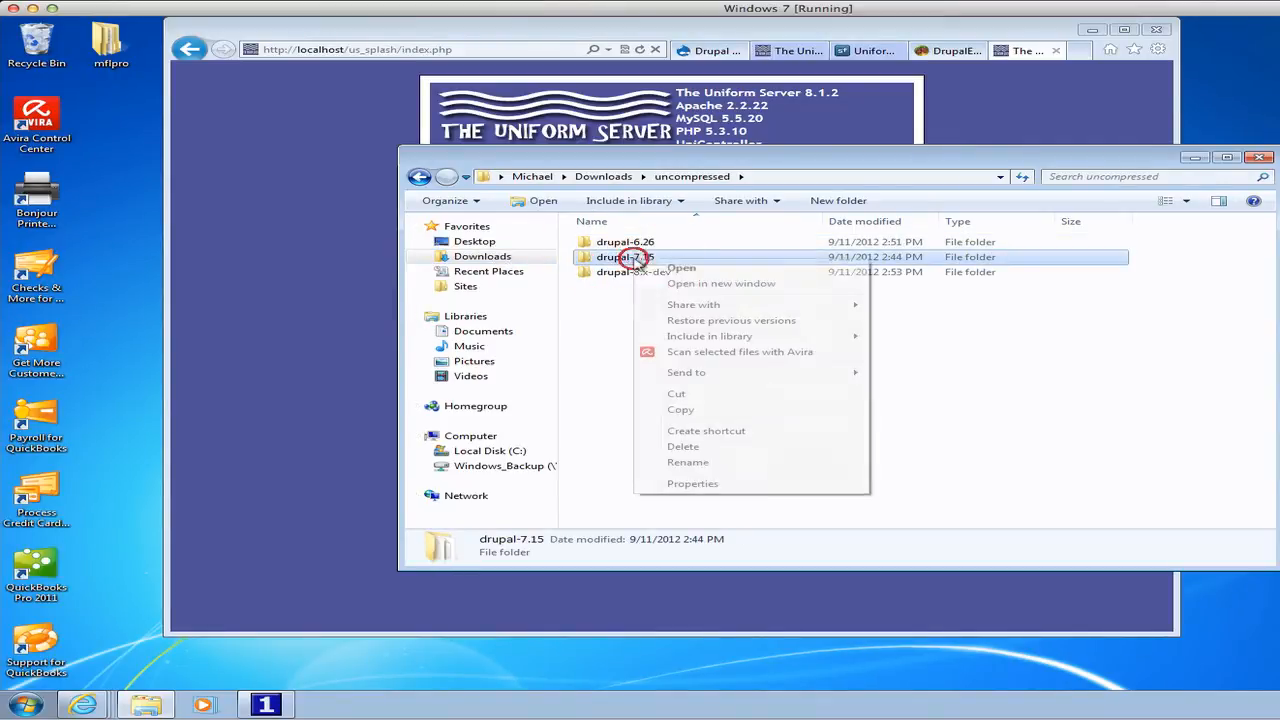
left_click(524, 316)
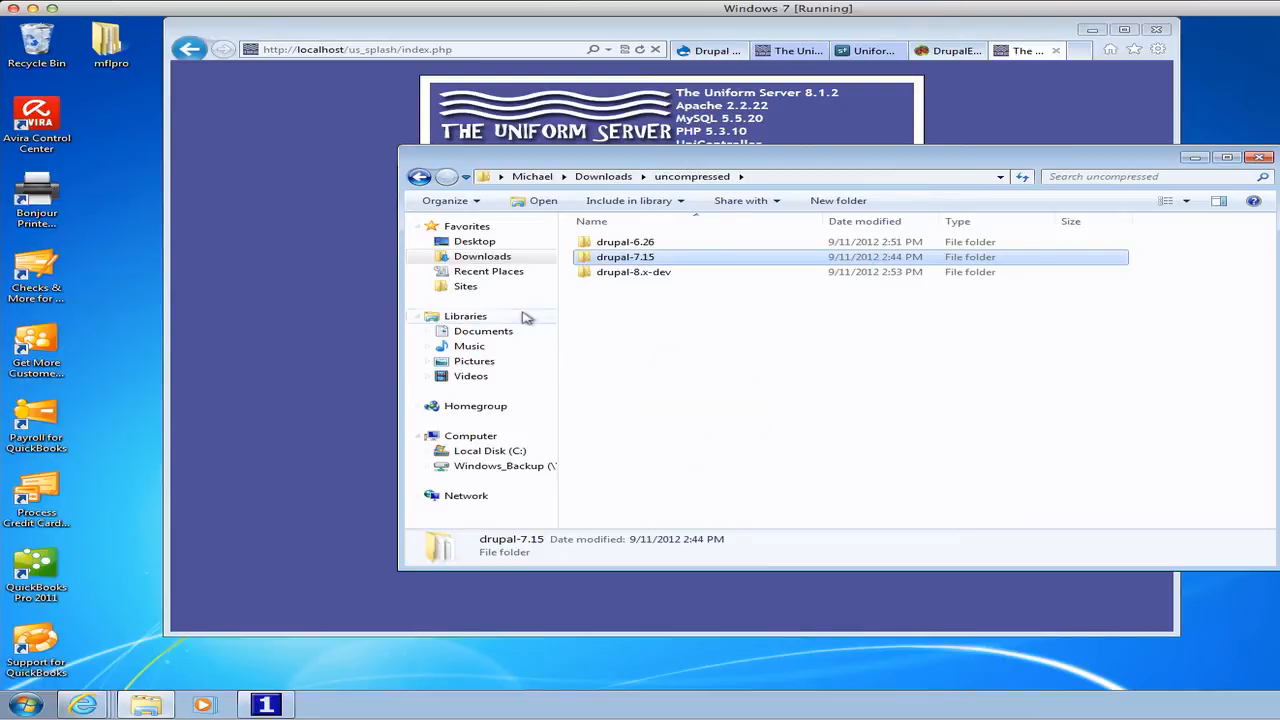
Return to the UniServer folder inside Sites
left_click(464, 286)
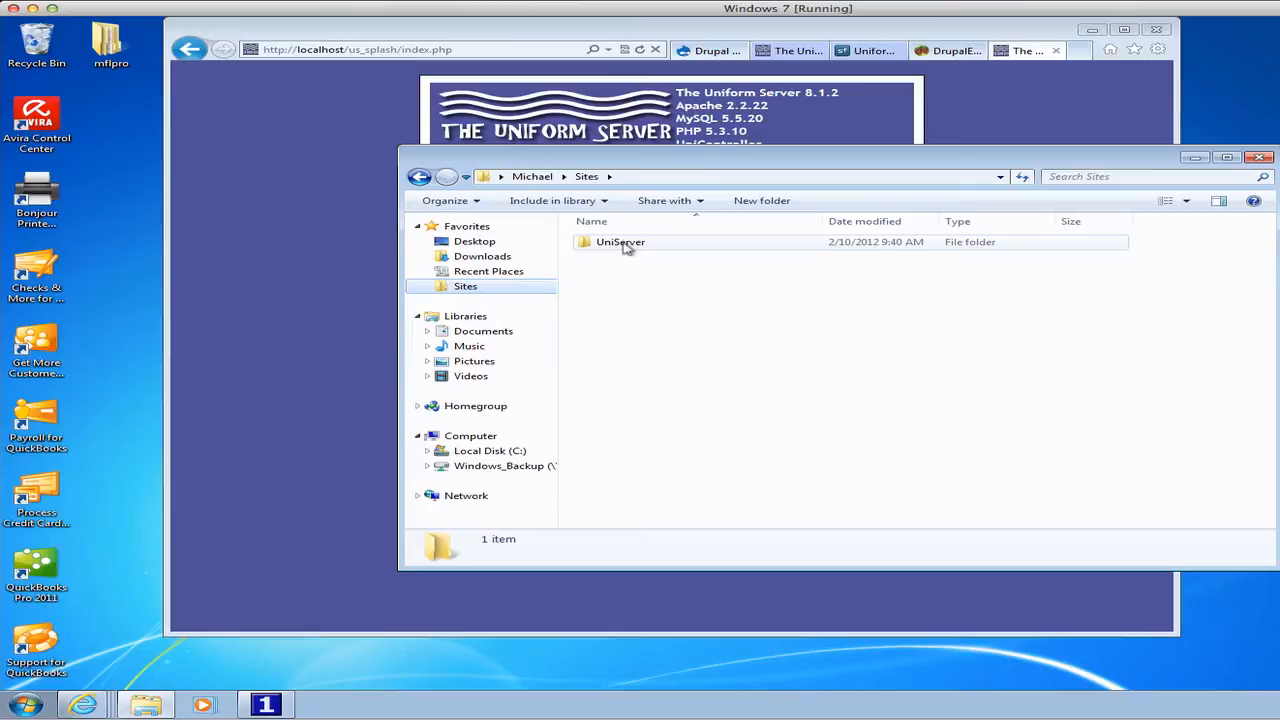
double_click(618, 240)
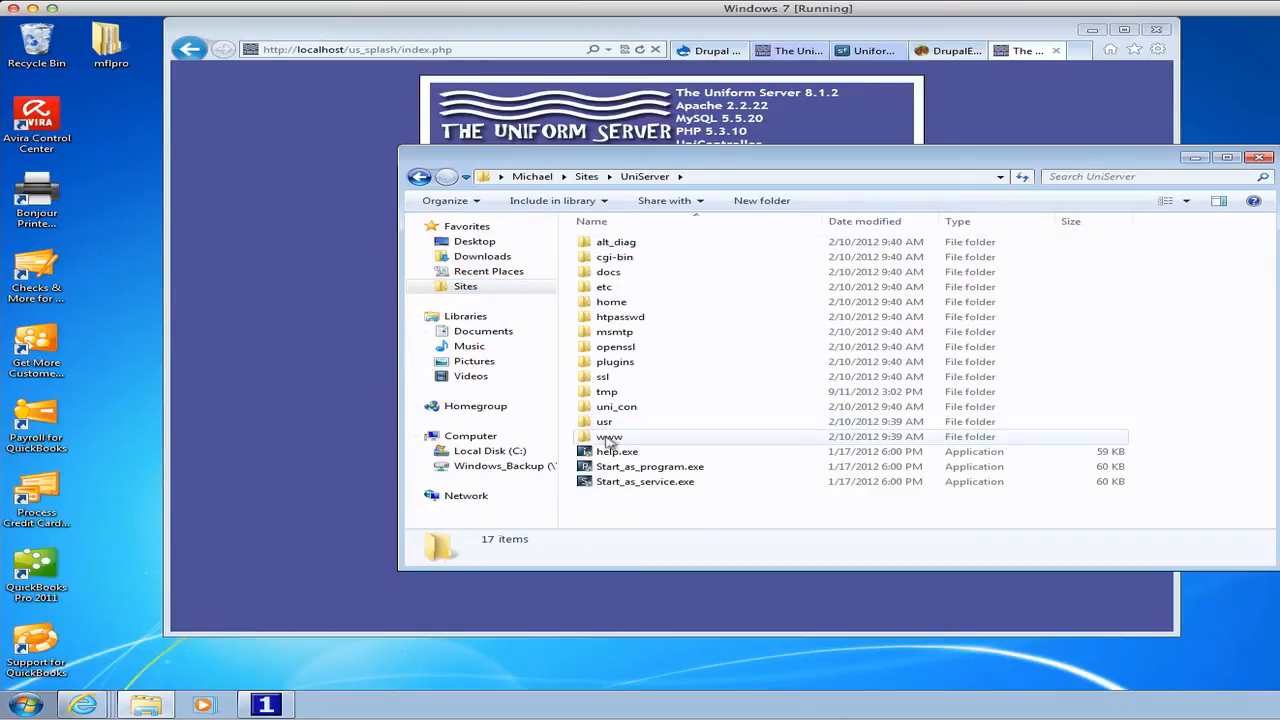
mouse_move(608, 436)
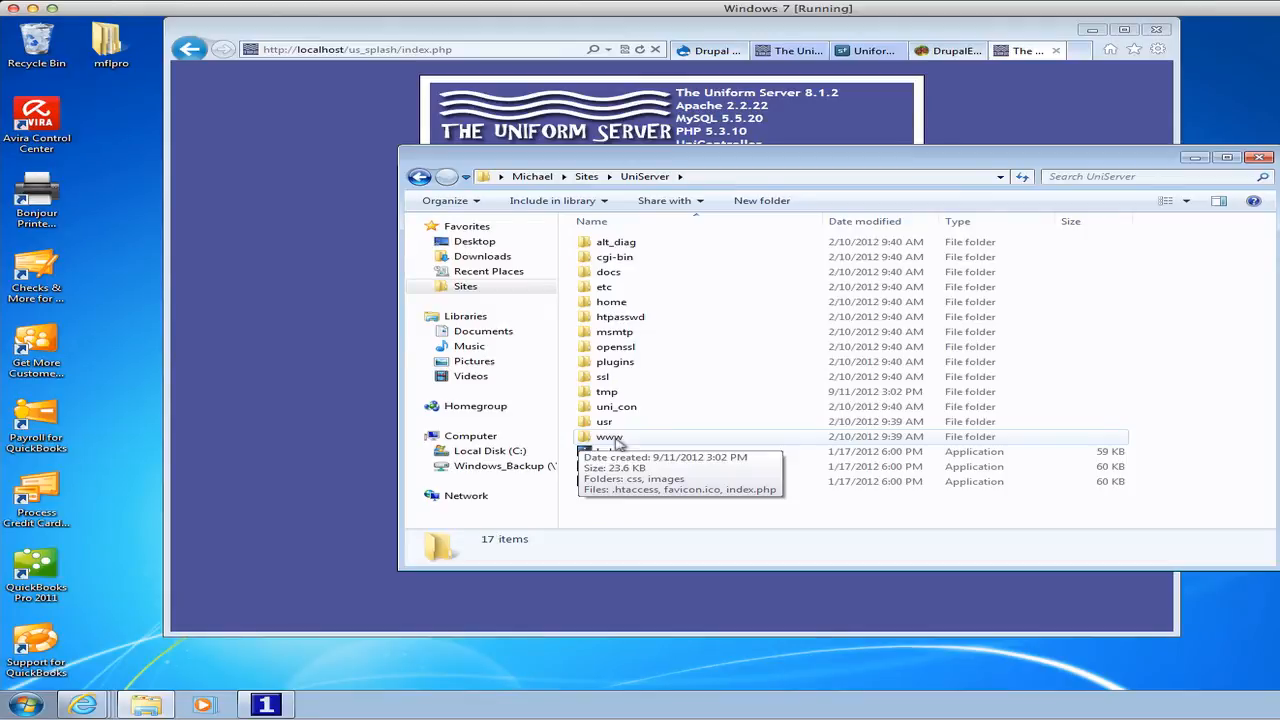
Paste the copied drupal-7.15 folder into the UniServer www web root
double_click(606, 436)
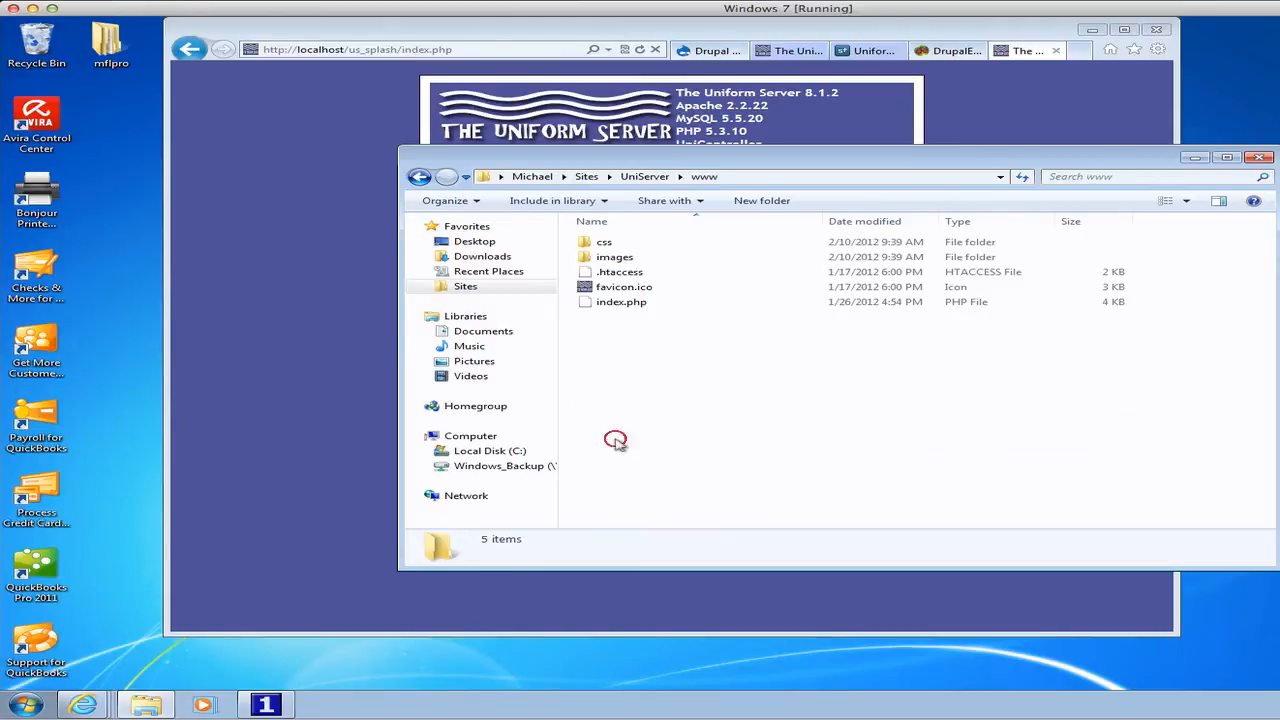
right_click(616, 440)
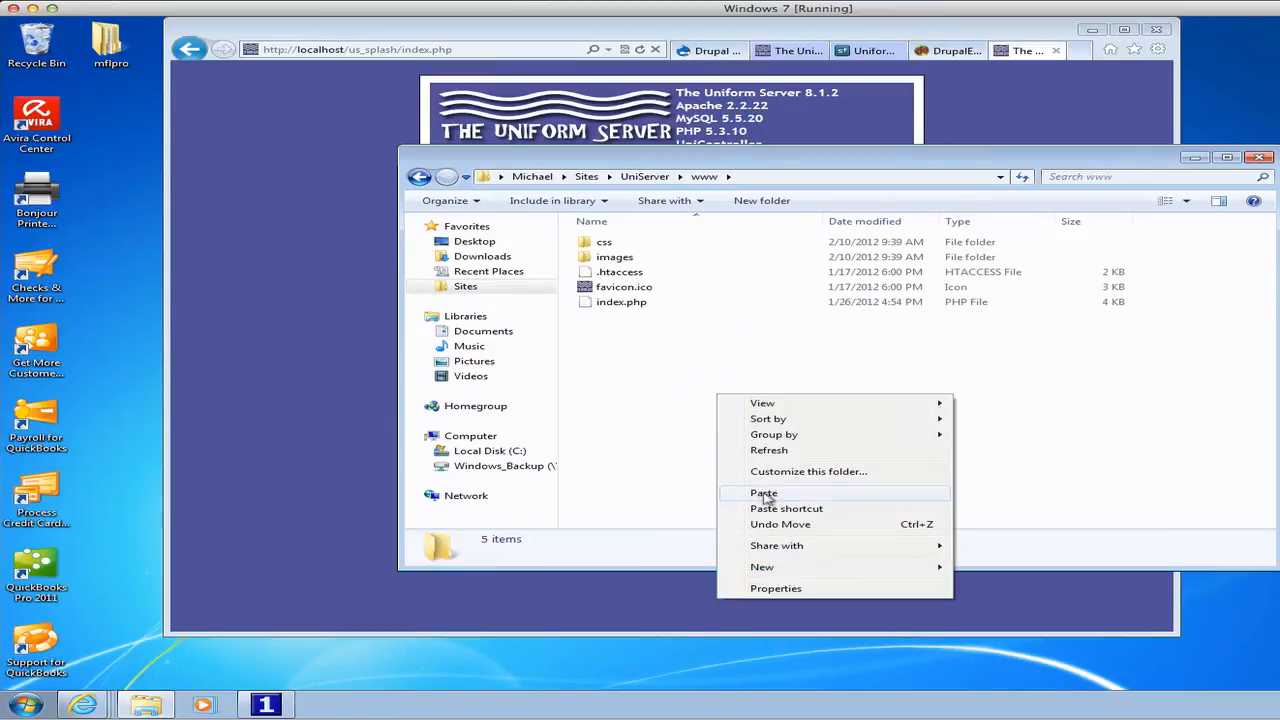
left_click(764, 492)
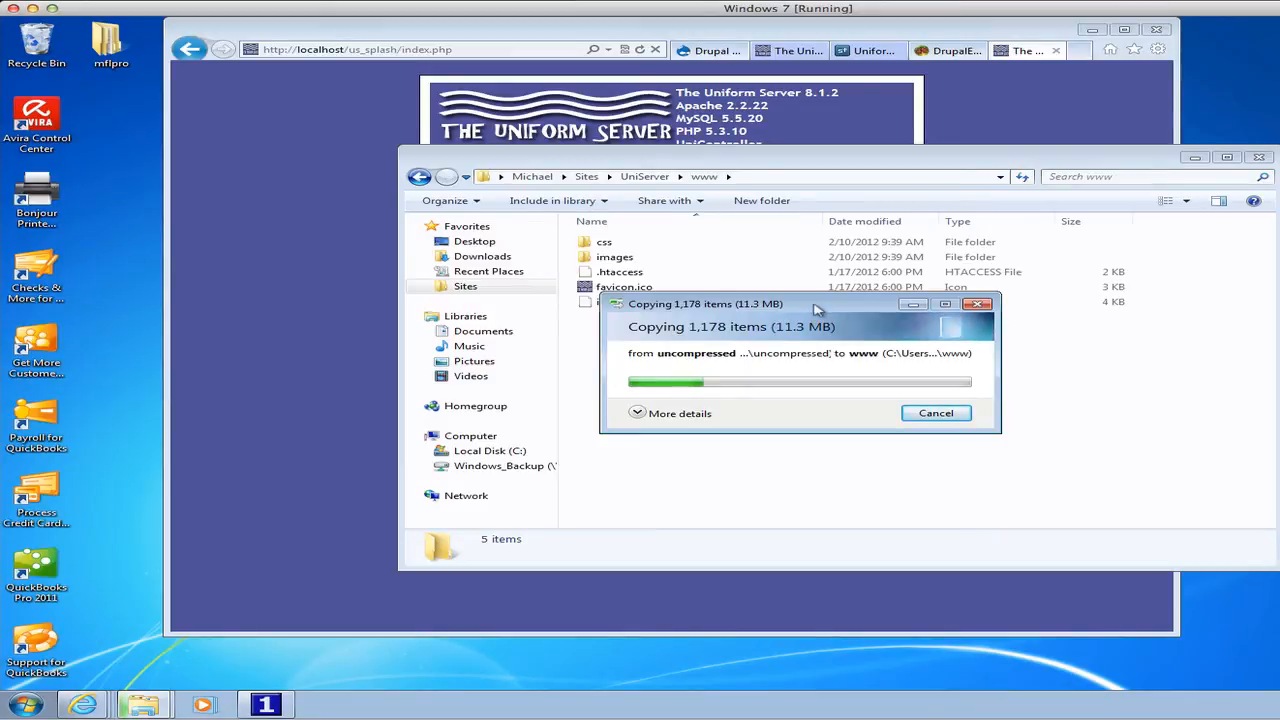
mouse_move(588, 336)
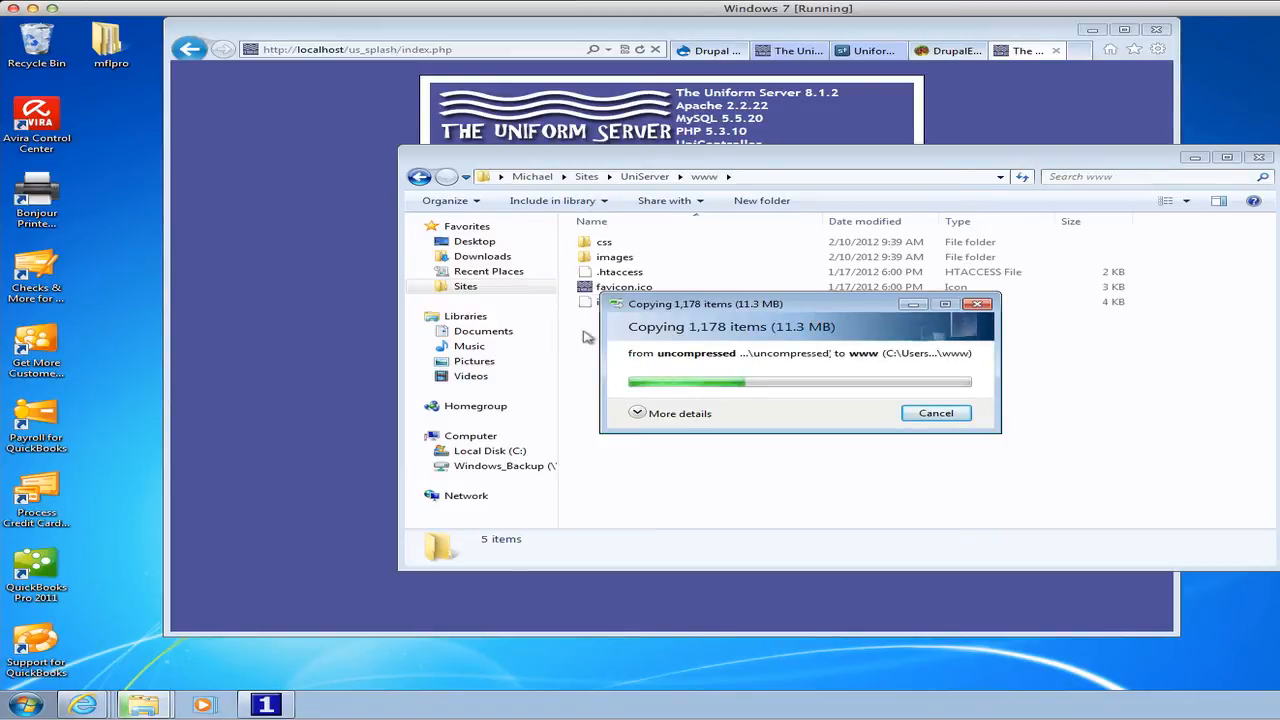
mouse_move(740, 476)
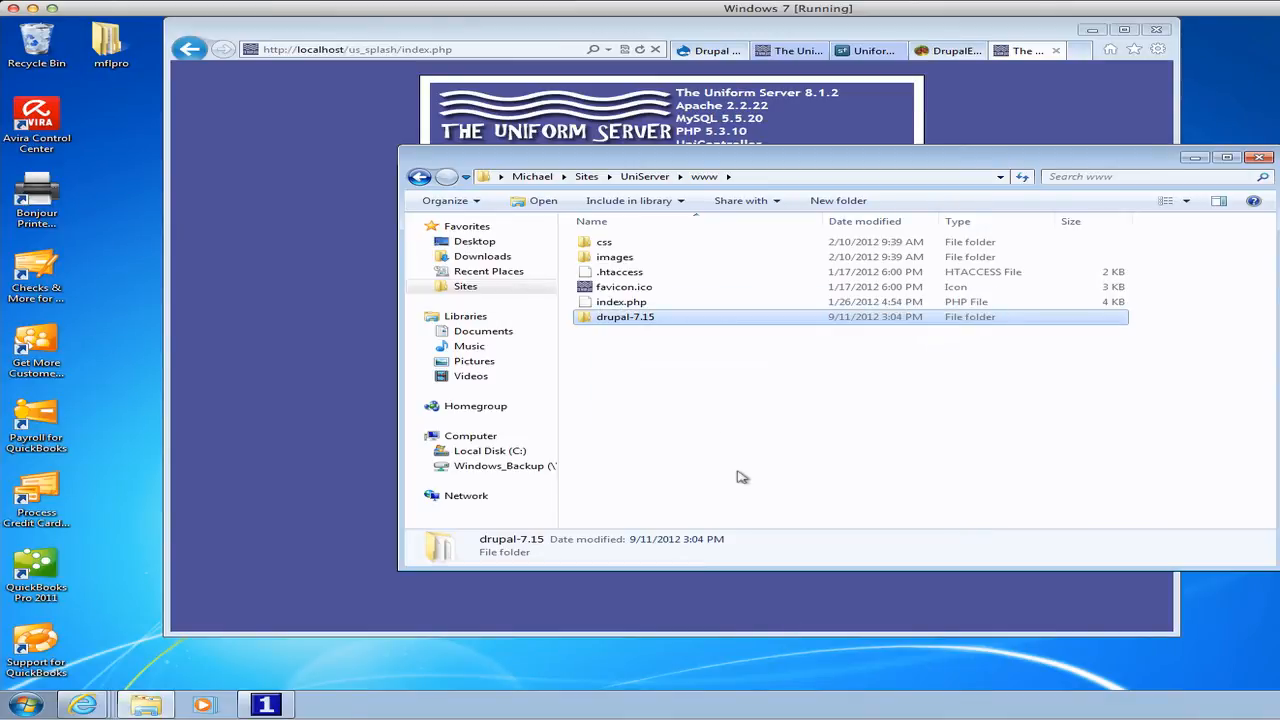
Rename the copied drupal-7.15 folder in www to drupal7 and return to the browser
left_click(624, 316)
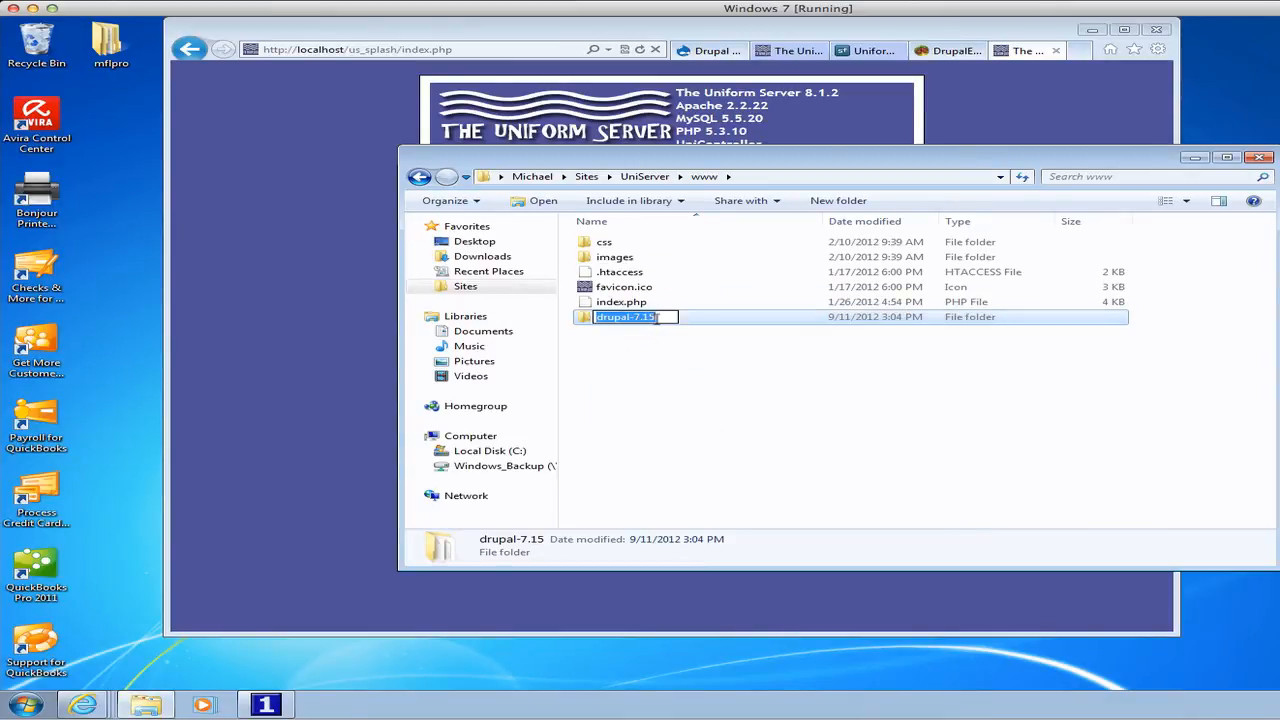
type("drupal7")
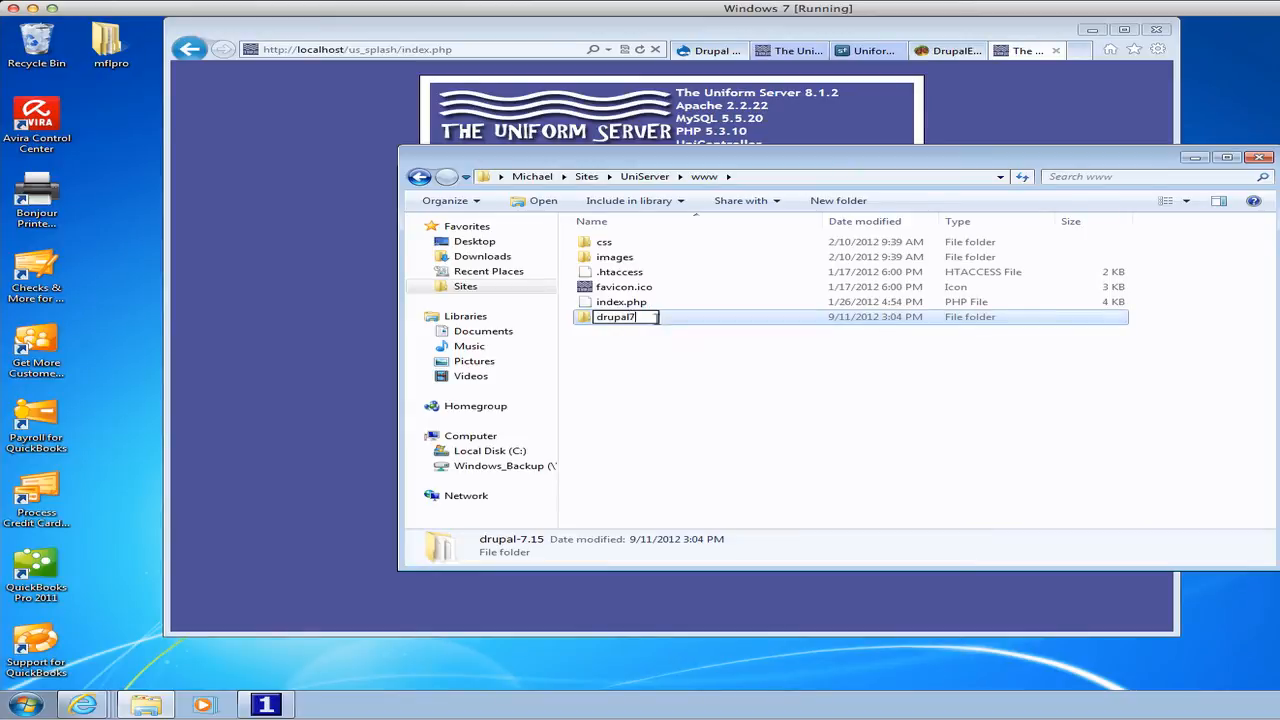
key("Enter")
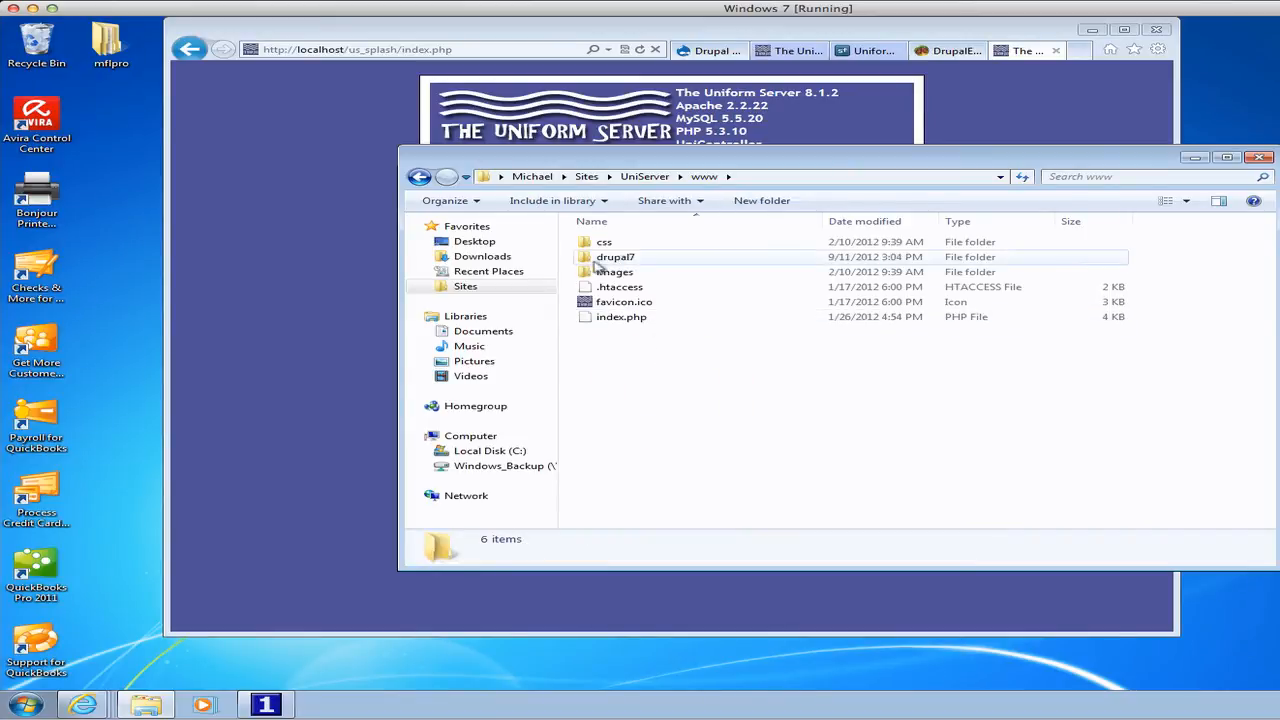
mouse_move(618, 256)
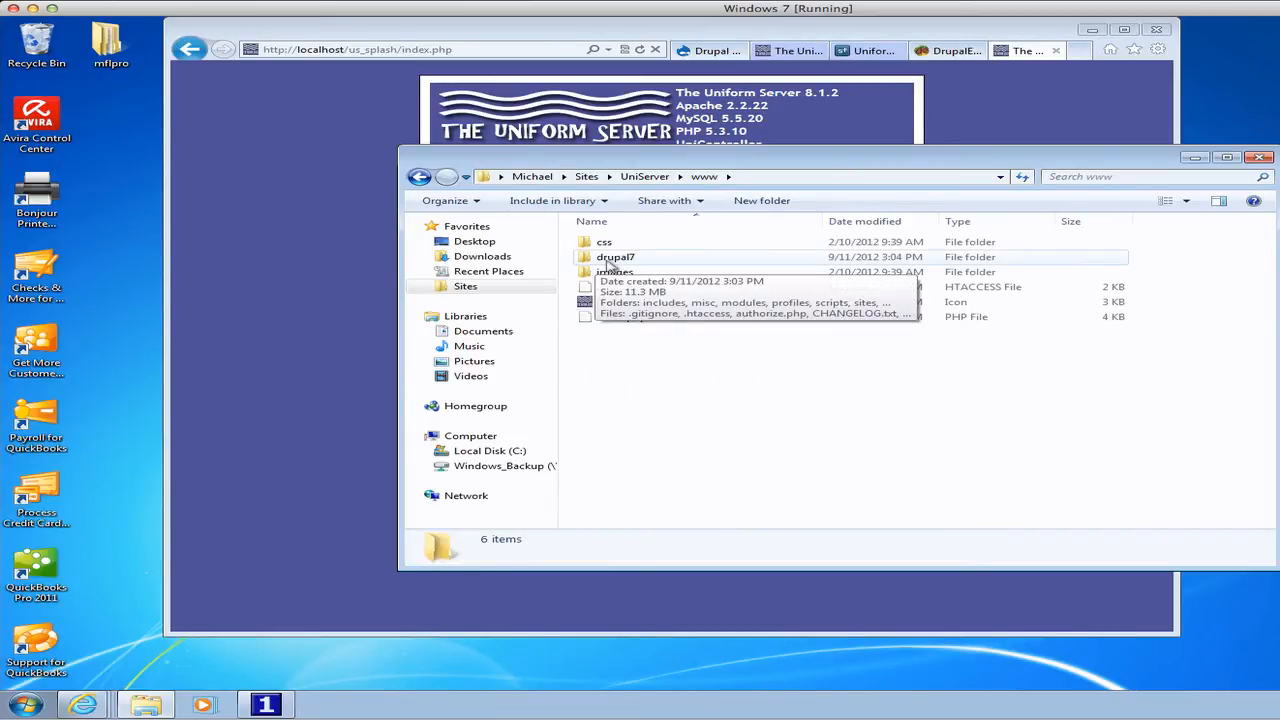
left_click(352, 48)
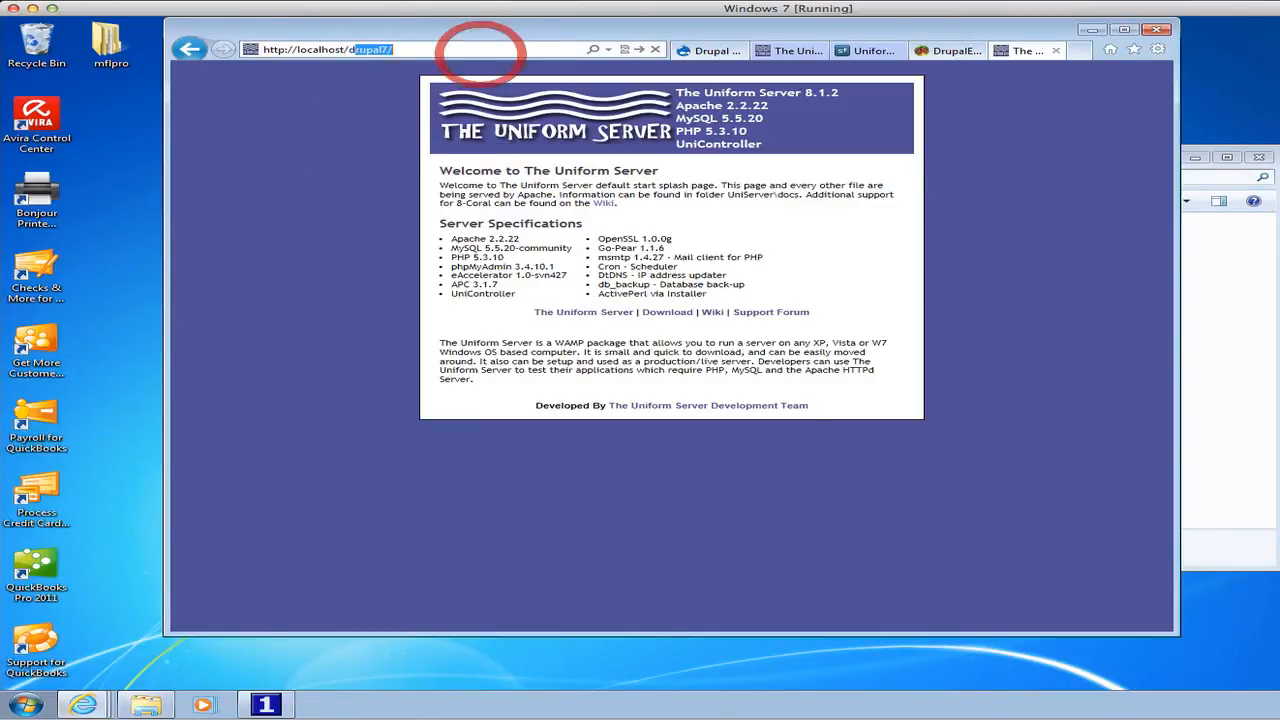
left_click(360, 48)
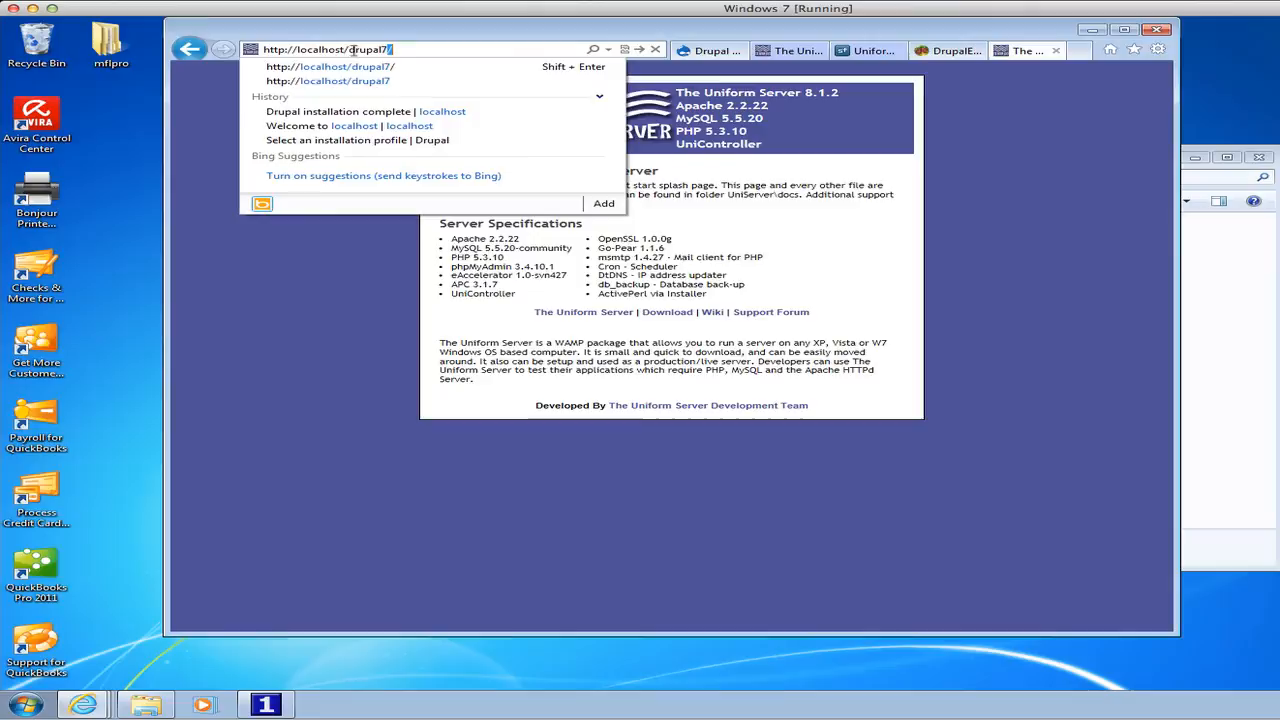
double_click(378, 48)
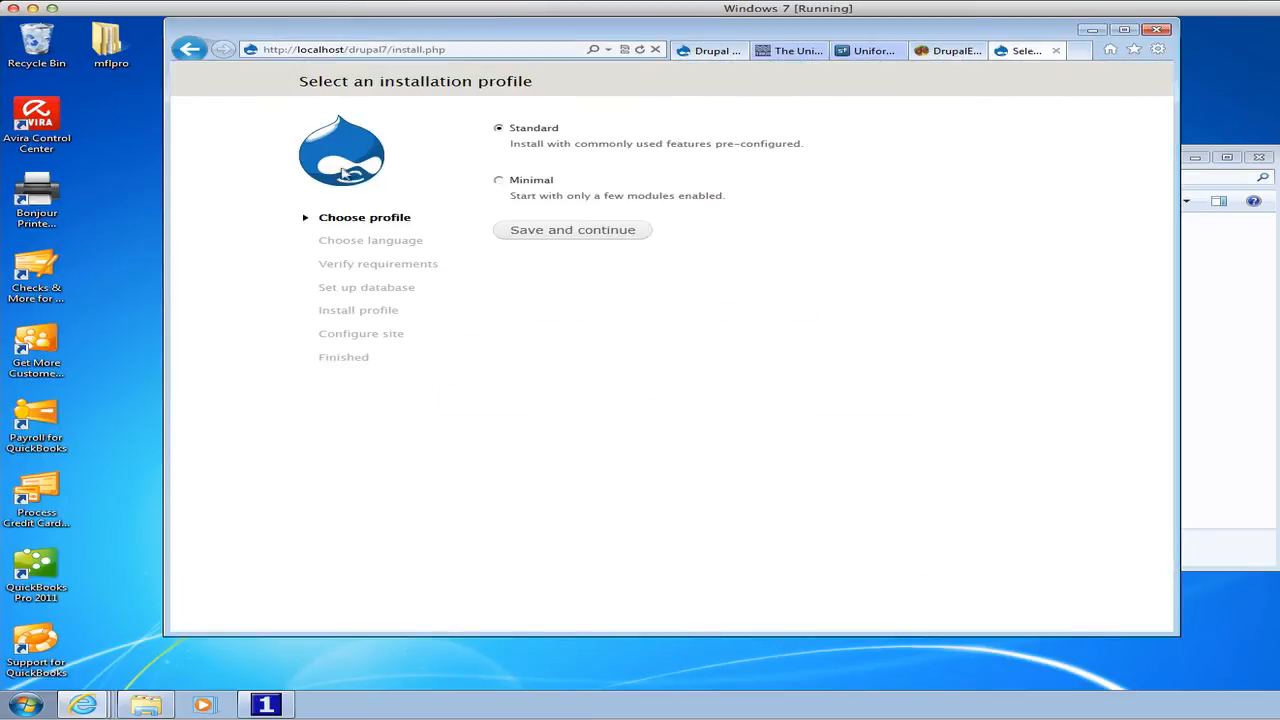
mouse_move(710, 236)
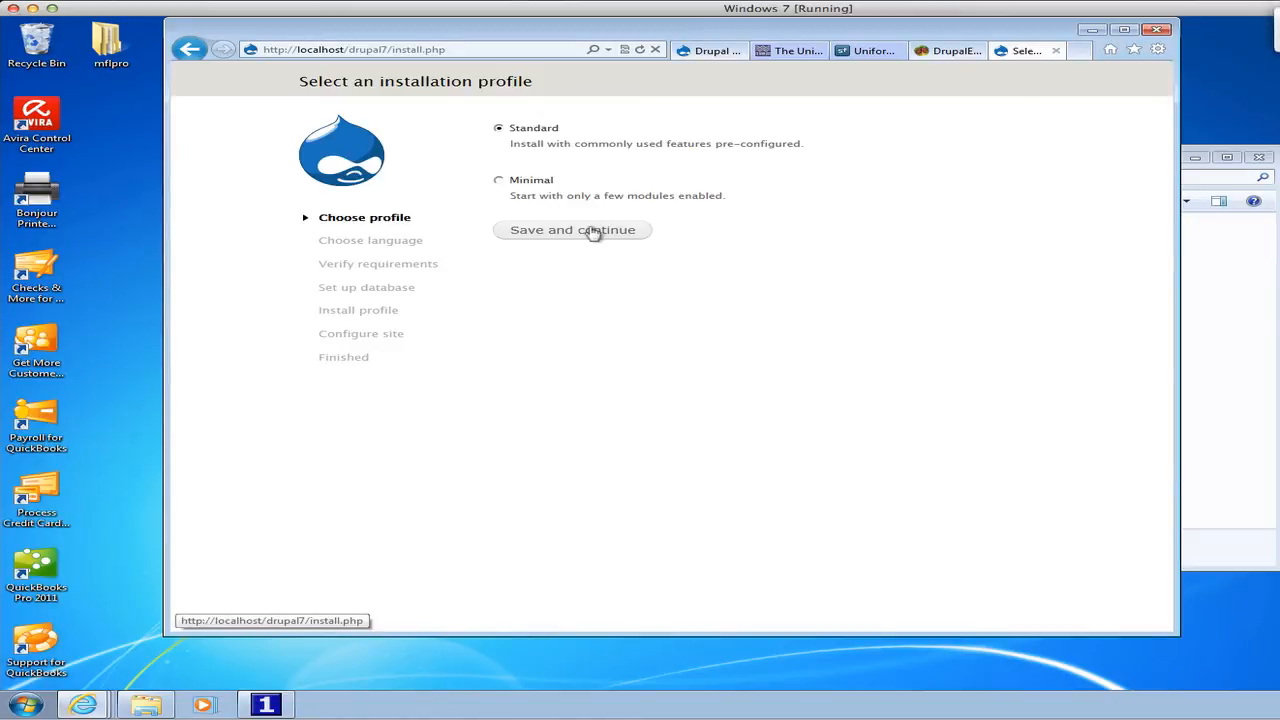
Continue with the Standard profile and English to reach Database configuration
left_click(572, 228)
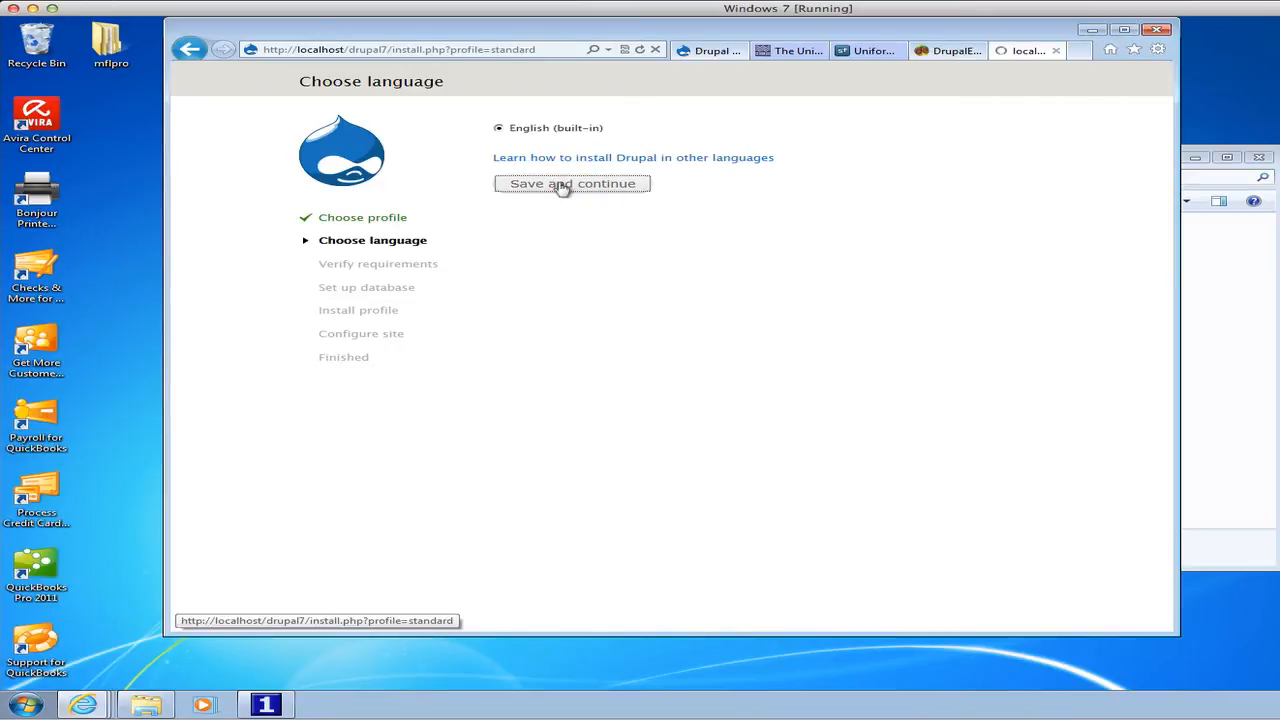
left_click(572, 184)
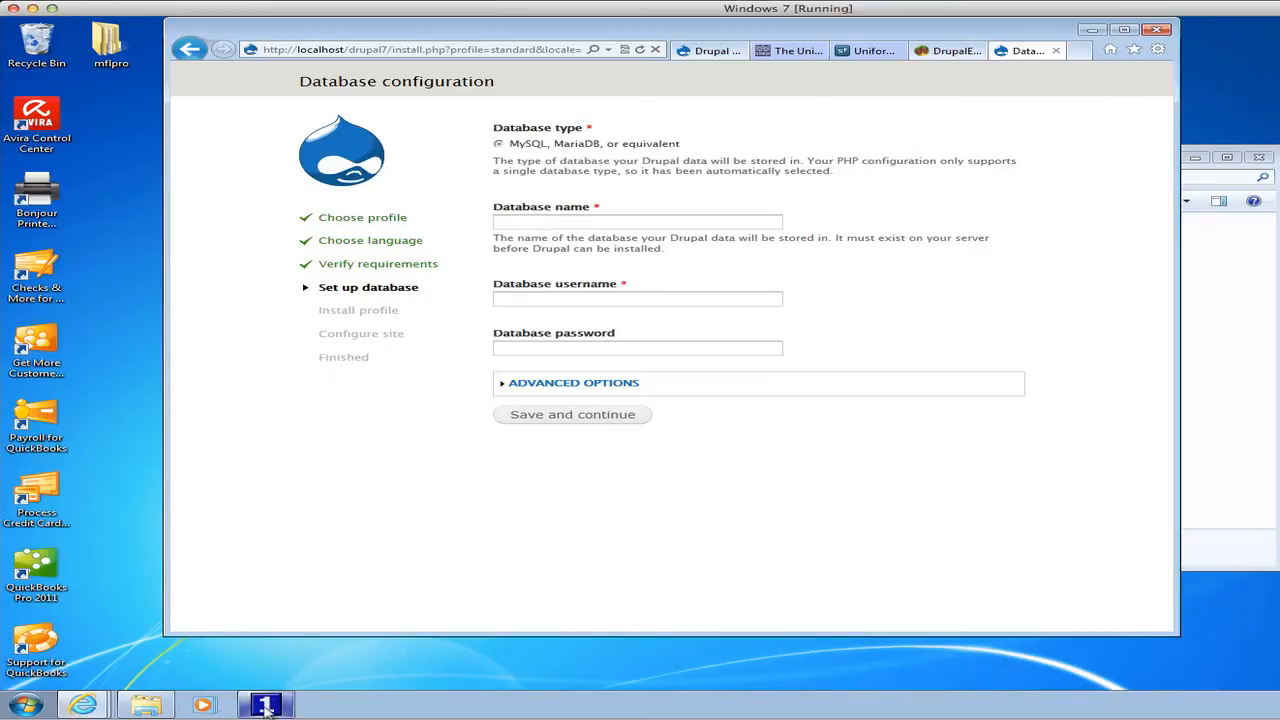
Launch phpMyAdmin from the Uniform Server controller
left_click(264, 704)
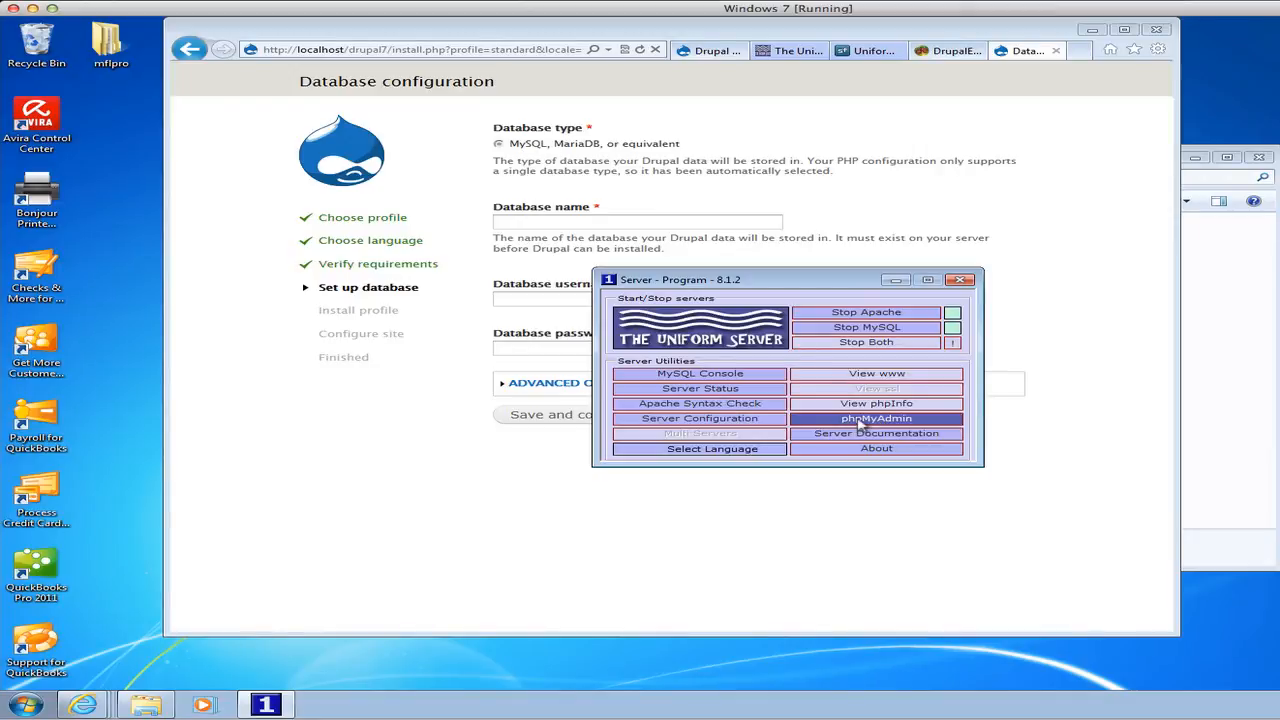
left_click(876, 418)
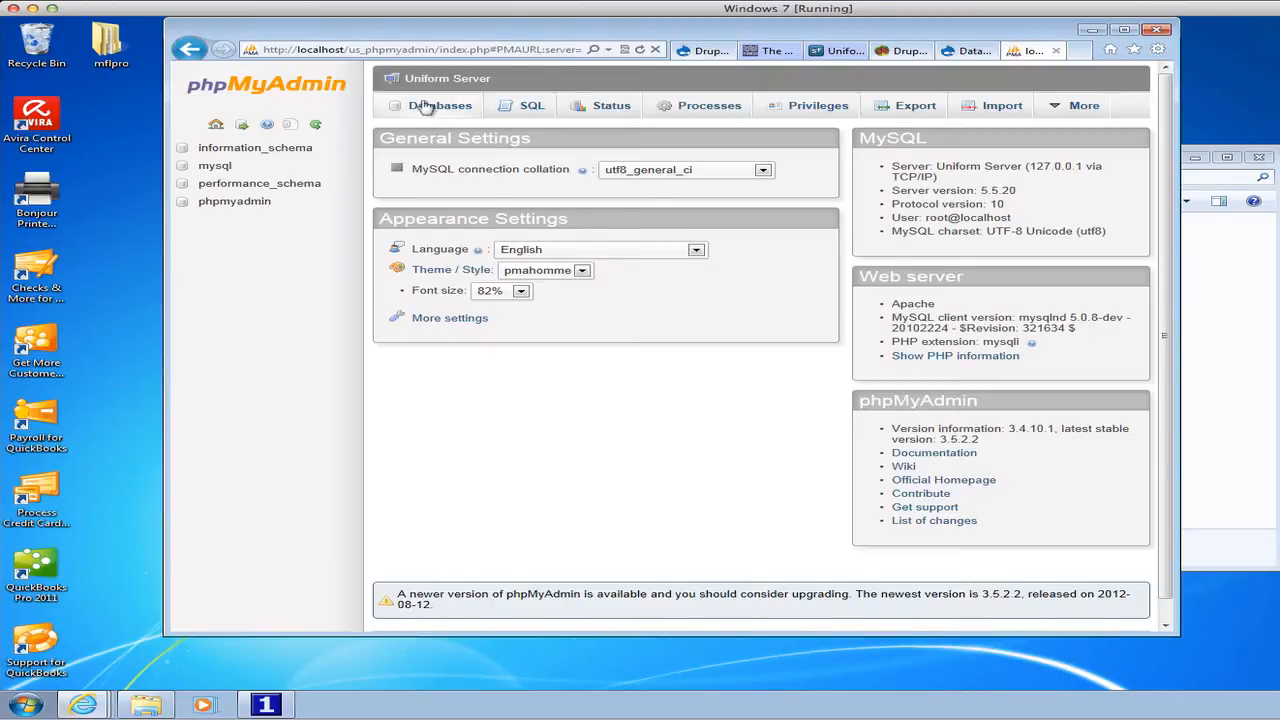
Create a new MySQL database named drupal7 from the Databases list
left_click(434, 104)
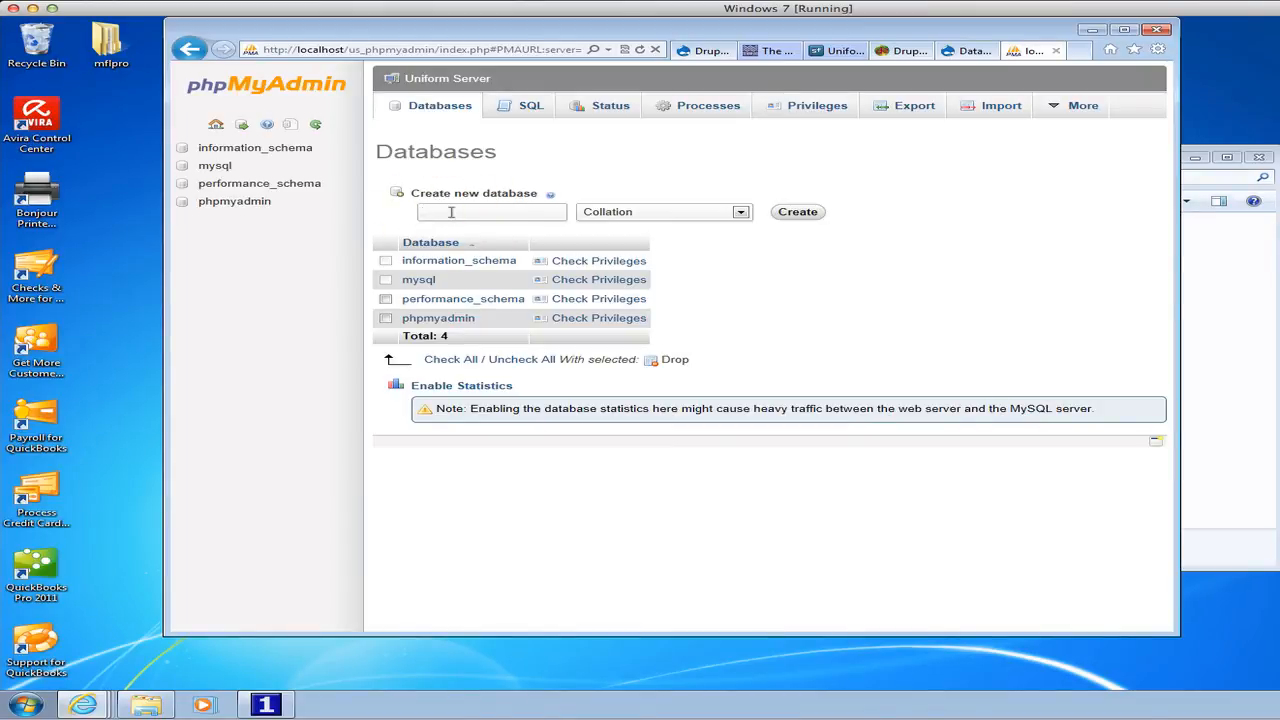
type("drupal7")
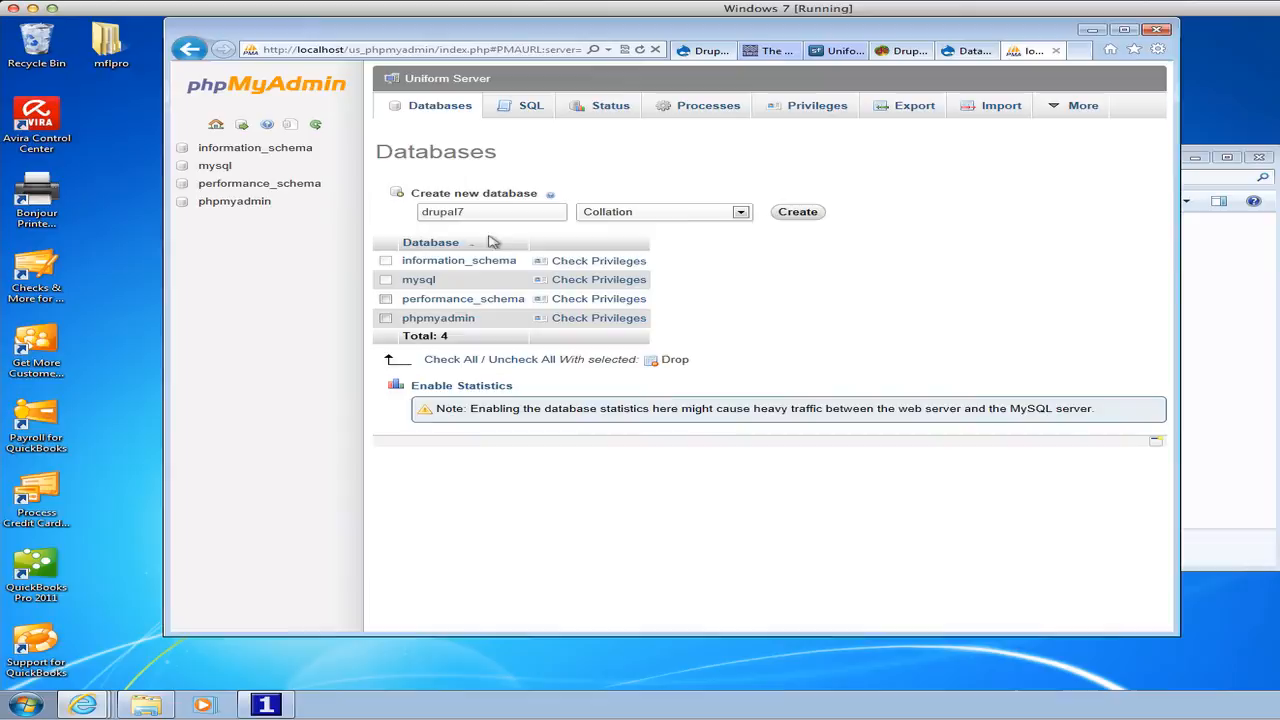
left_click(796, 212)
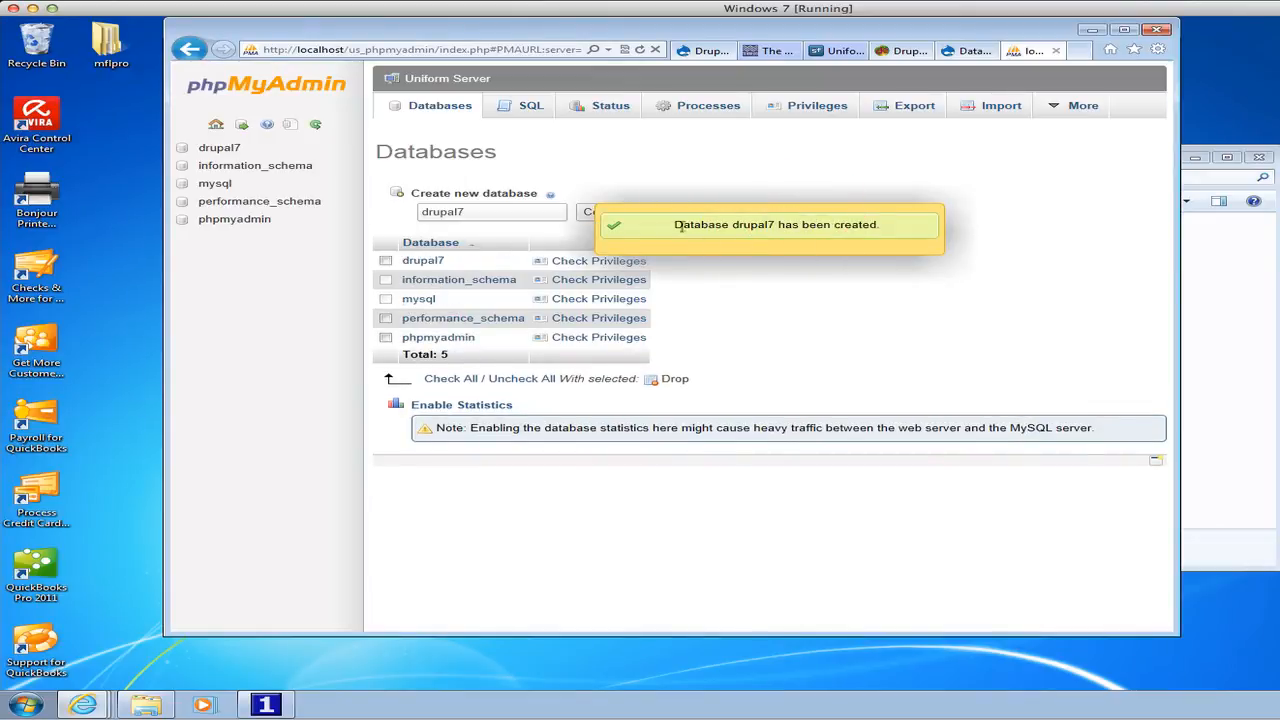
left_click(1076, 106)
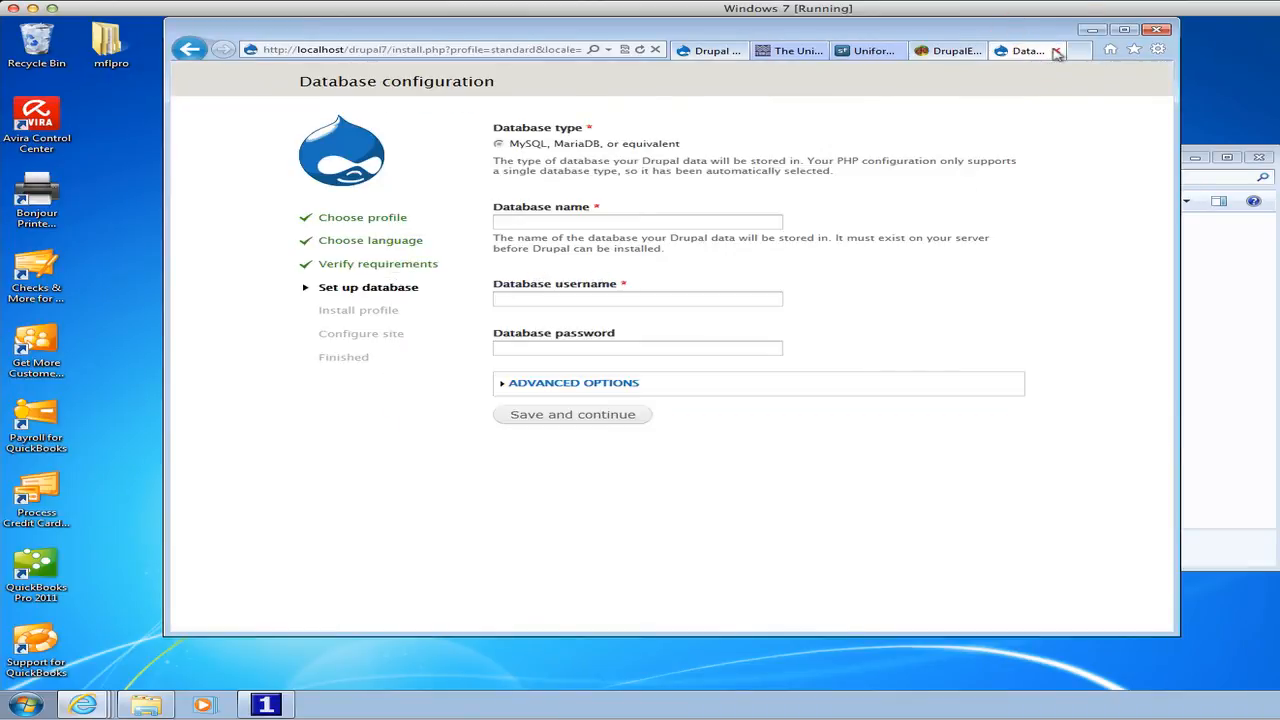
Submit the database settings: name drupal7, username root and the password
left_click(516, 222)
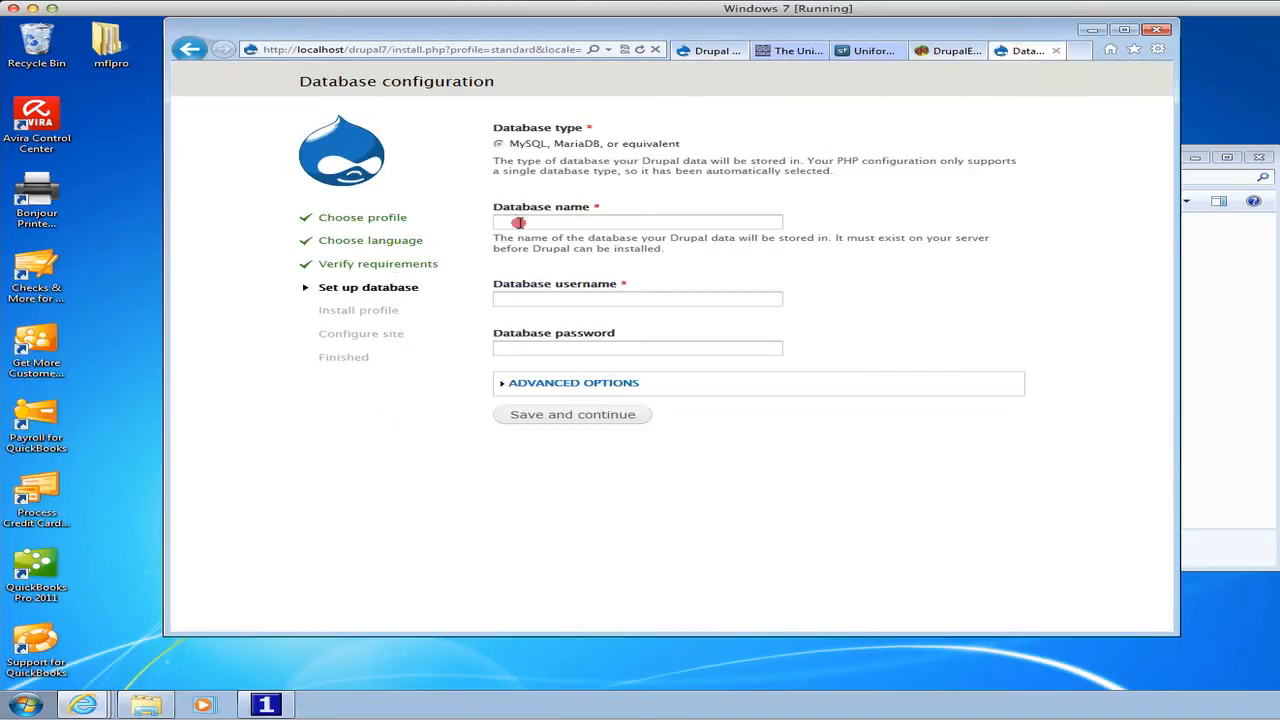
type("drupal7")
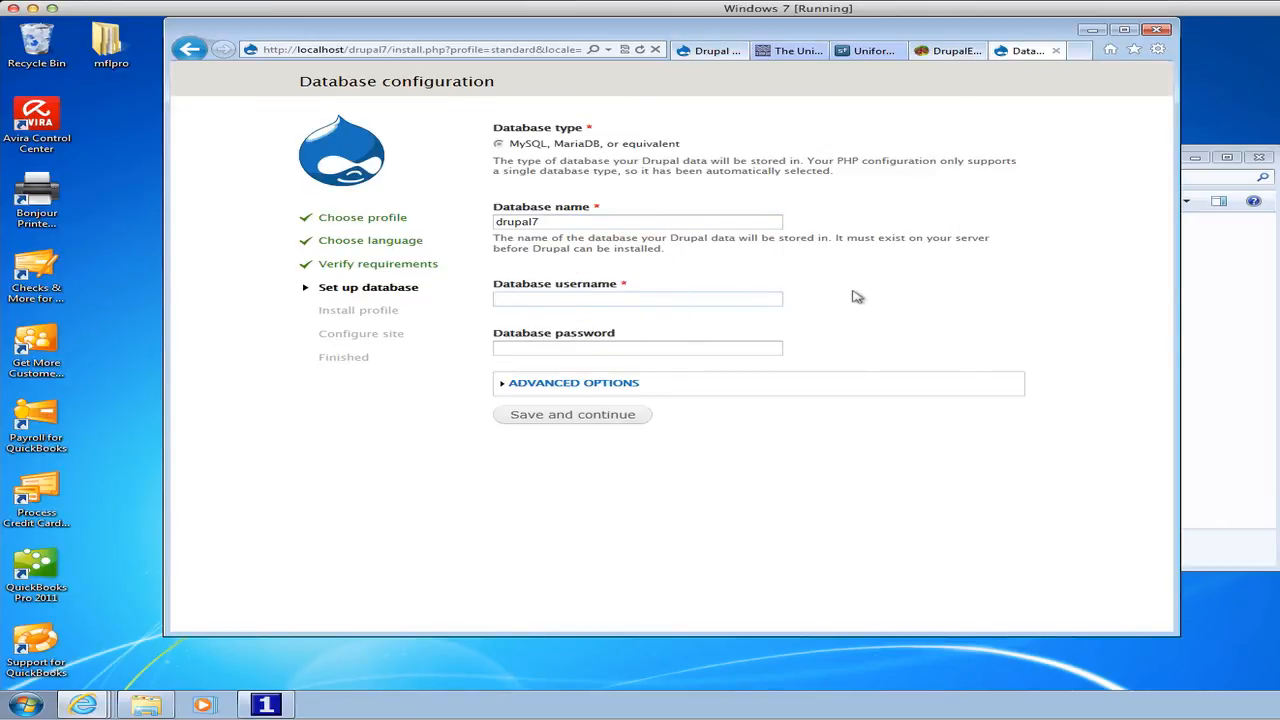
type("root")
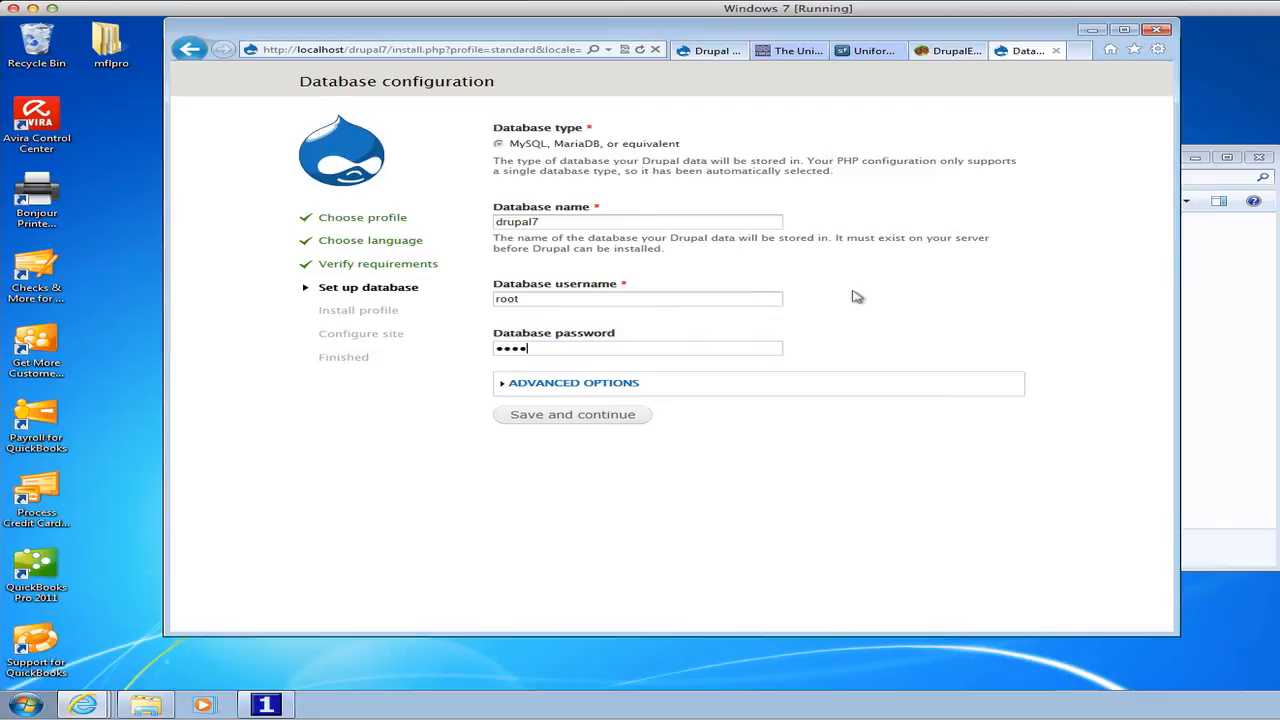
left_click(572, 414)
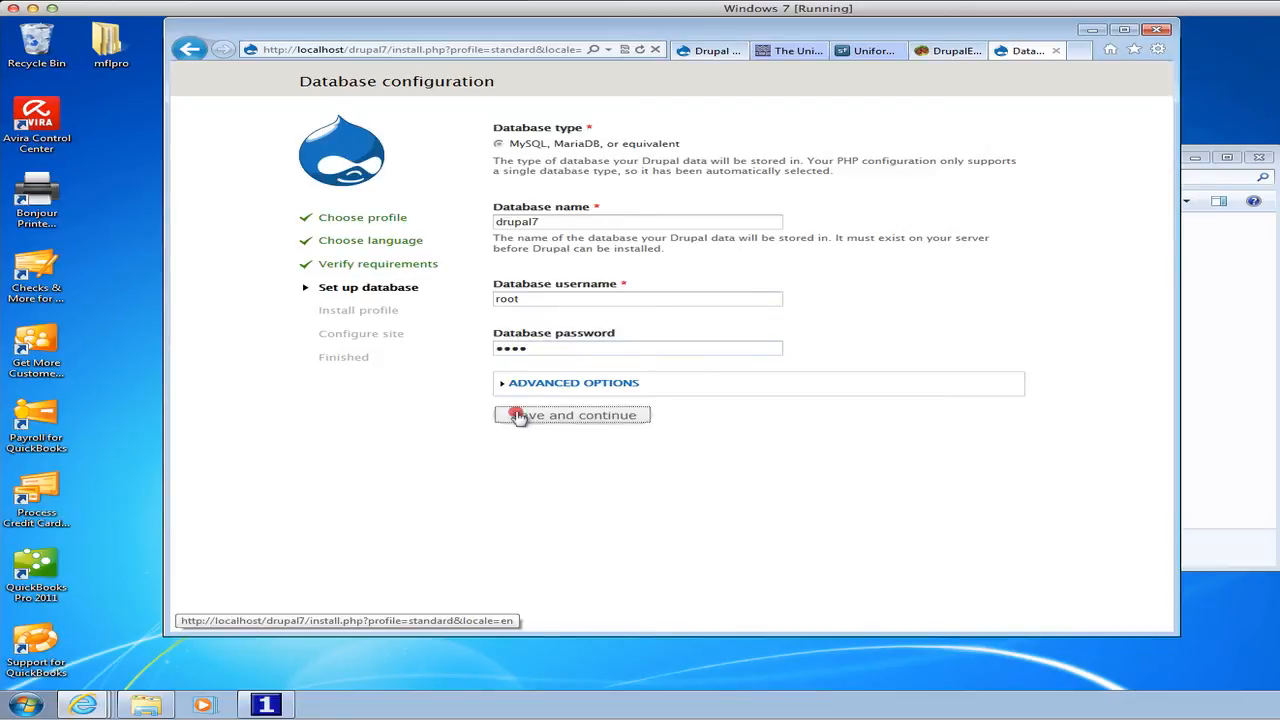
left_click(572, 414)
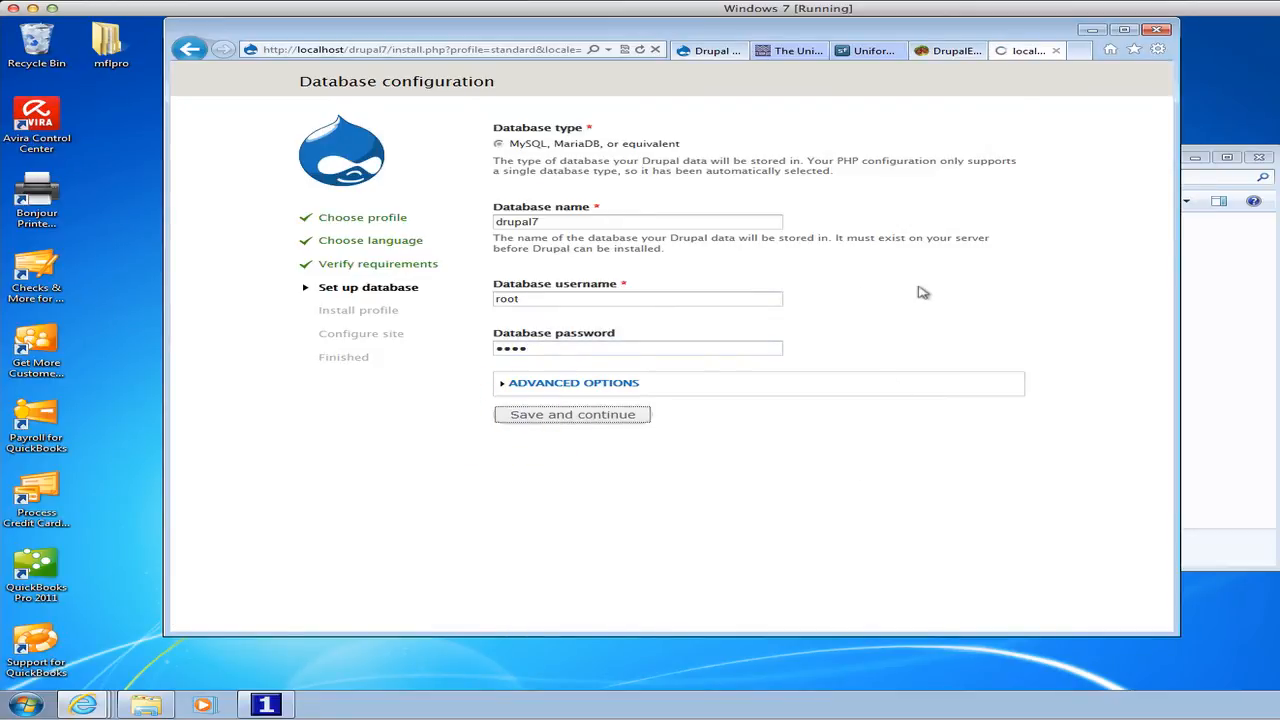
mouse_move(1244, 252)
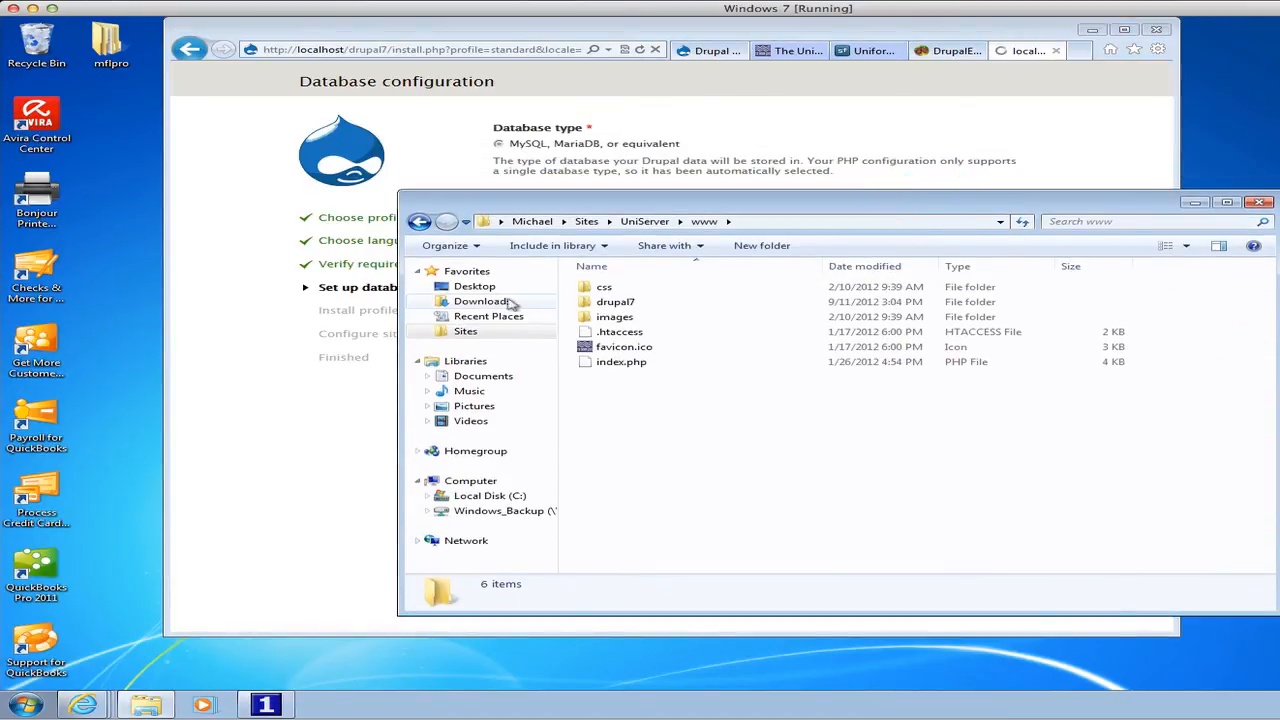
Show the Downloads folder contents while Drupal's components install
left_click(480, 300)
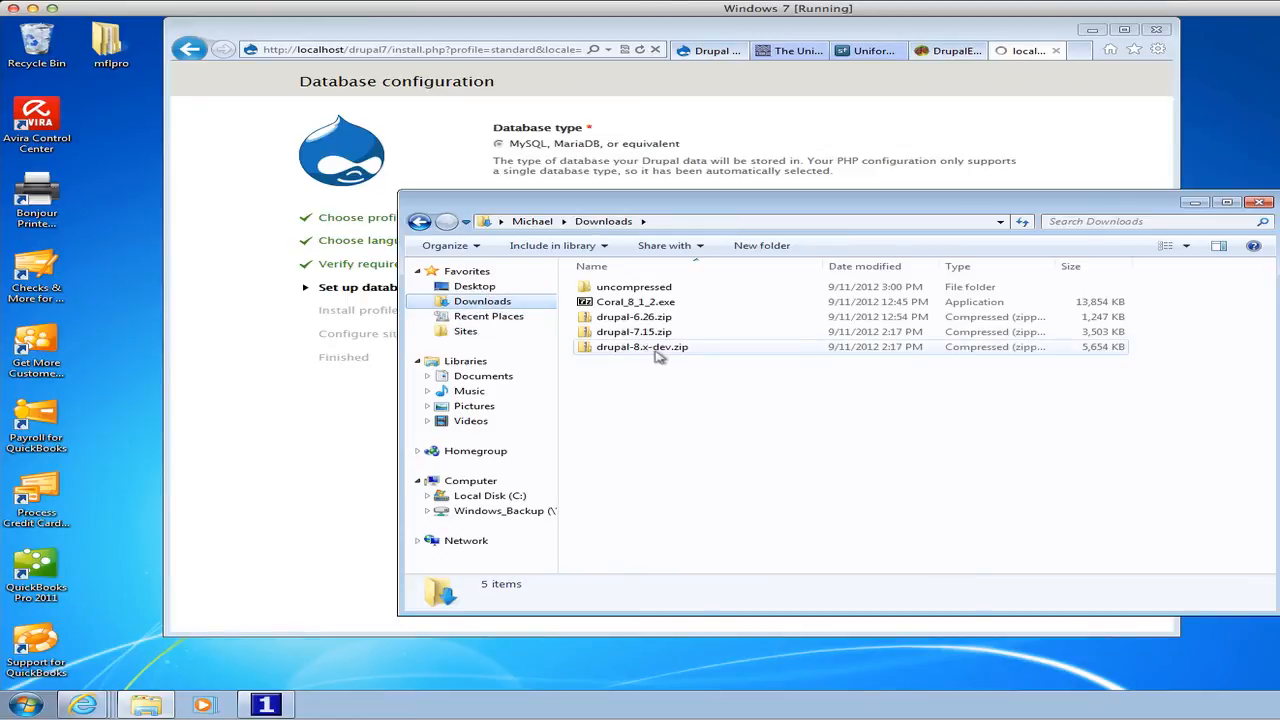
mouse_move(644, 354)
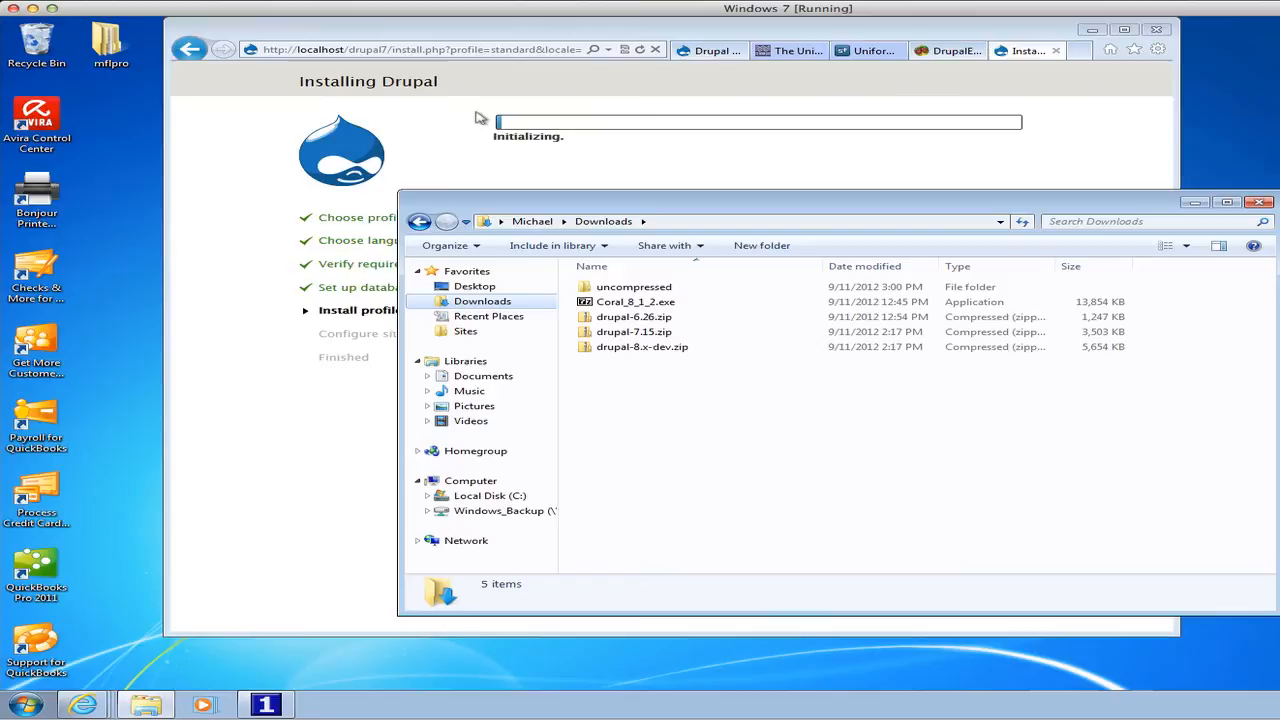
mouse_move(832, 160)
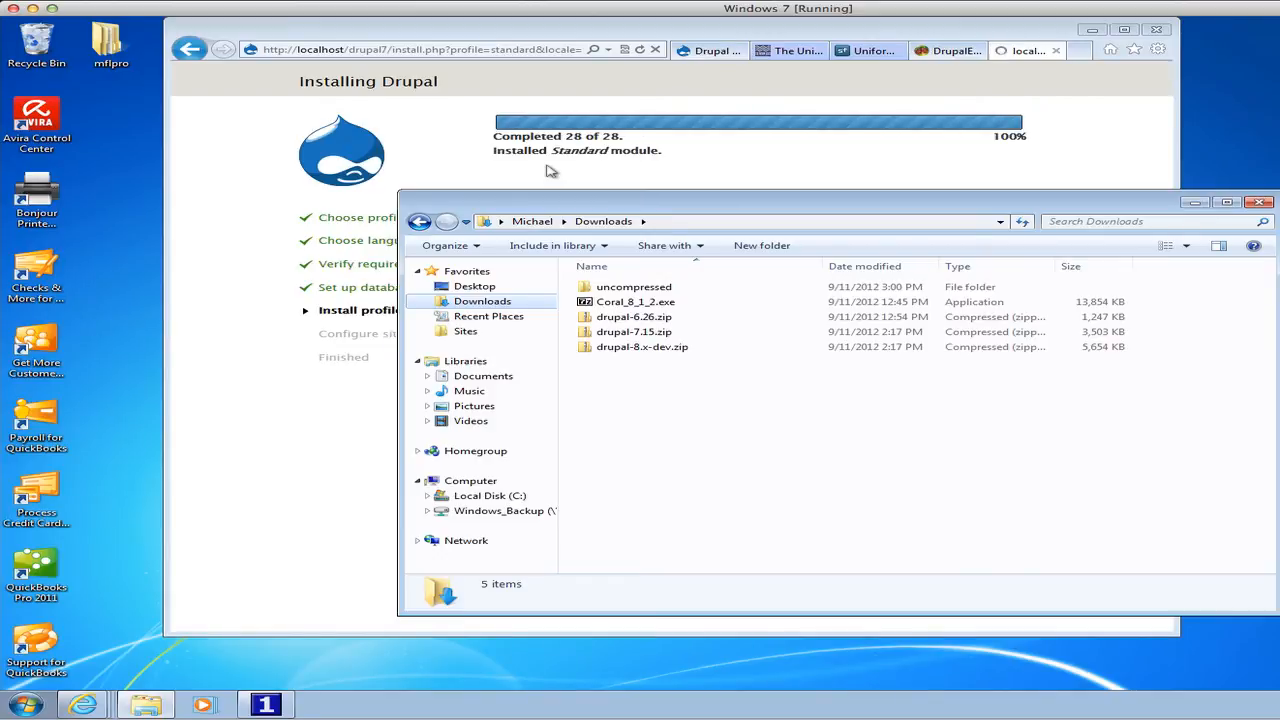
mouse_move(586, 172)
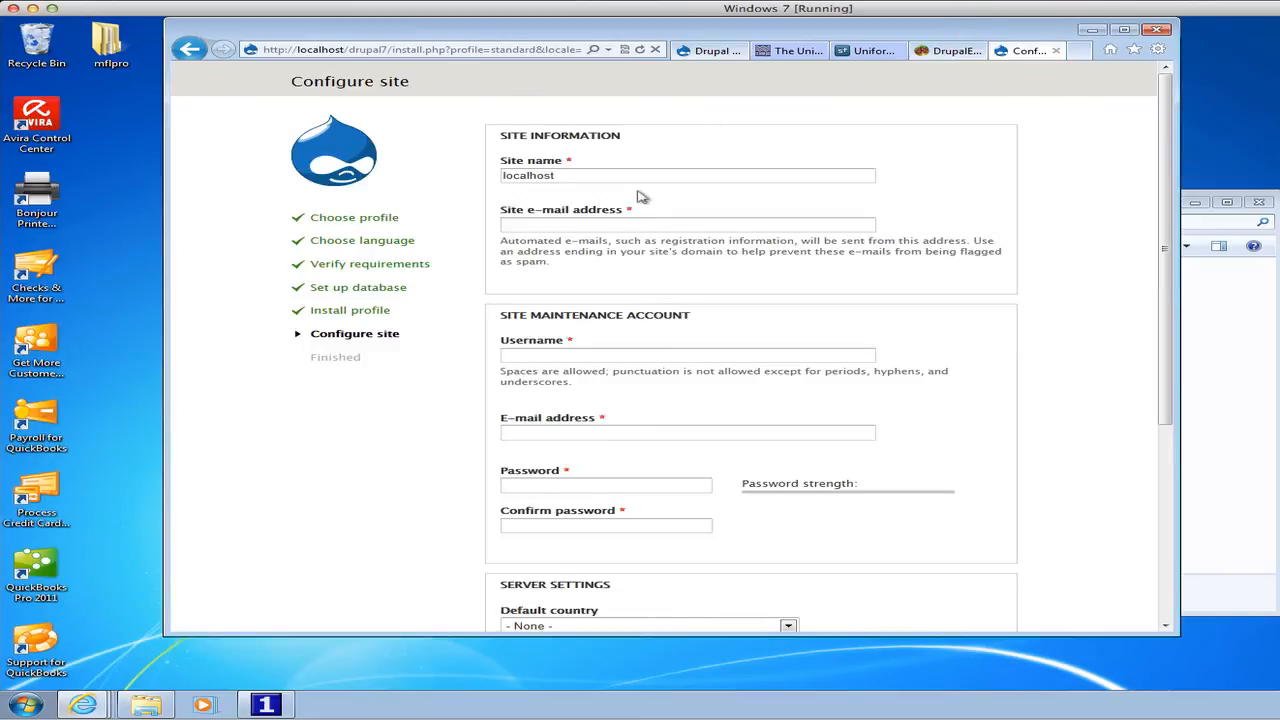
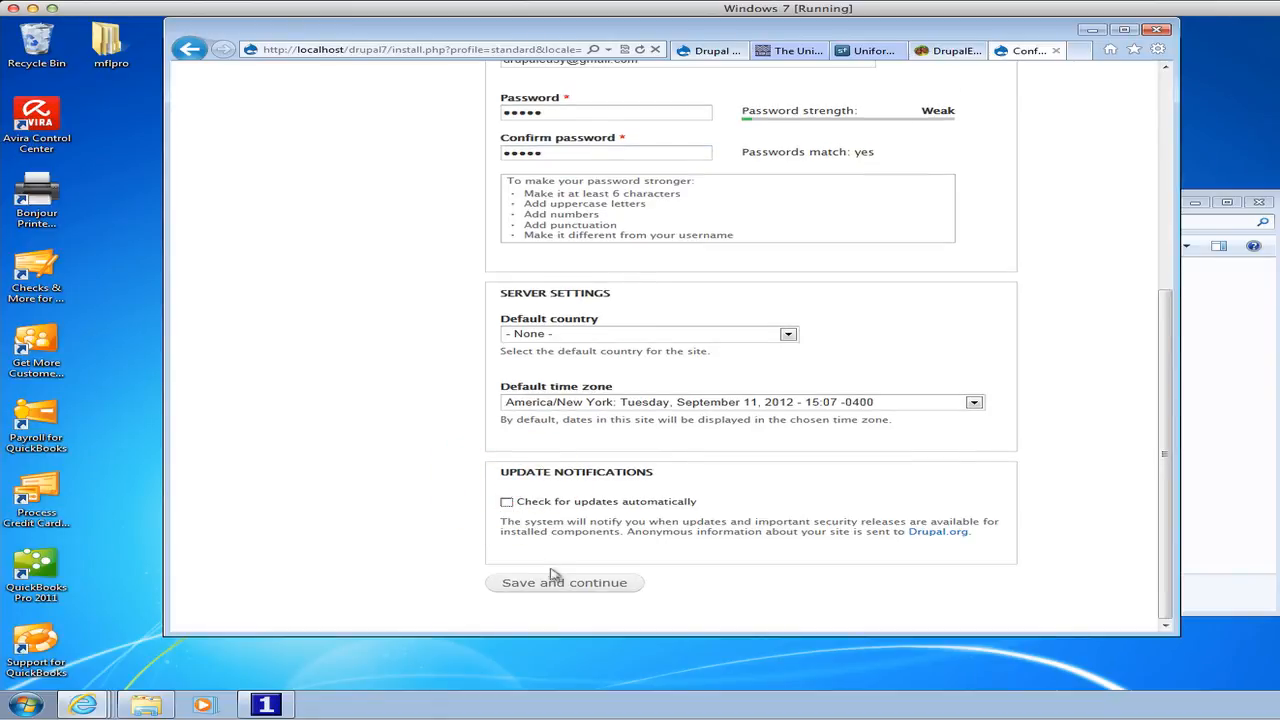
Fill the site name 'drupal' and maintenance account details and save the site configuration
left_click(564, 584)
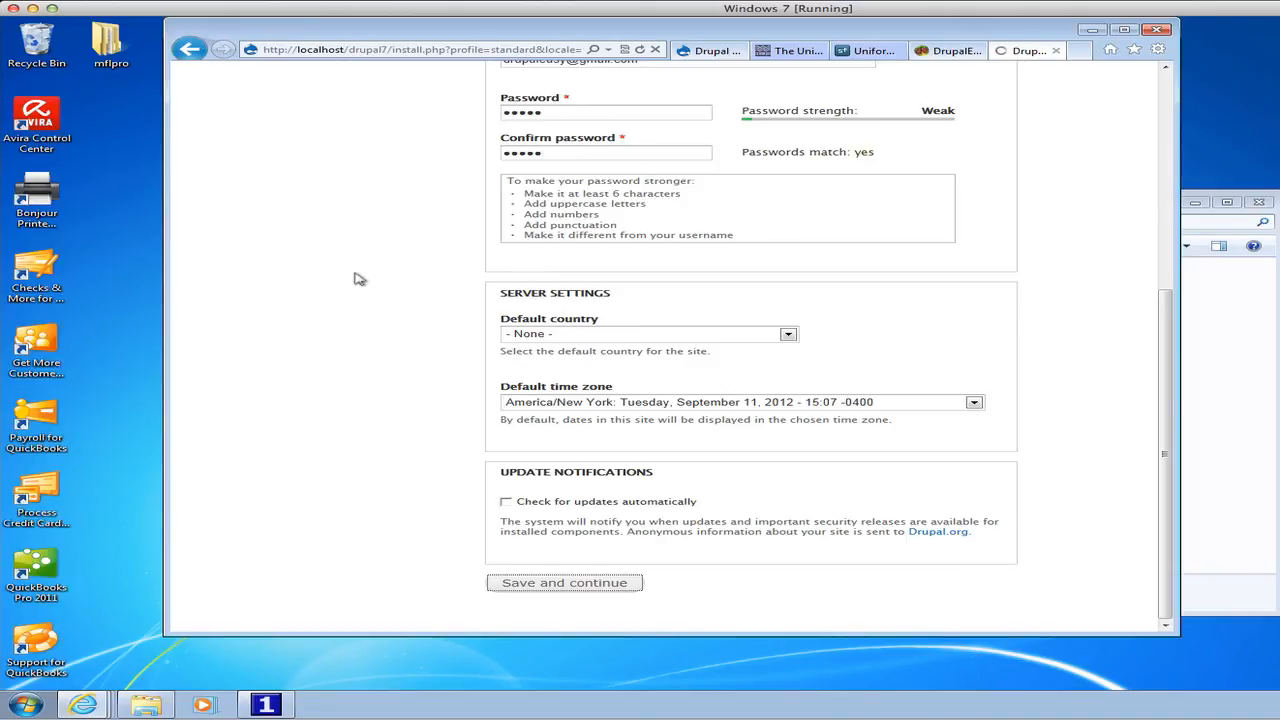
left_click(564, 582)
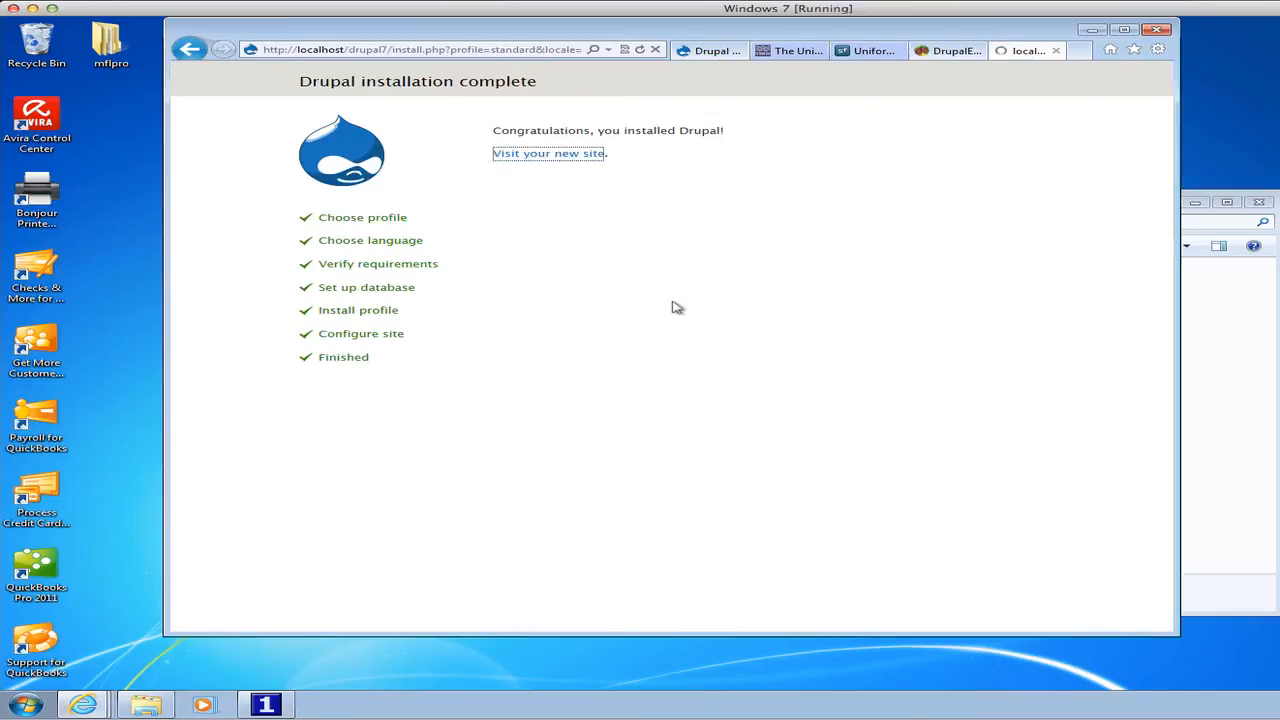
Visit the new site, review Reports > Status report showing 7.15, and return home
left_click(548, 152)
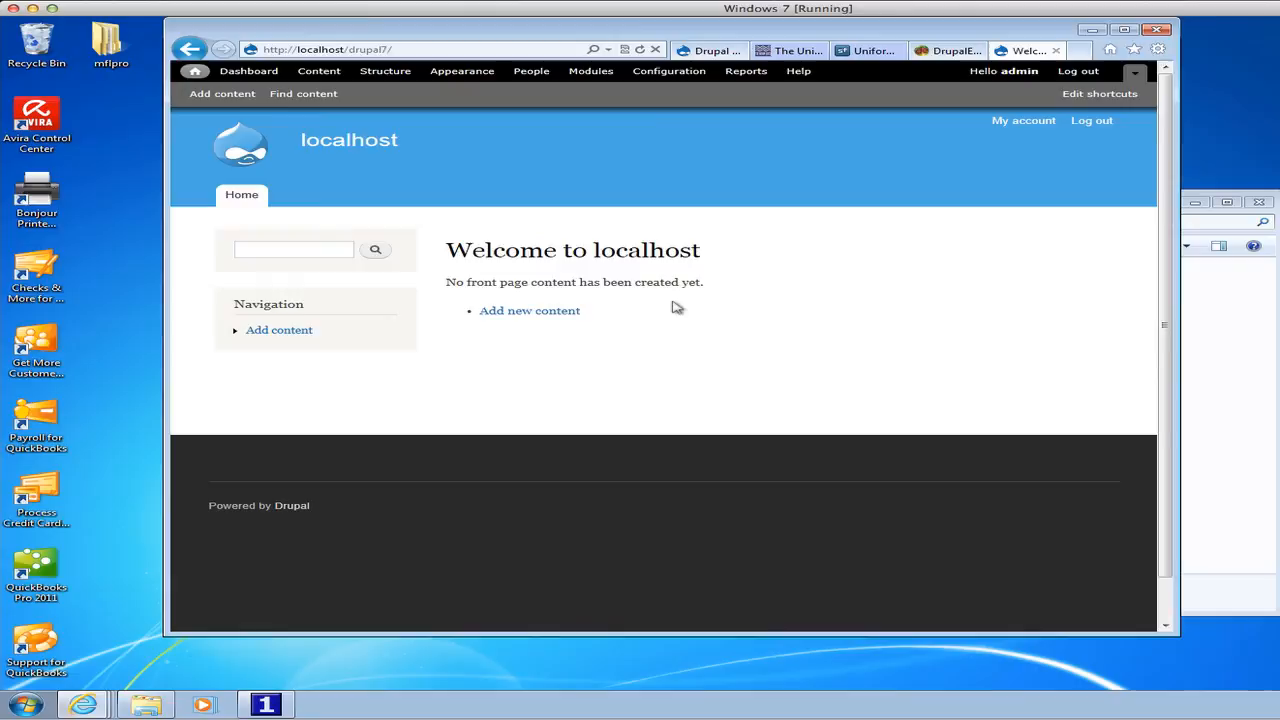
left_click(746, 72)
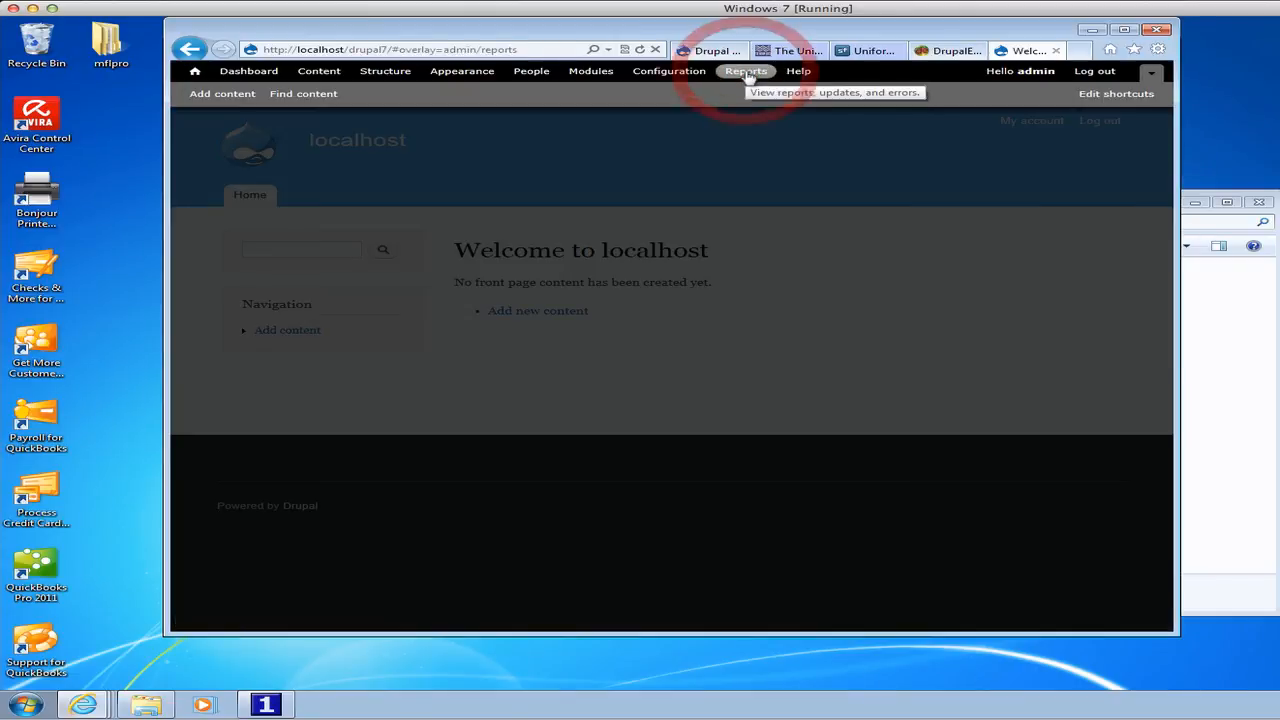
left_click(746, 72)
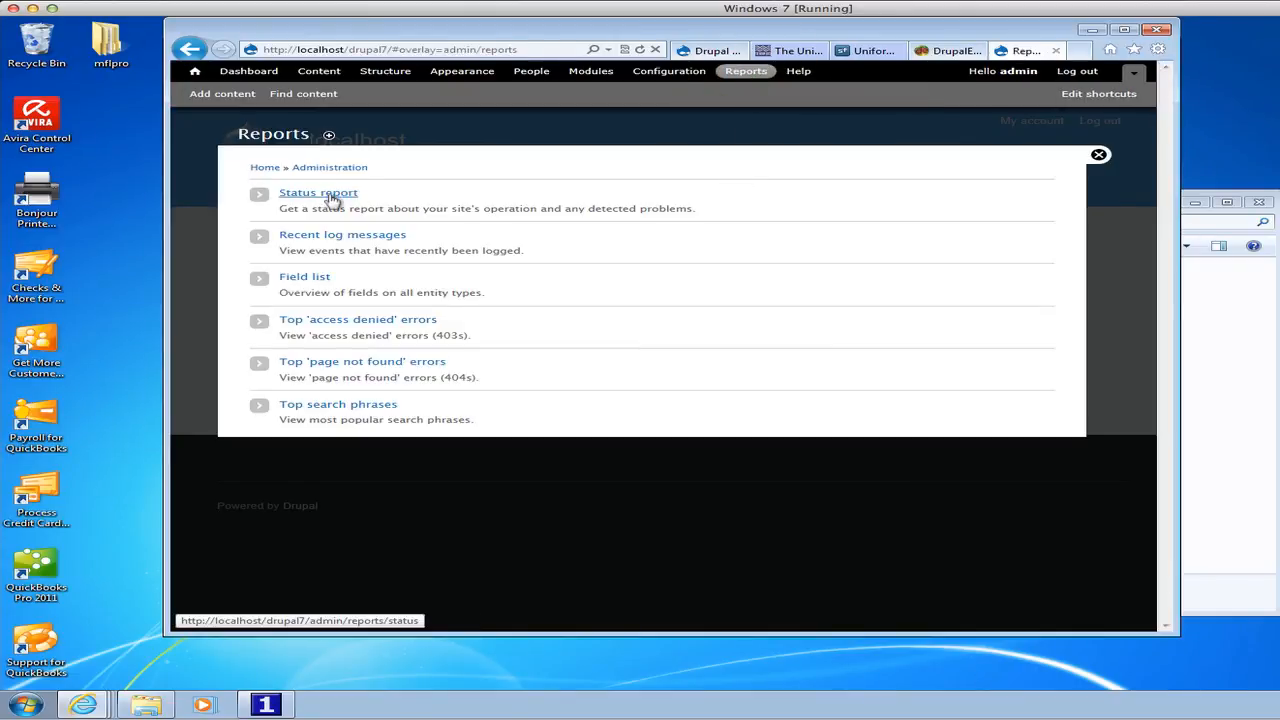
left_click(318, 192)
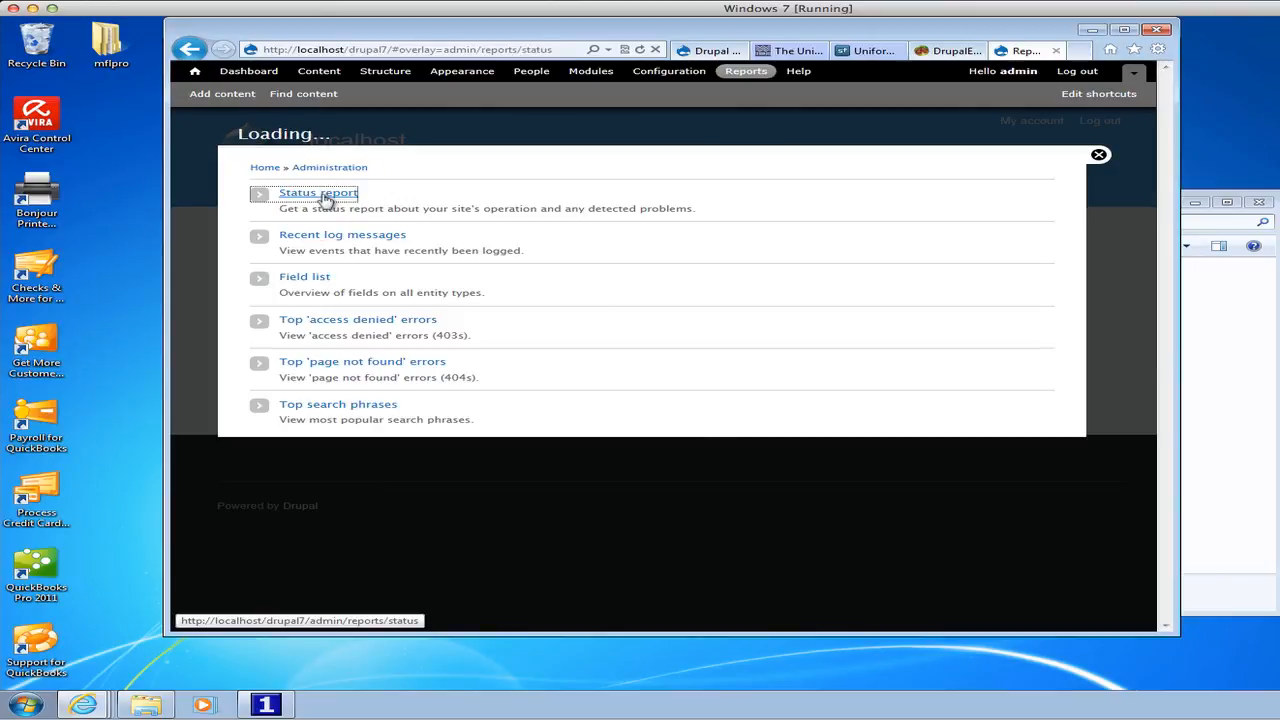
left_click(316, 192)
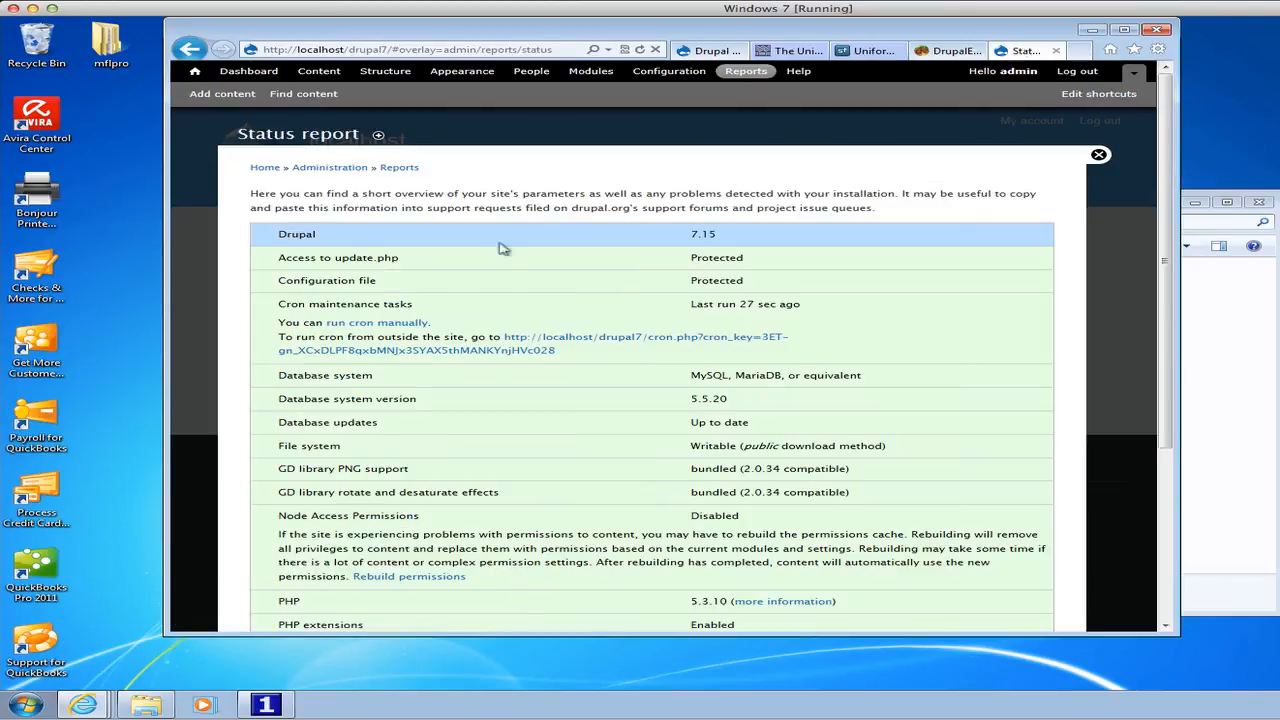
scroll("down", 3)
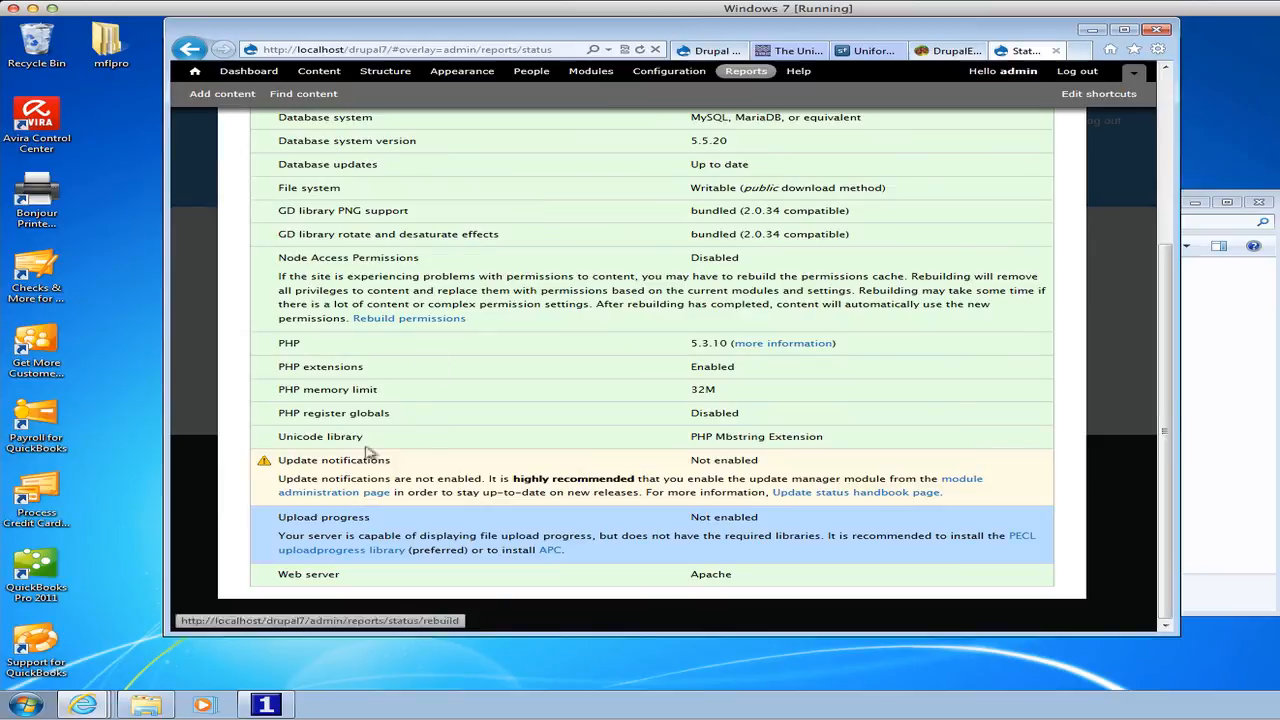
left_click(428, 464)
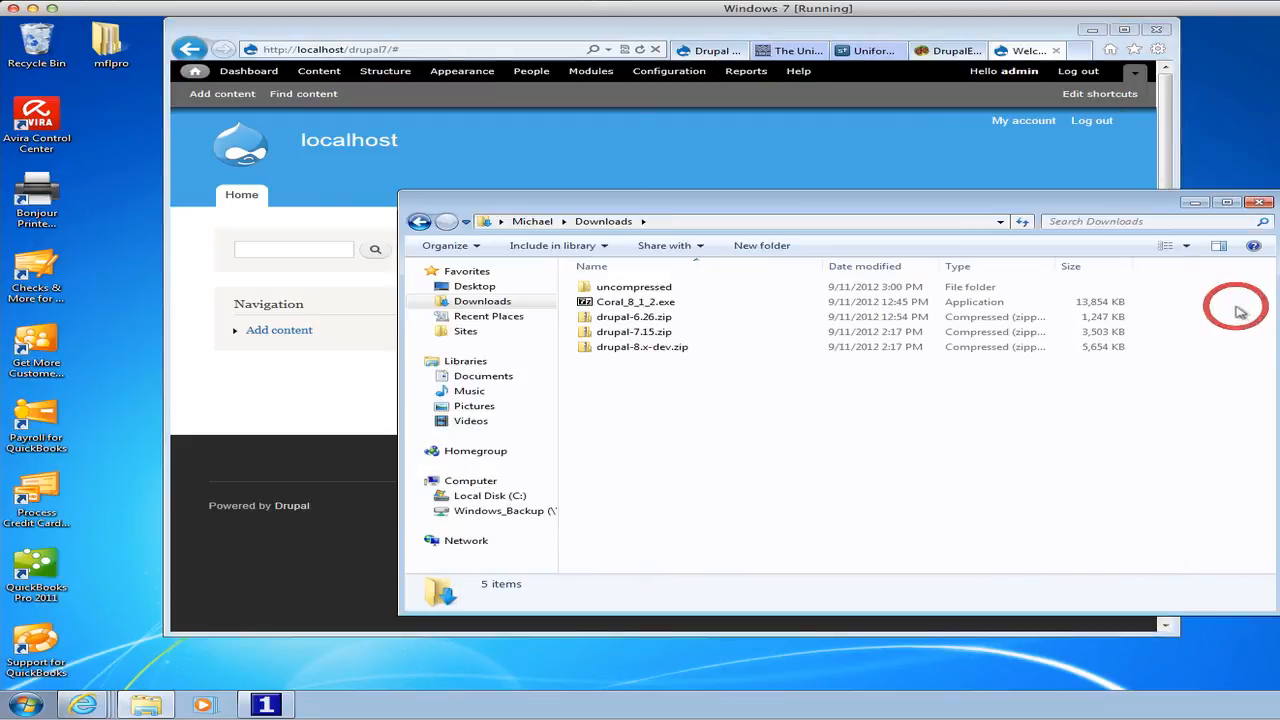
Navigate Explorer through UniServer\www, drupal7 and sites toward the all folder
left_click(464, 332)
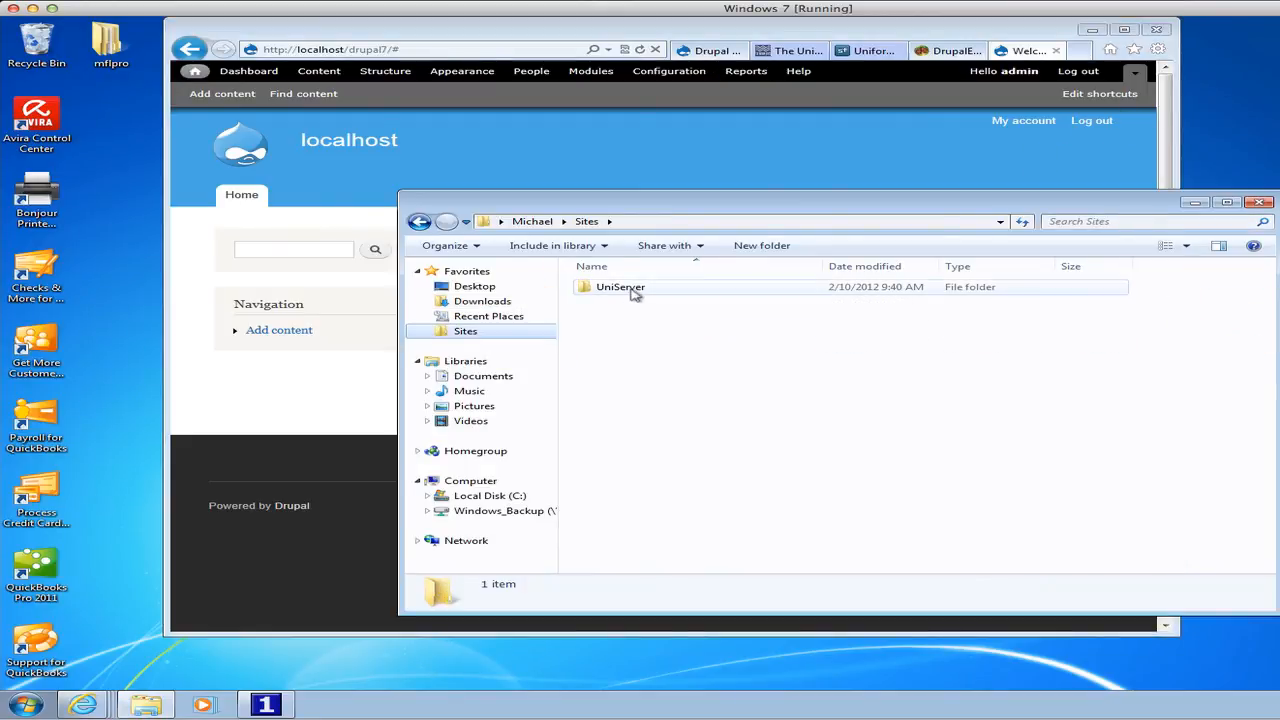
double_click(618, 288)
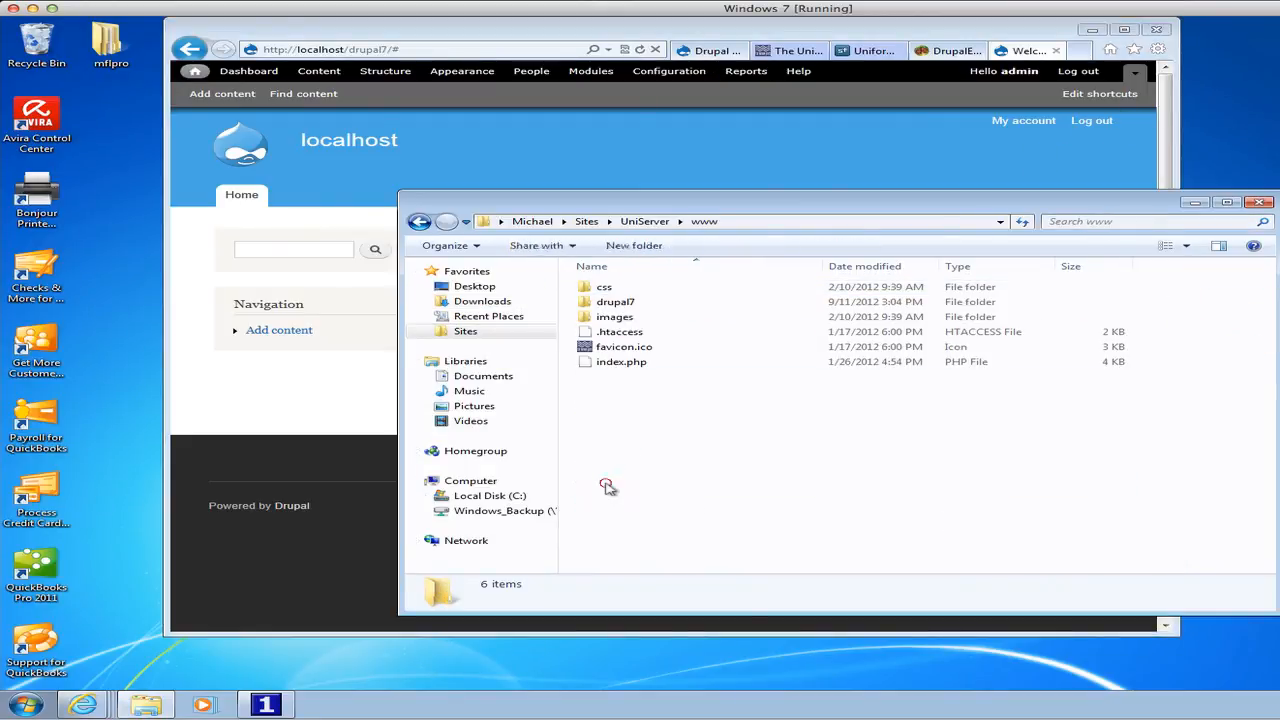
double_click(616, 300)
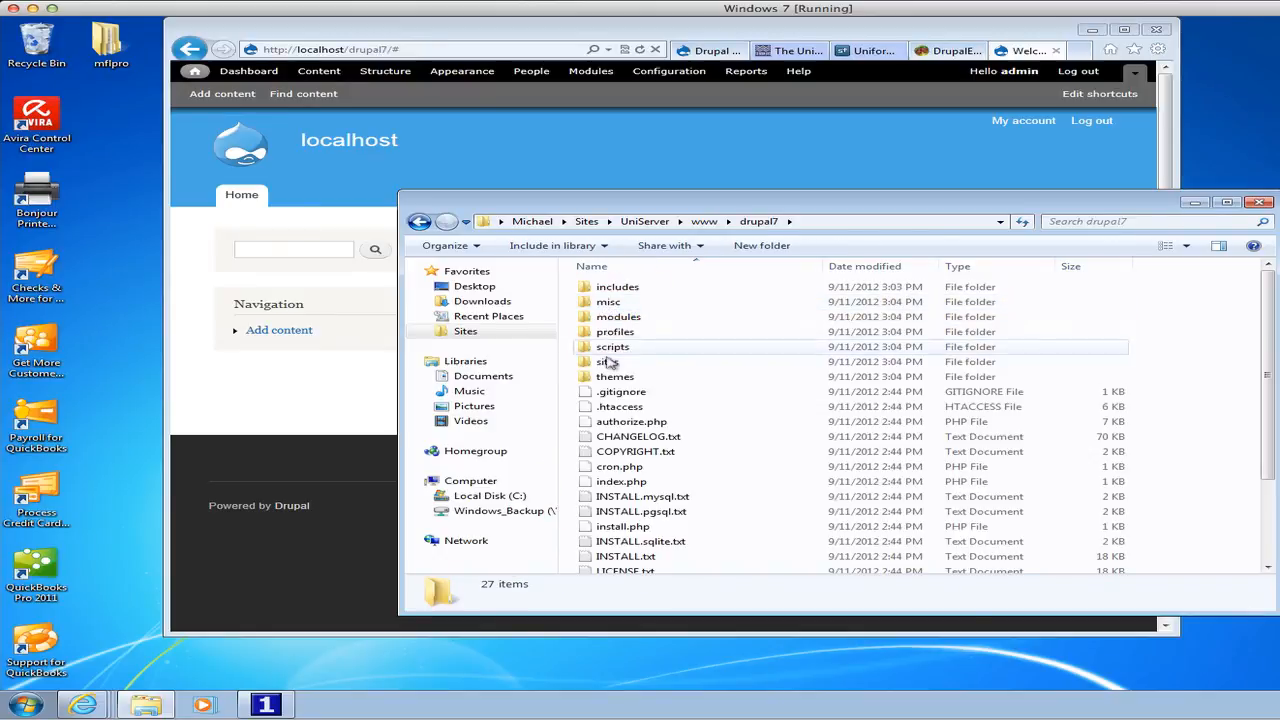
double_click(608, 360)
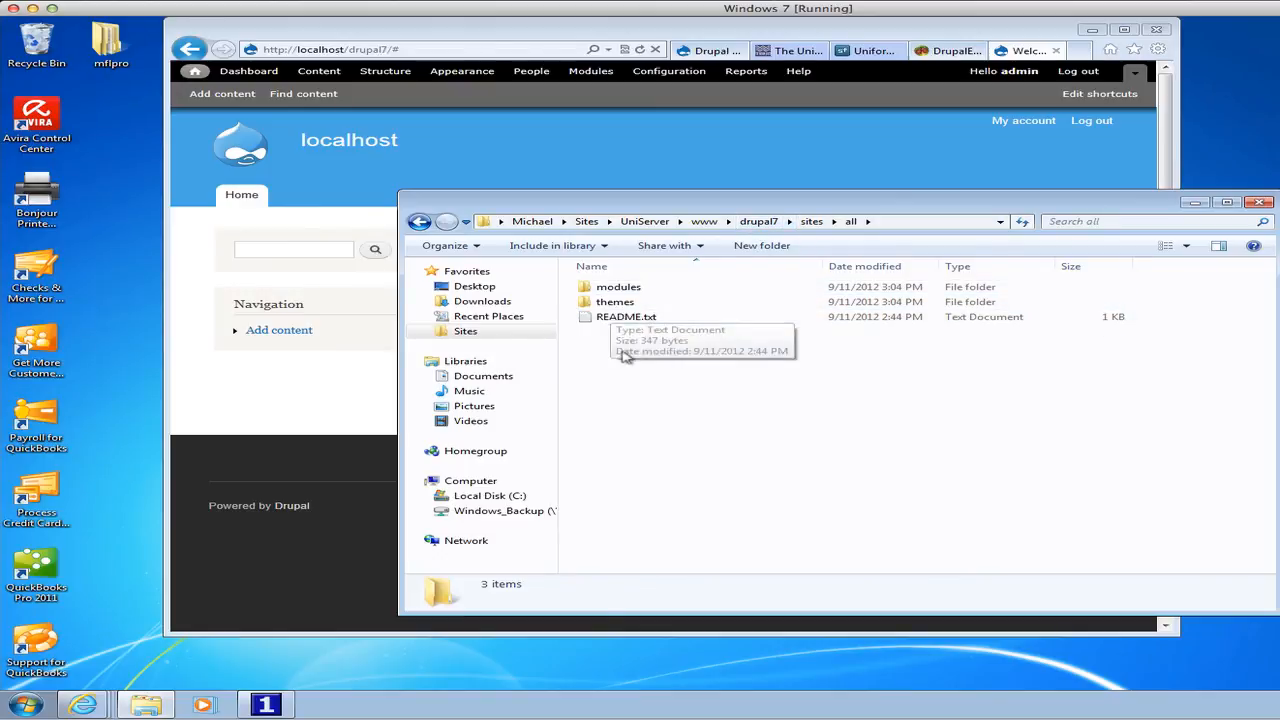
mouse_move(628, 356)
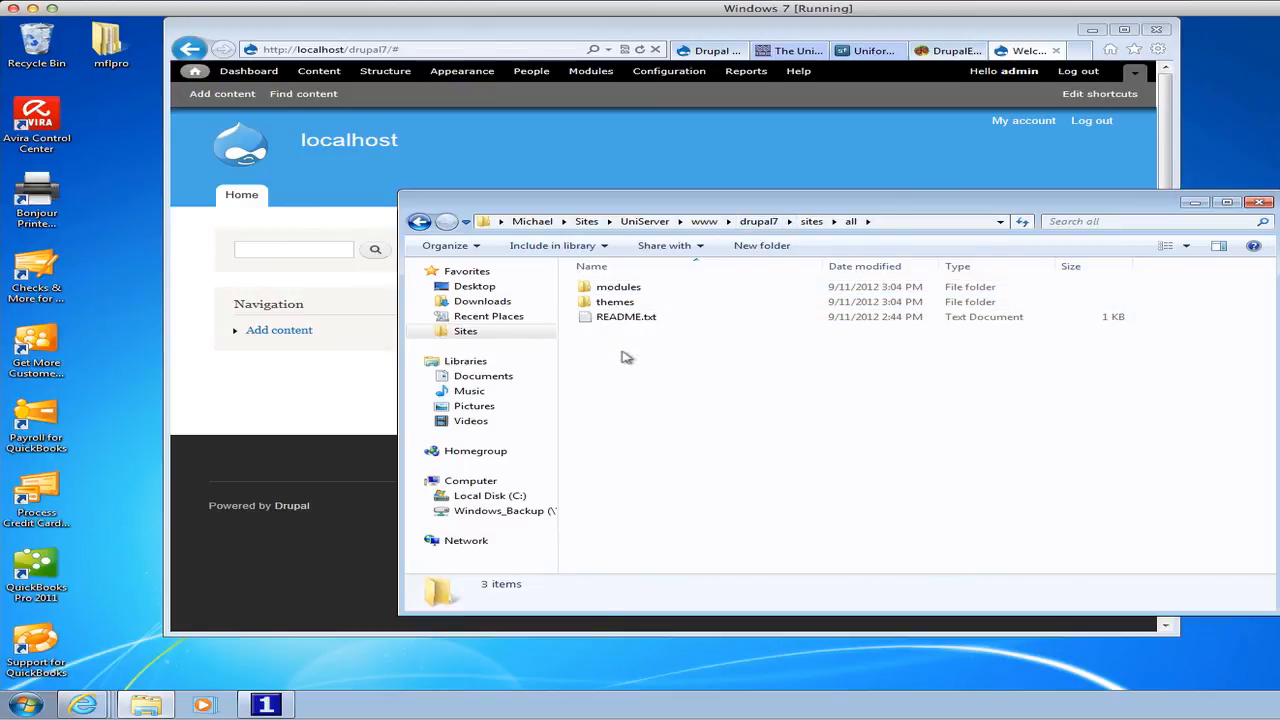